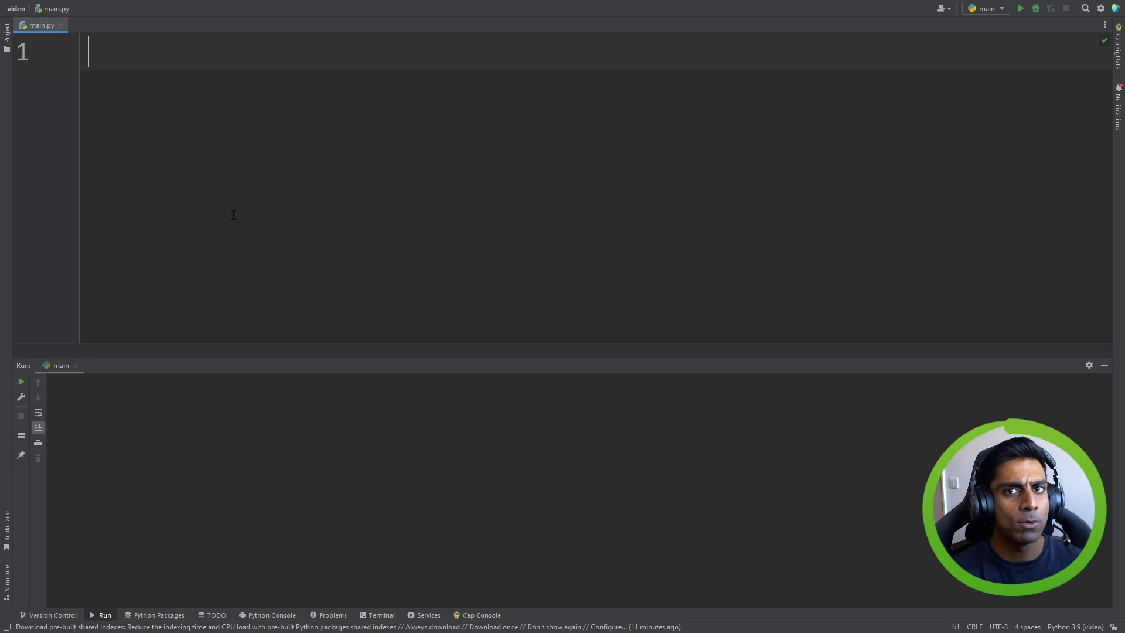
- Write answer = input('How many cars do you have?') with print(type(answer)) and print(answer)
text(ans)
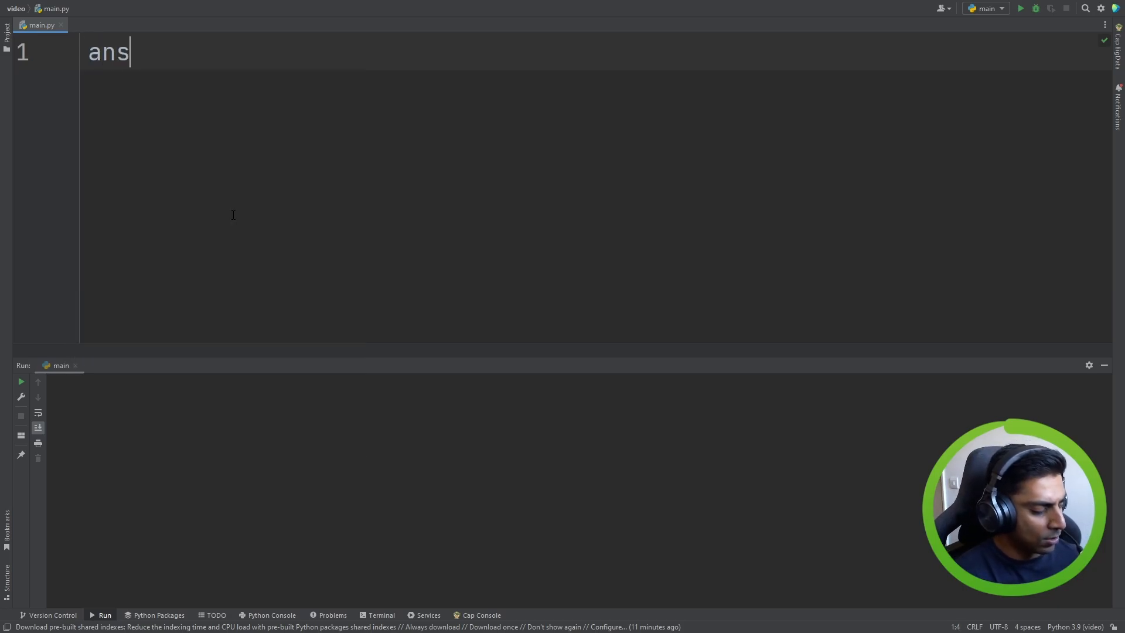
text(wer =)
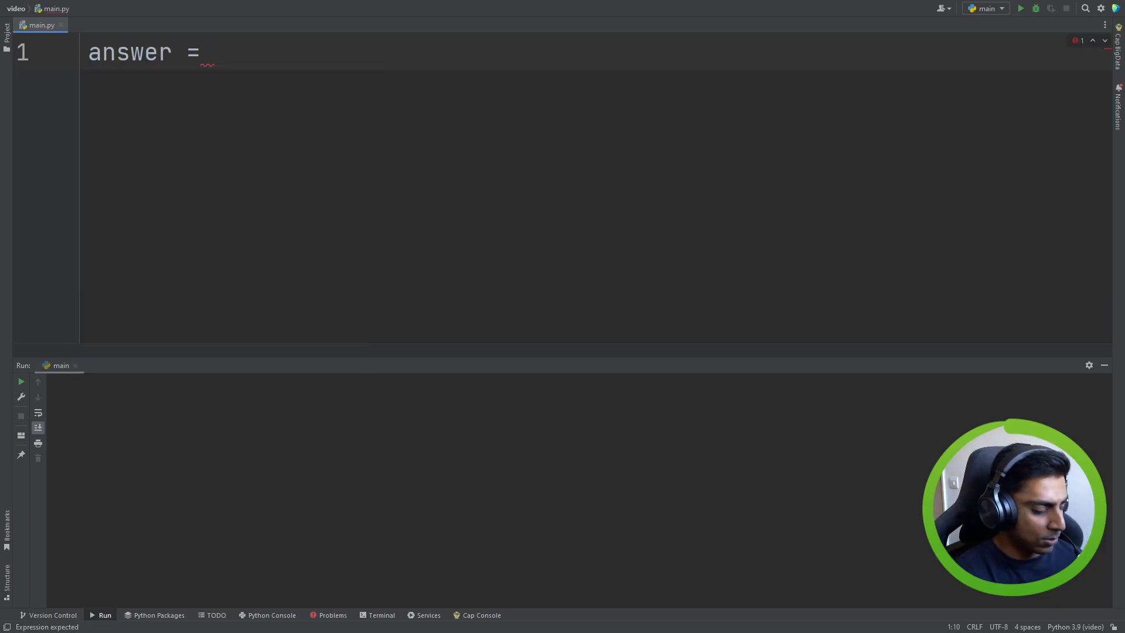
text(int)
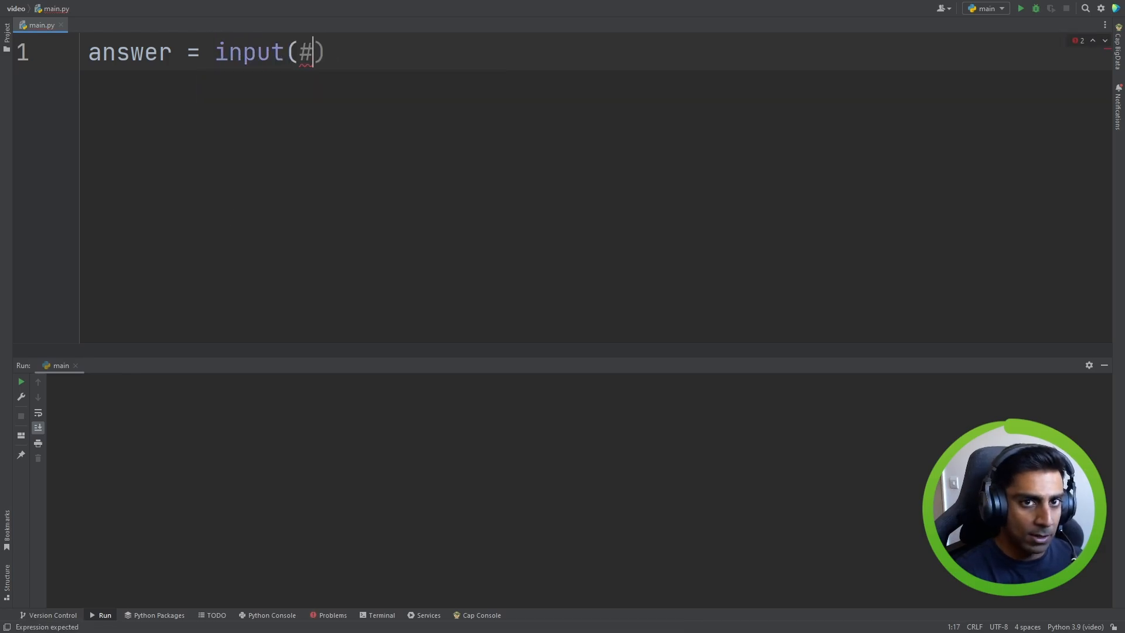
text('W')
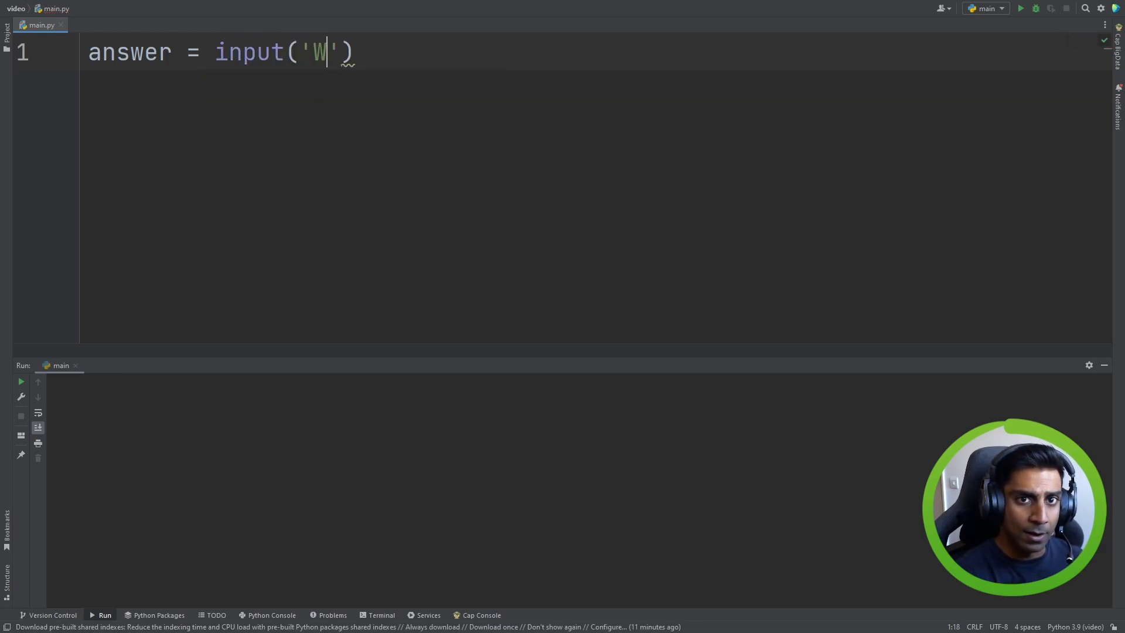
text(ow amyn)
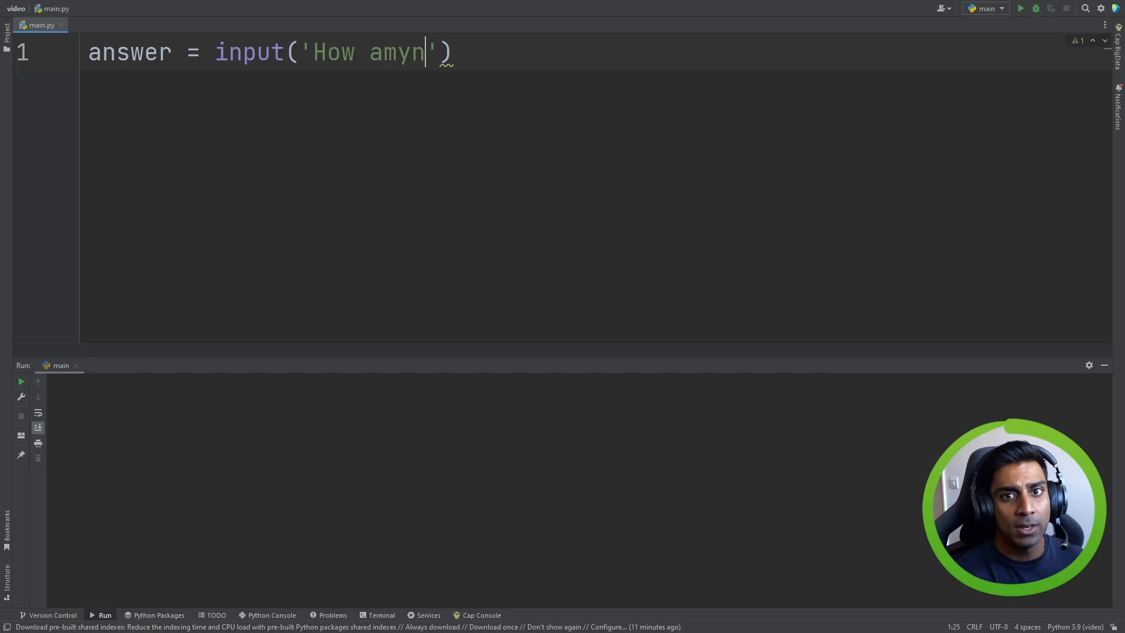
text(many cars)
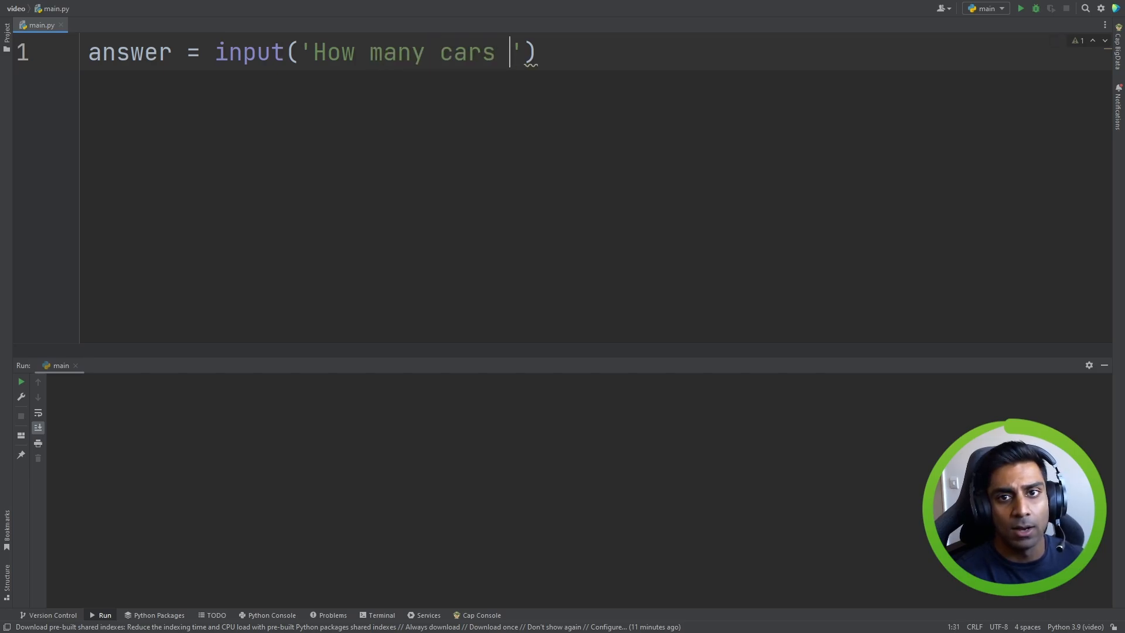
text(do you have?)
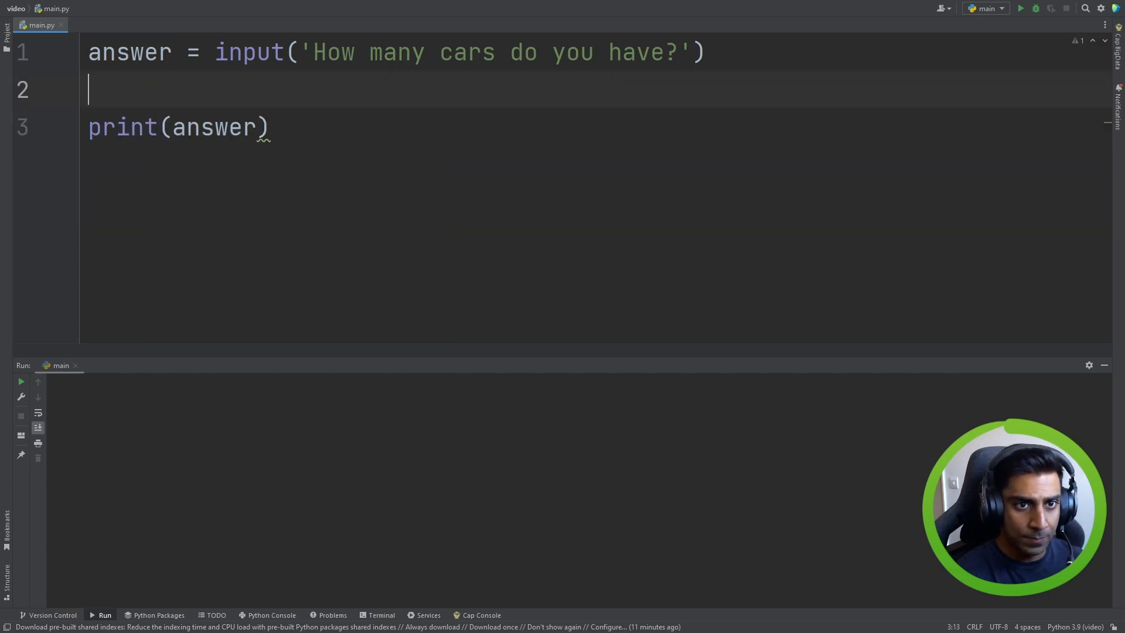
text(print(type)
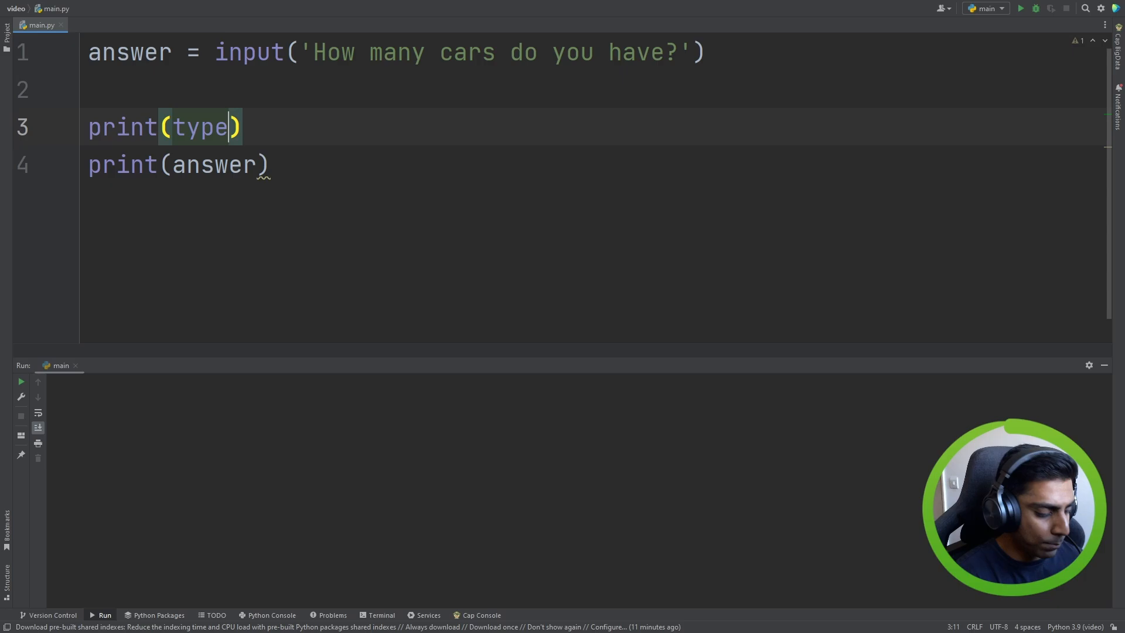
text(answer))
click(580, 393)
text(1)
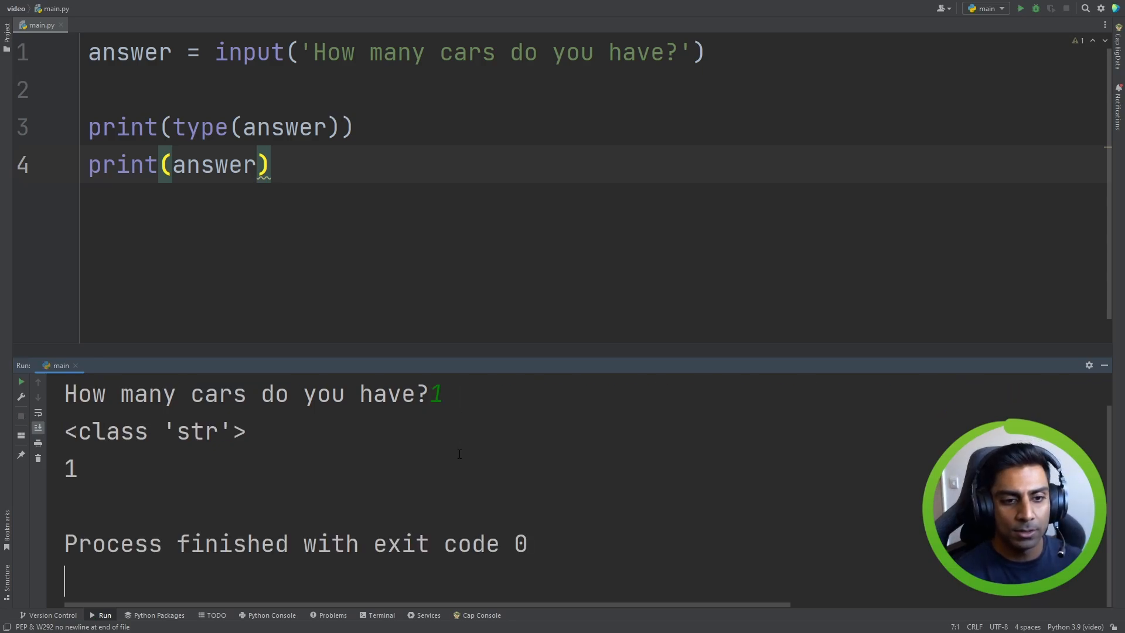
- Highlight the 'str' type and the printed car count 1 in the run output
double_click(194, 431)
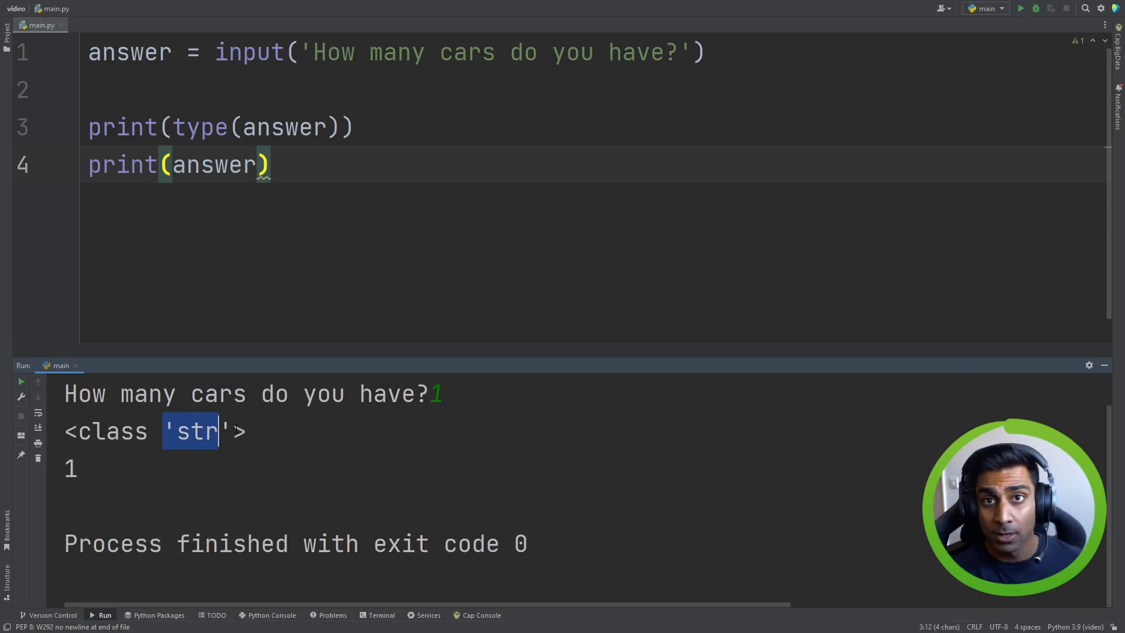
click(93, 470)
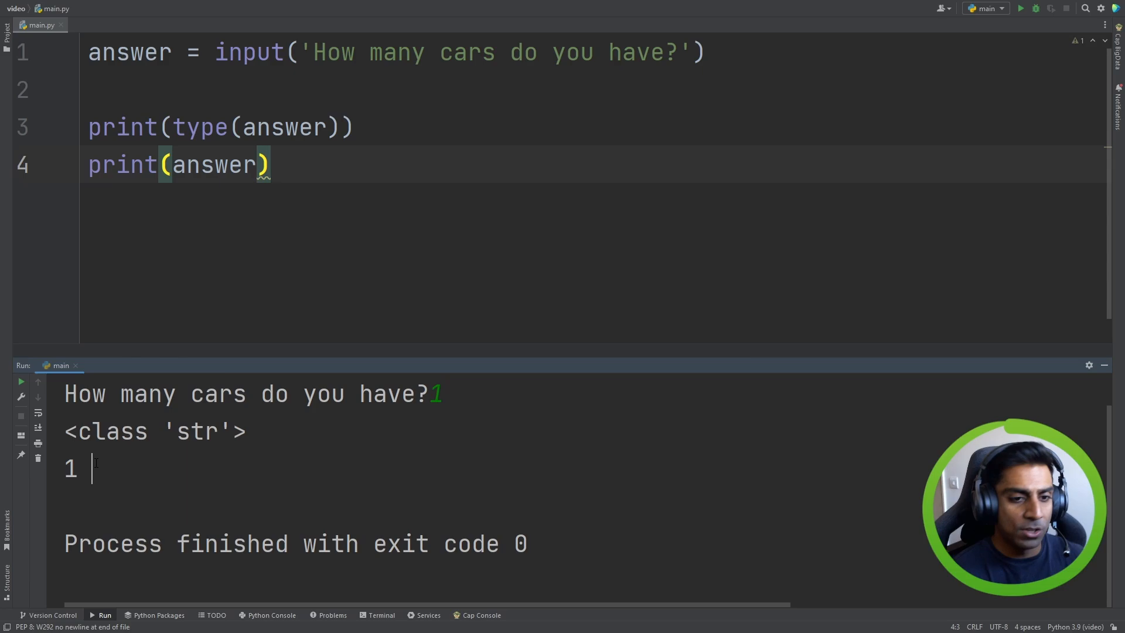
double_click(208, 431)
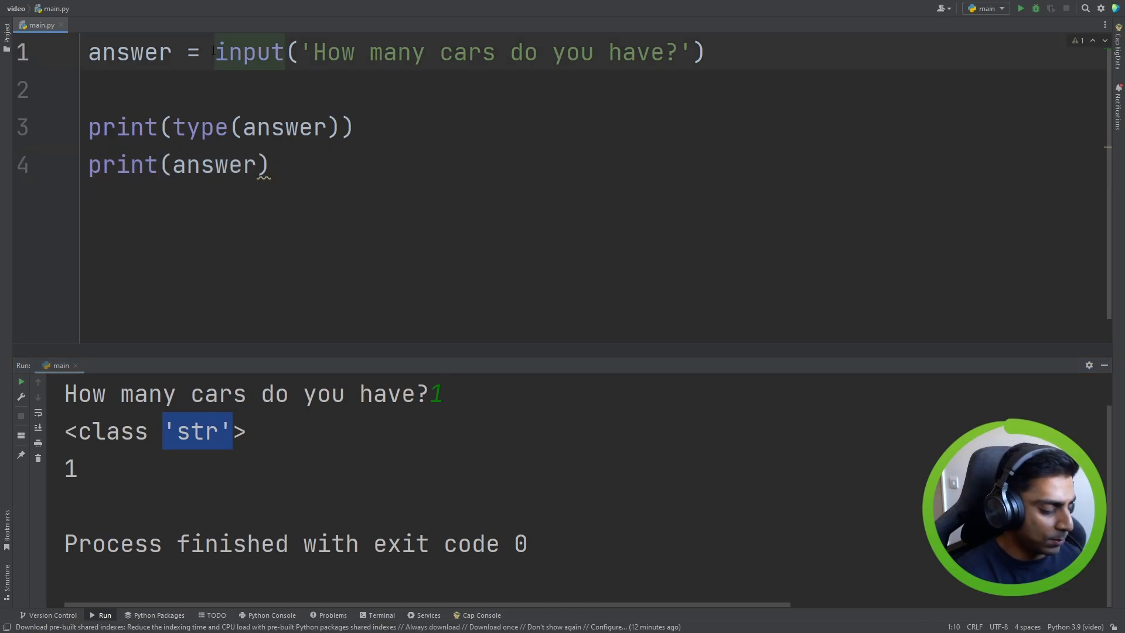
- Wrap the input call in int() and highlight class 'int' in the output
text(int()
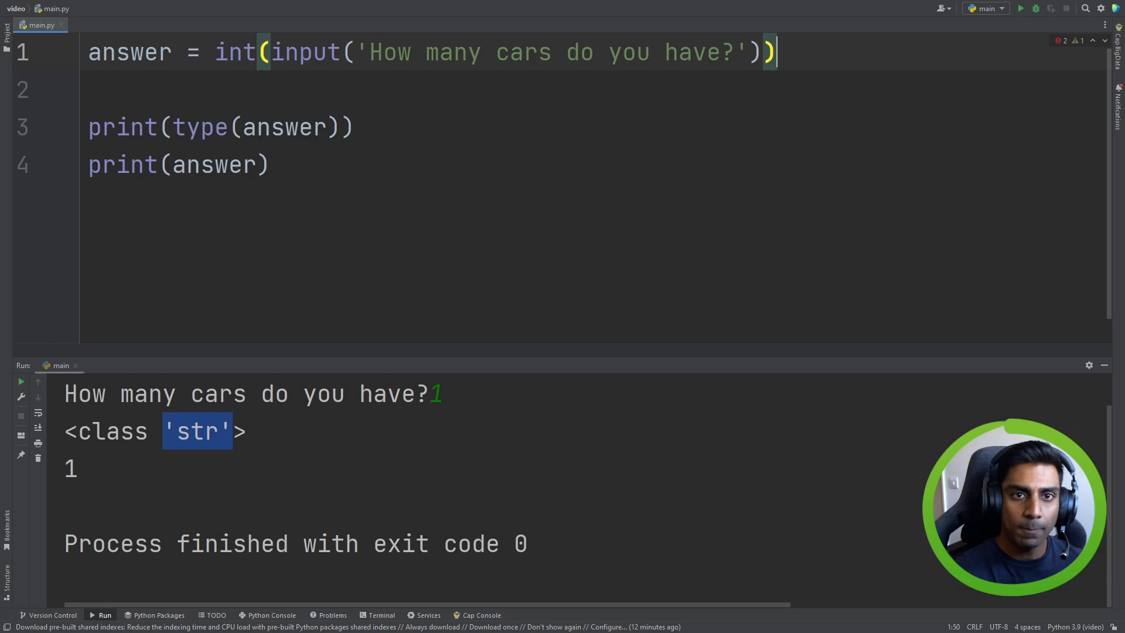
mouse_move(287, 127)
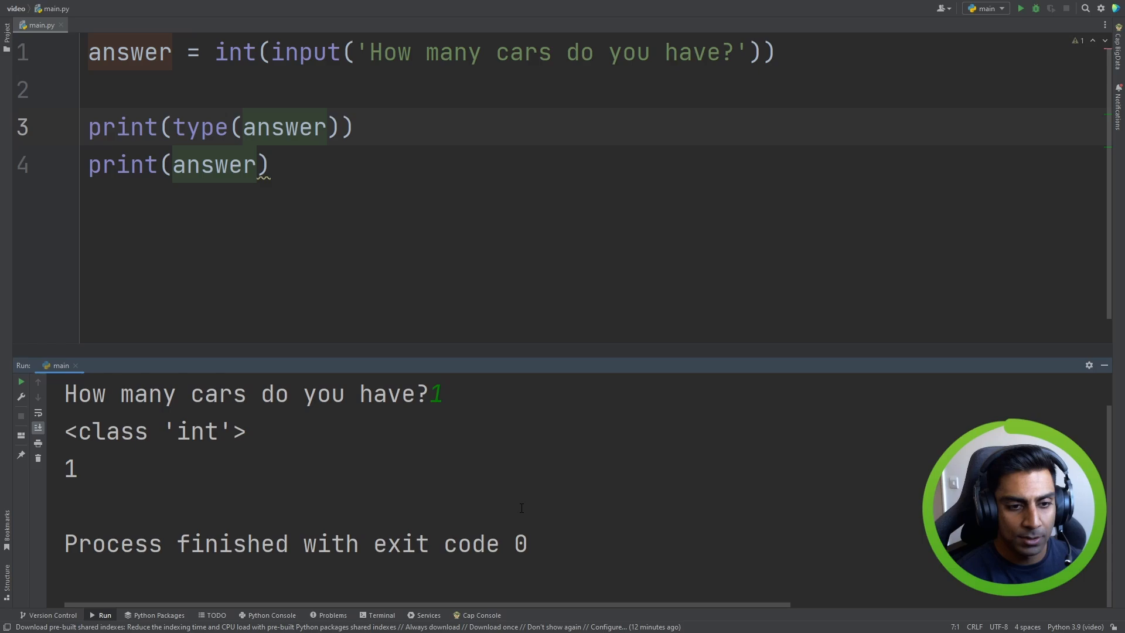
double_click(194, 431)
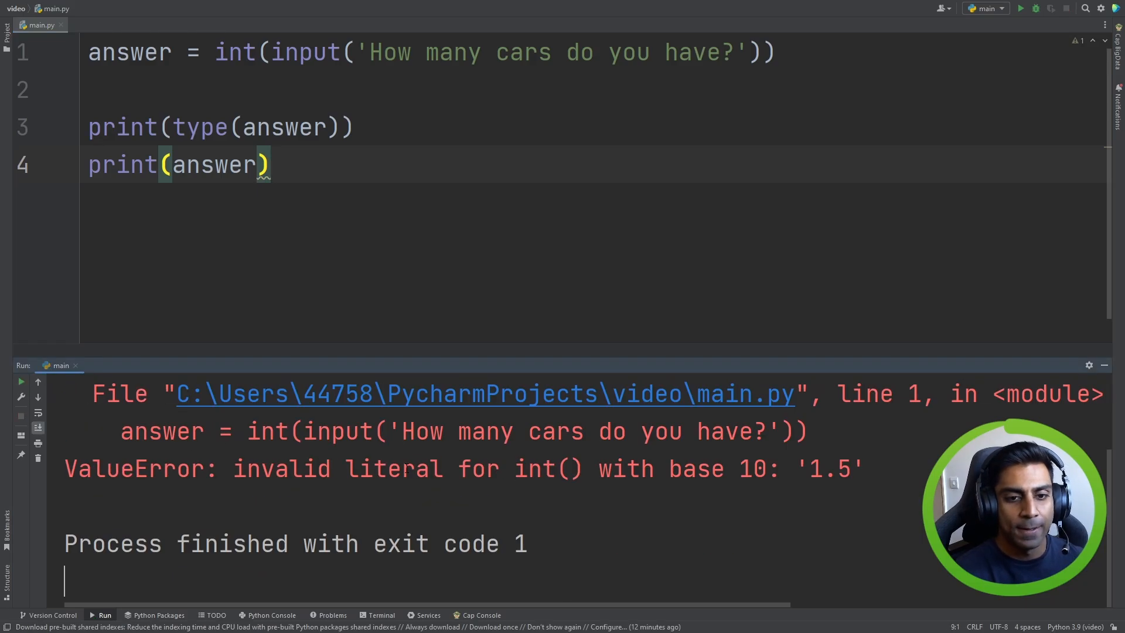
- Highlight 1.5 in the ValueError, then the printed 1.5 after switching to float
double_click(234, 51)
text(floa)
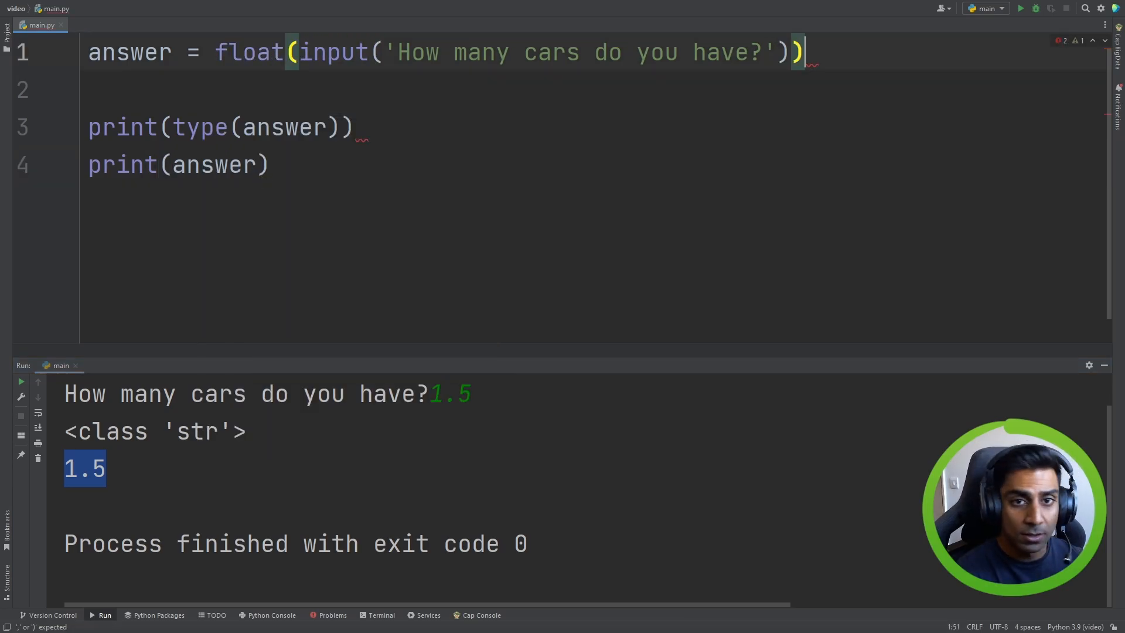
double_click(249, 52)
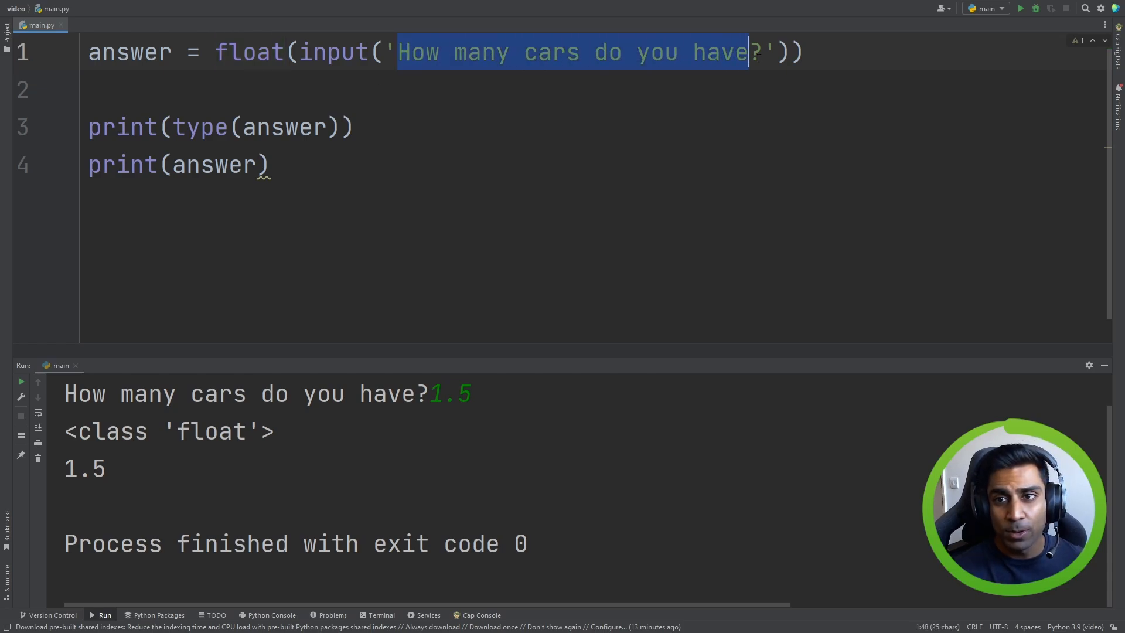
- Replace float with bool, run entering 1, and highlight the True result
double_click(249, 51)
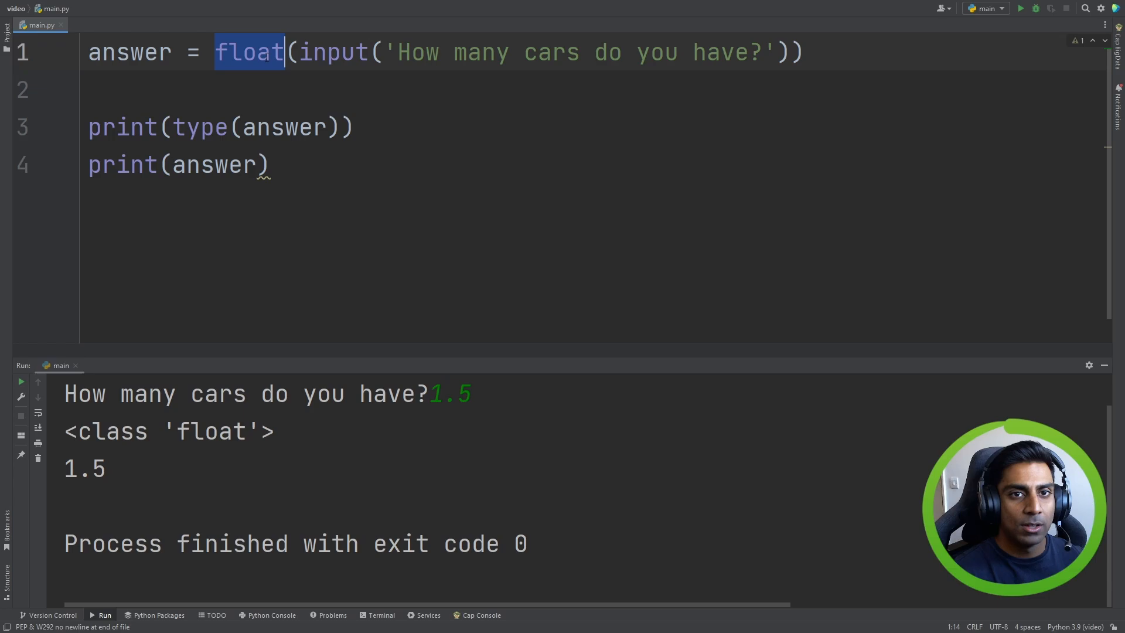
text(boo)
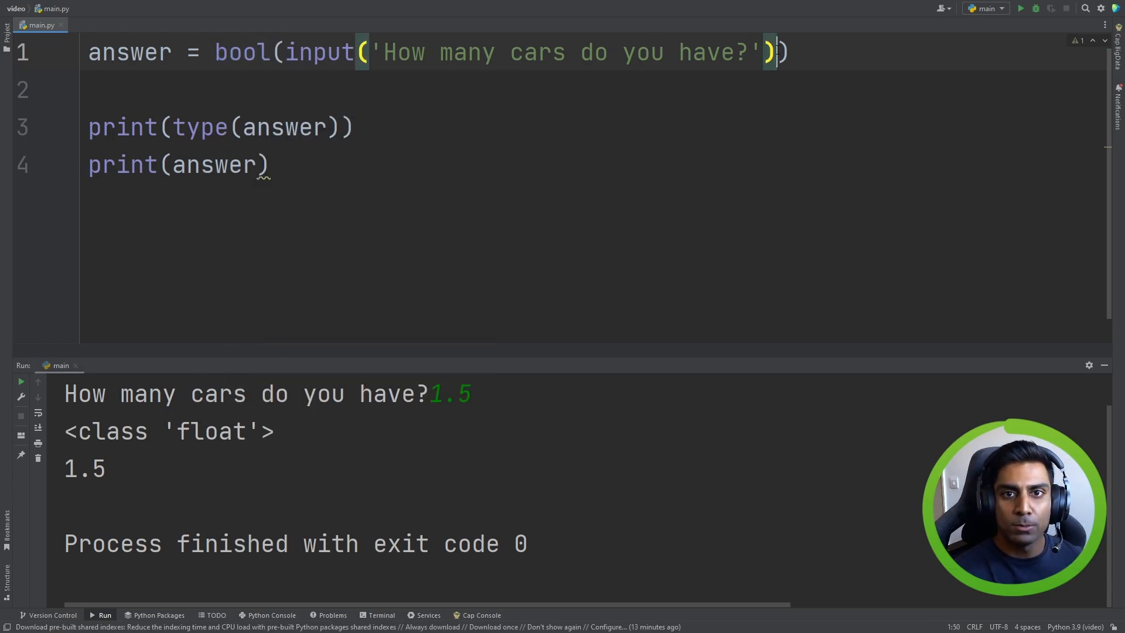
double_click(240, 52)
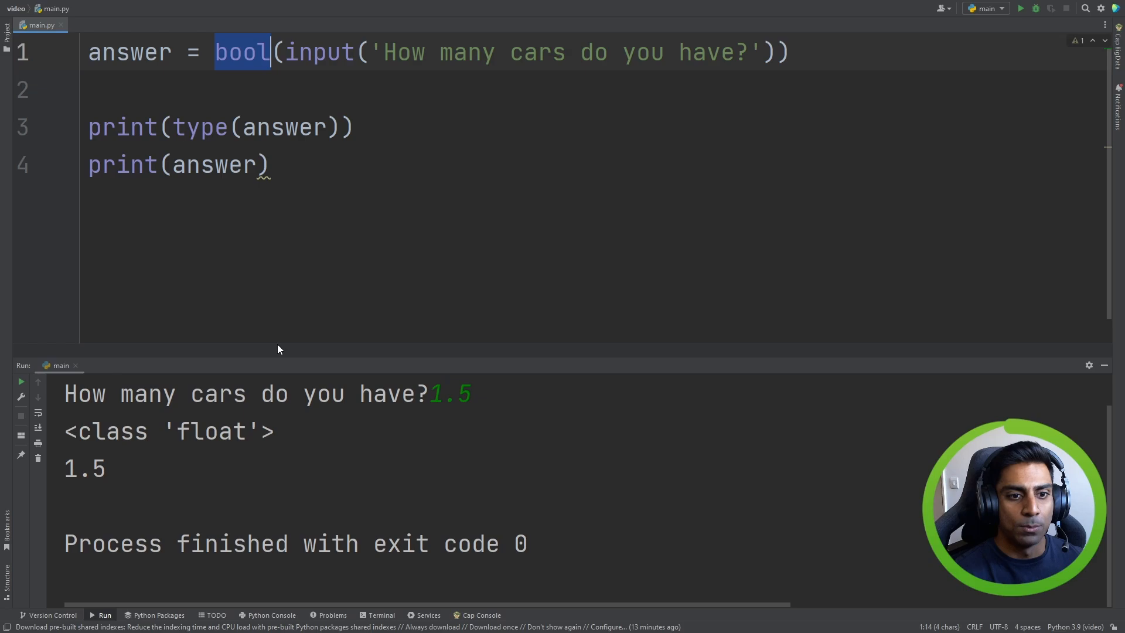
click(1020, 8)
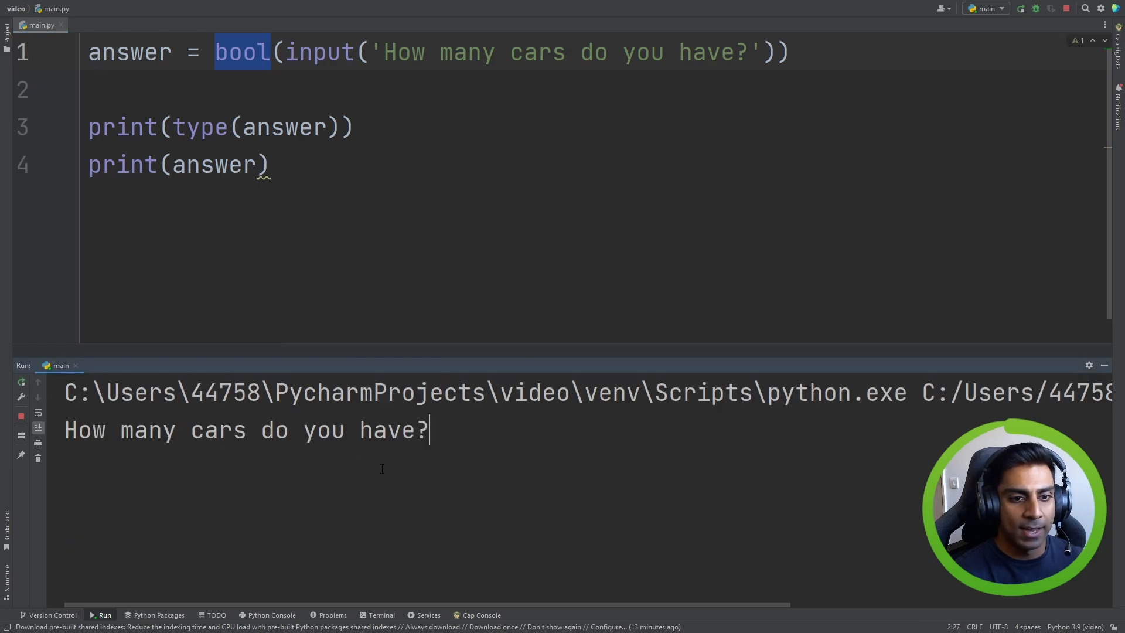
text(1)
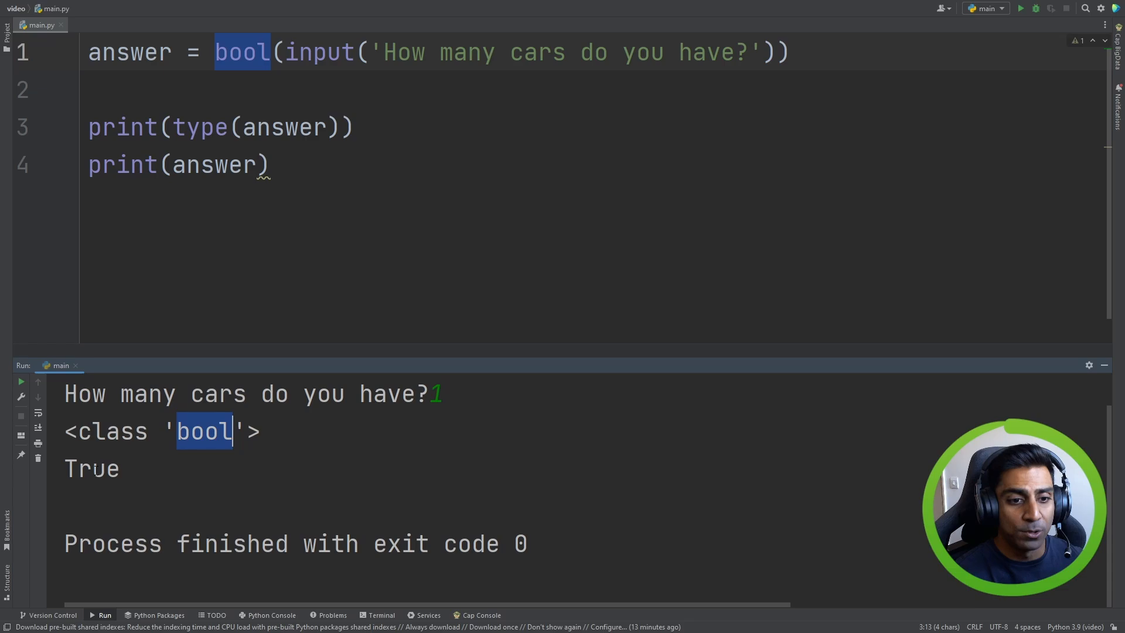
double_click(91, 467)
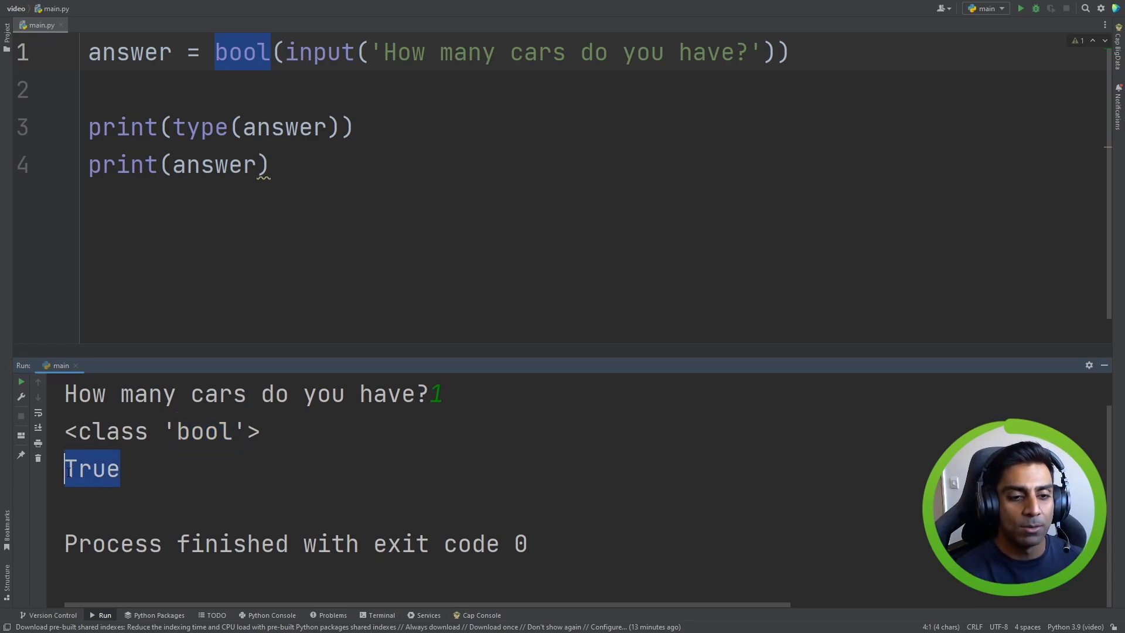
mouse_move(370, 317)
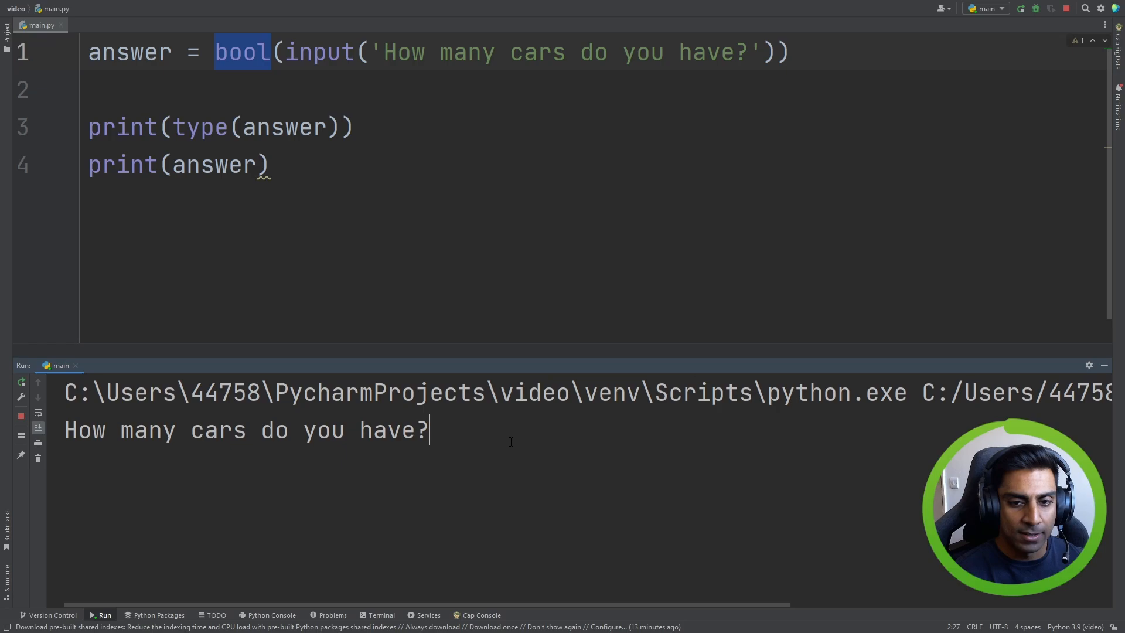
- Run with random text and then empty input, highlighting the False result
text(,kdjsgfhdsjhg)
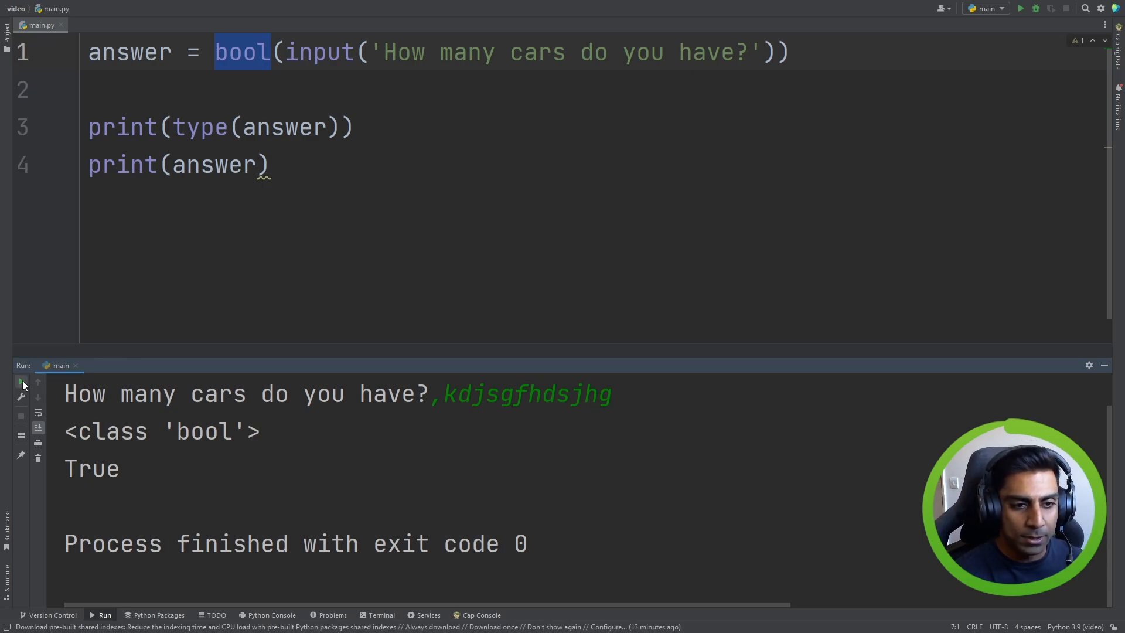
click(19, 381)
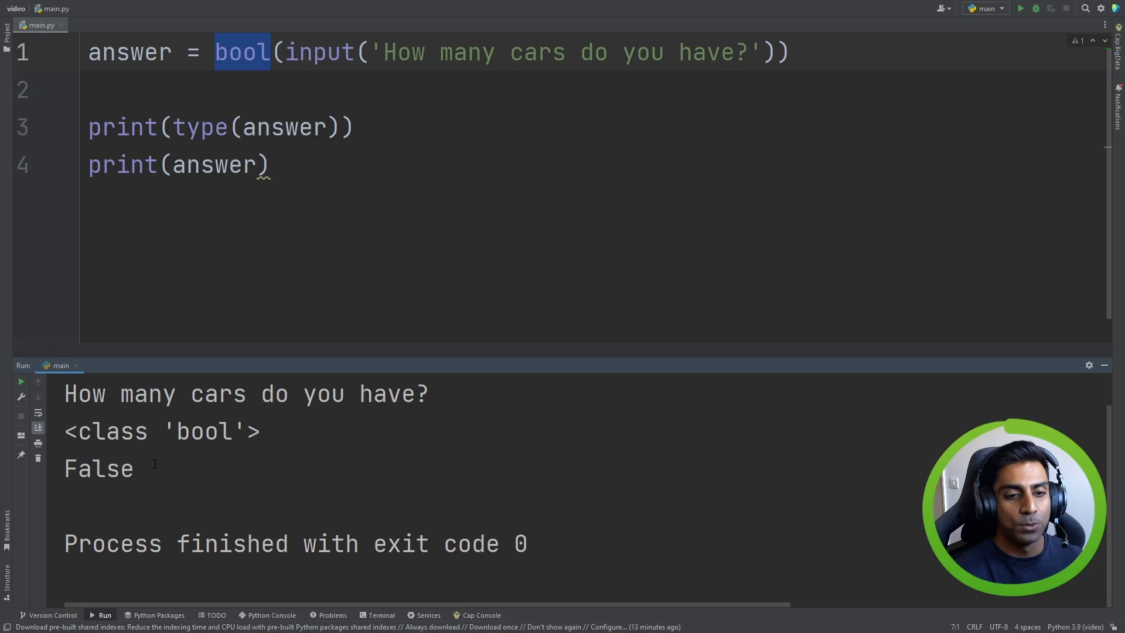
double_click(98, 468)
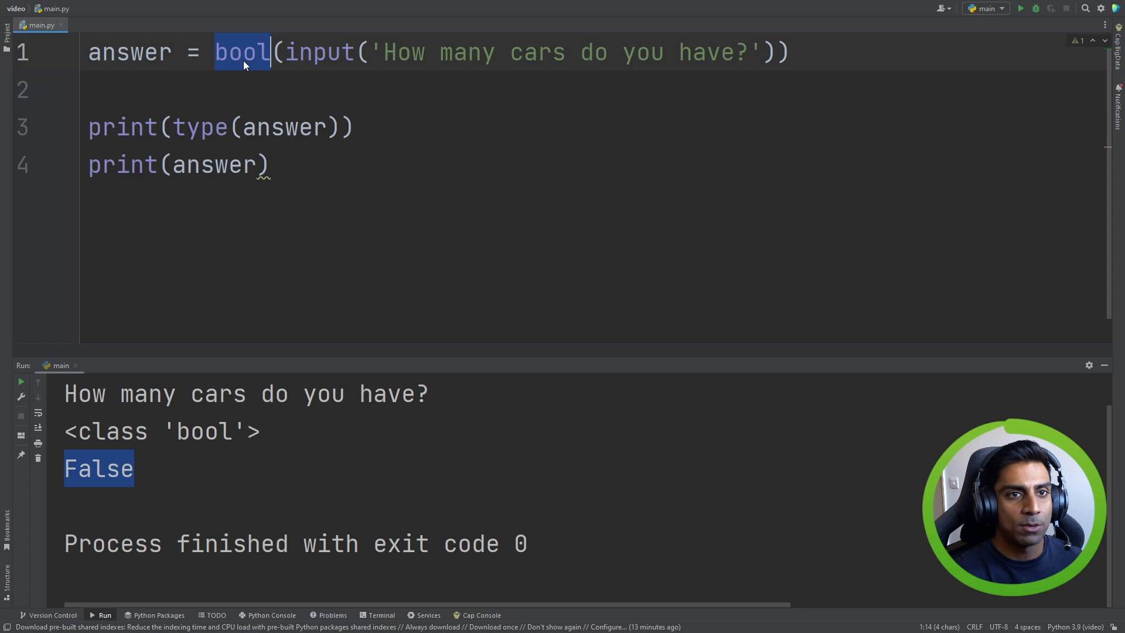
- Add answer = str(answer) below the assignment, run it, then clear main.py
text(sti)
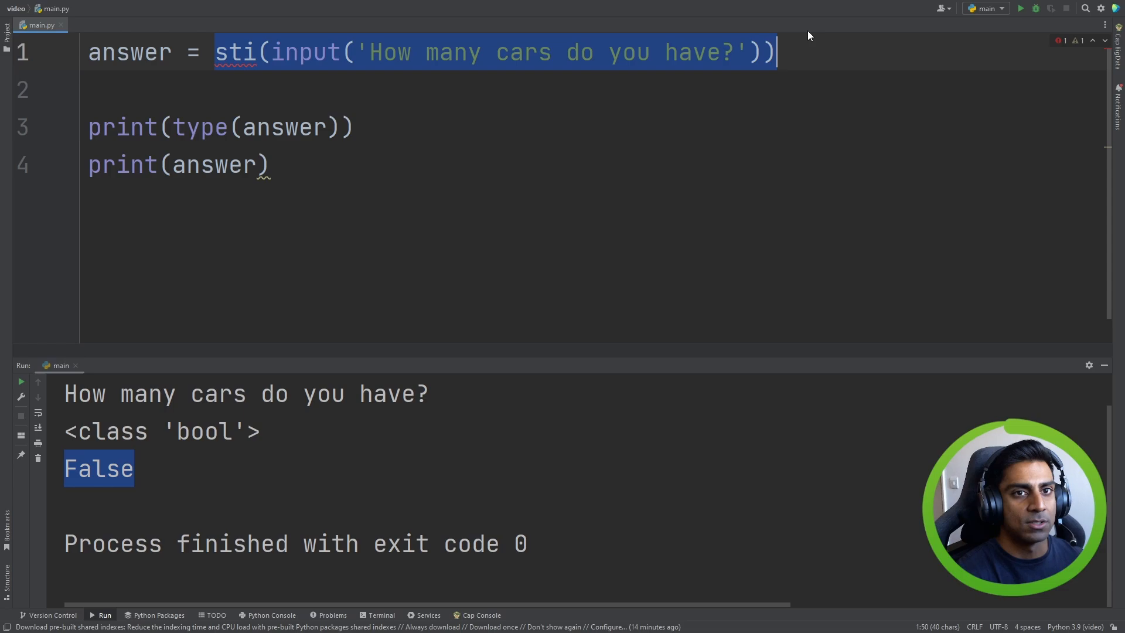
text(1)
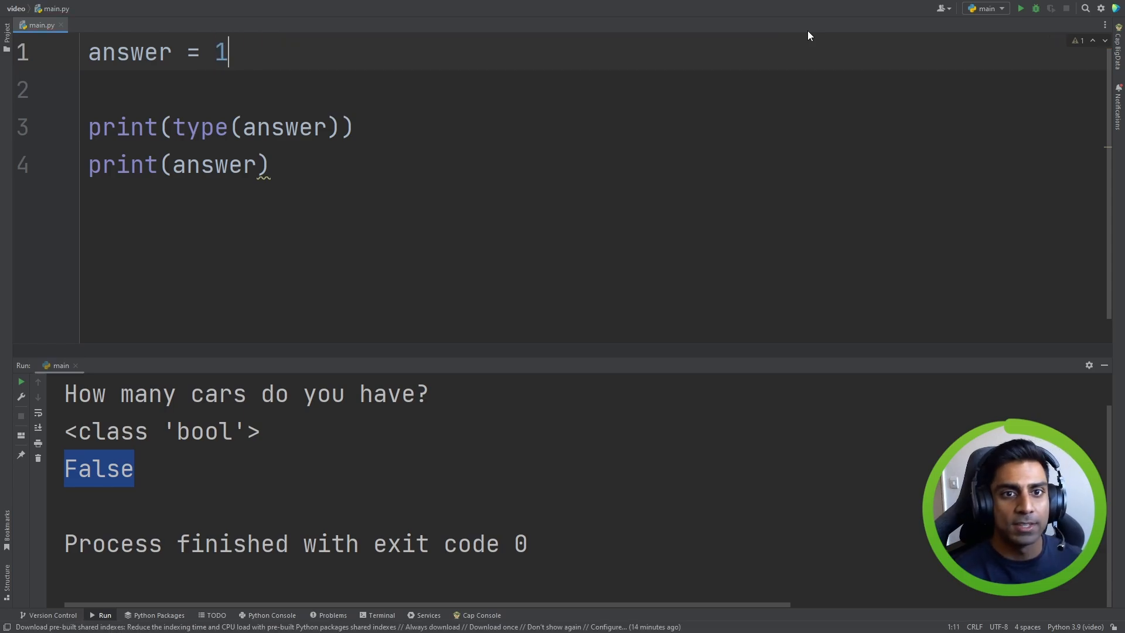
key(Return)
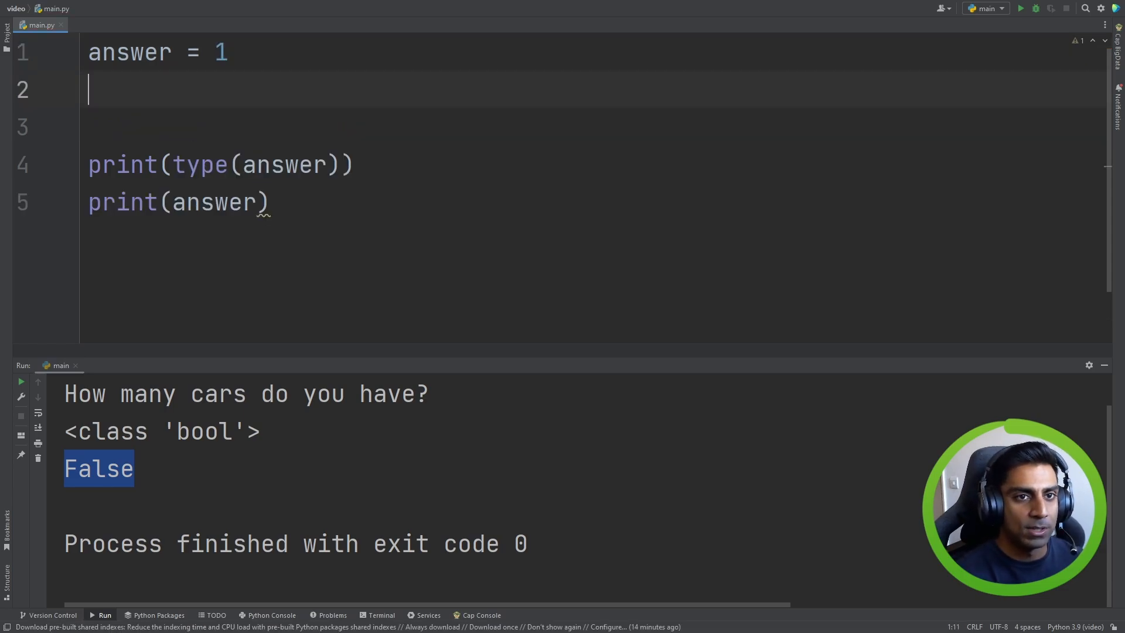
text(answer)
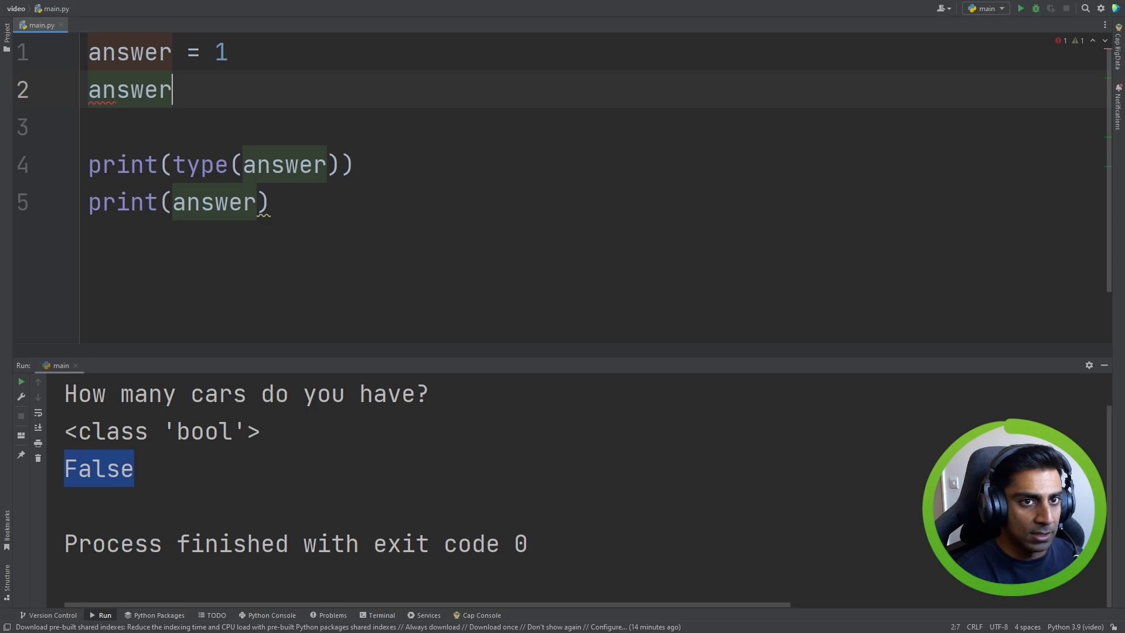
text(= str)
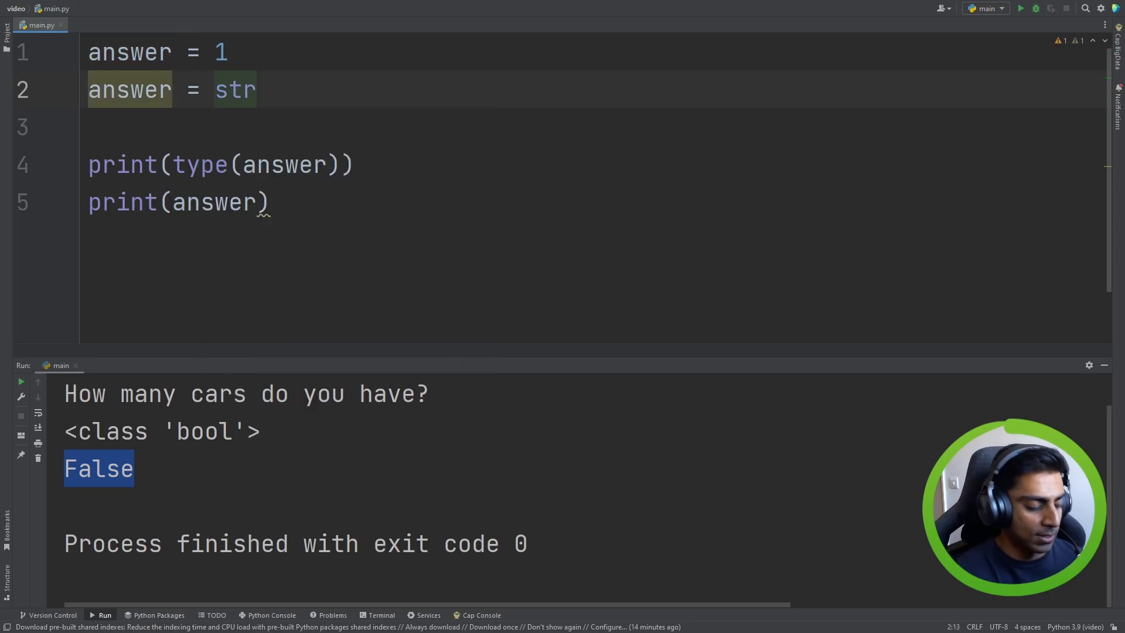
text((answer))
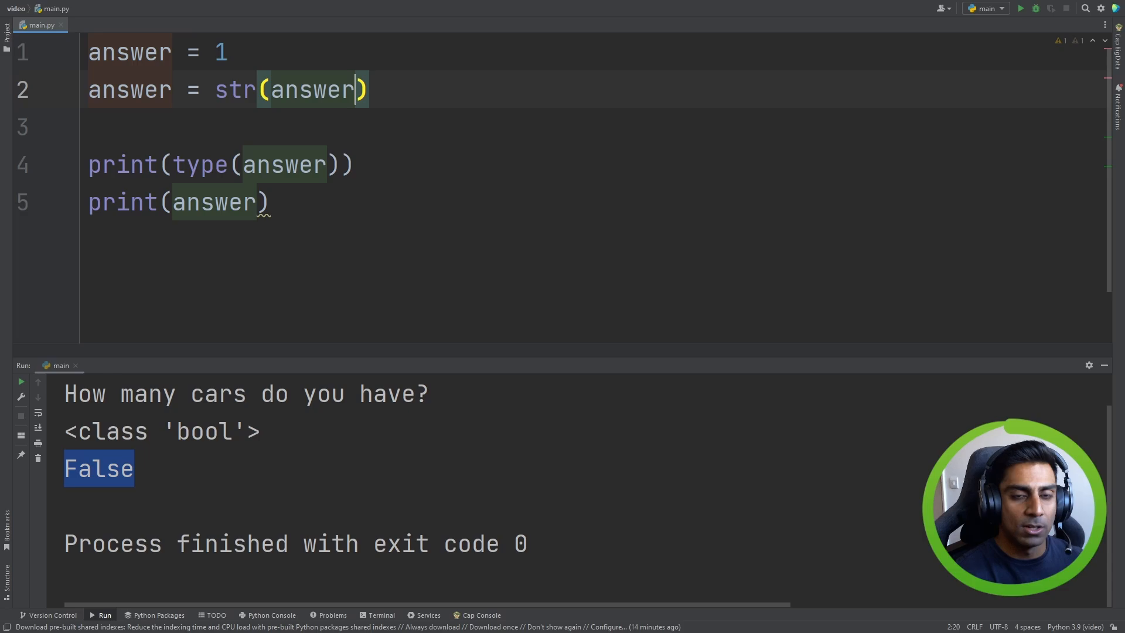
click(1019, 7)
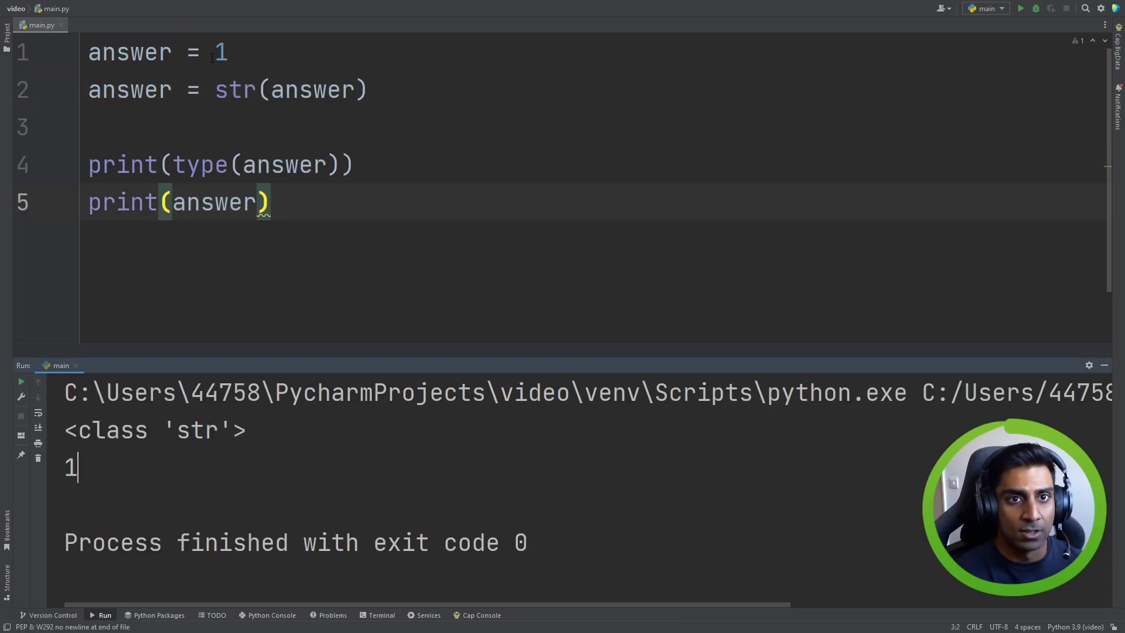
click(370, 89)
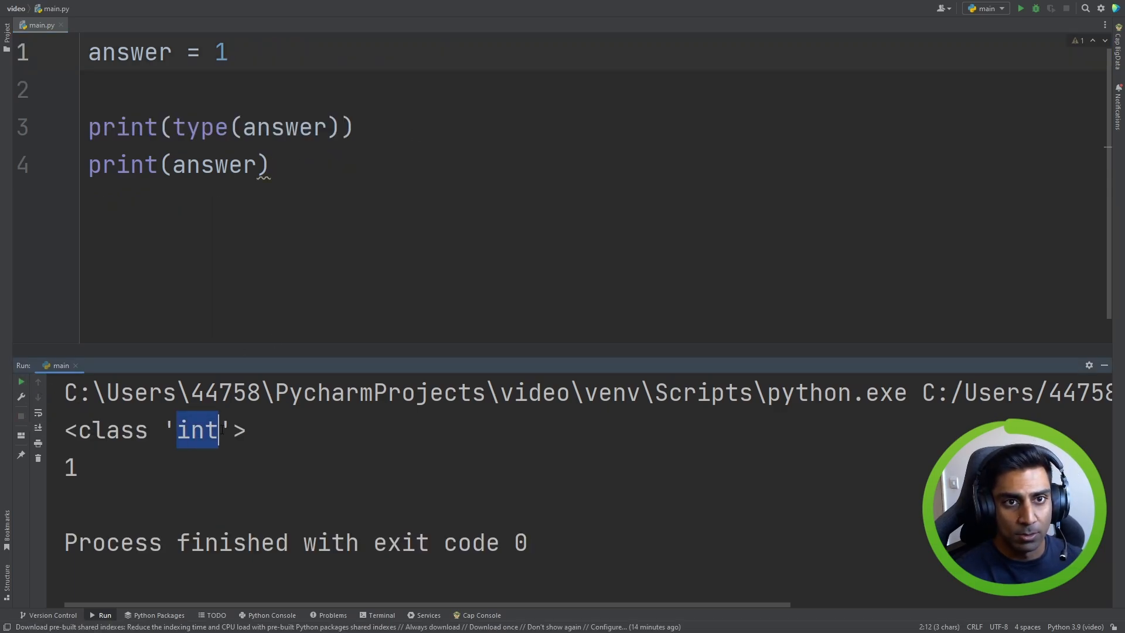
click(269, 164)
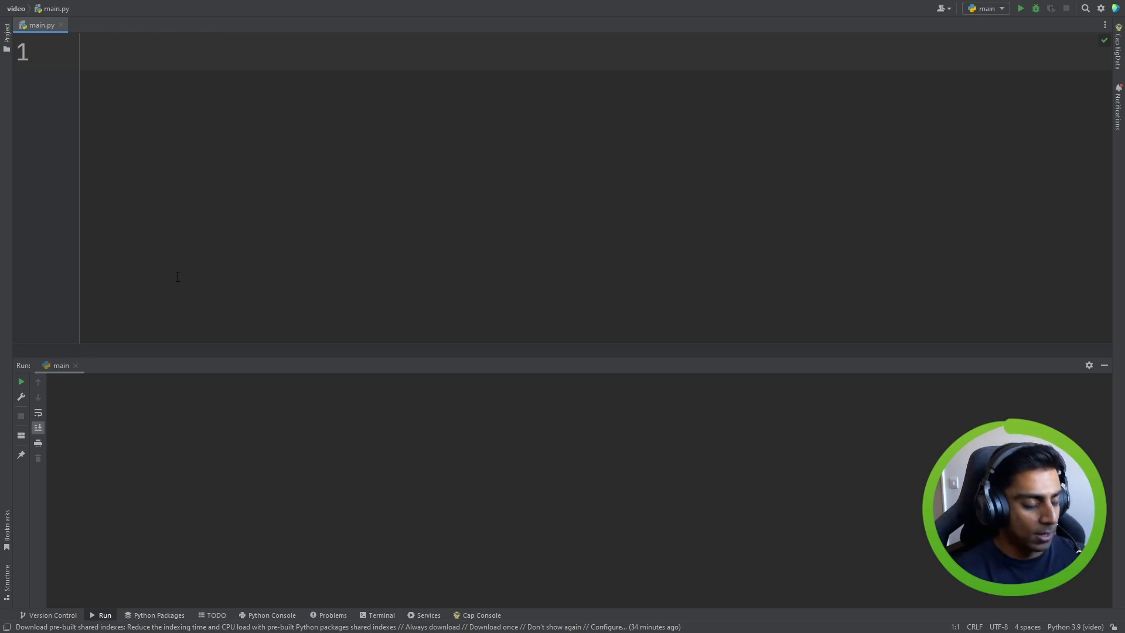
- Define firstName = 'Tom' and lastName = 'Ford'
text(name = '')
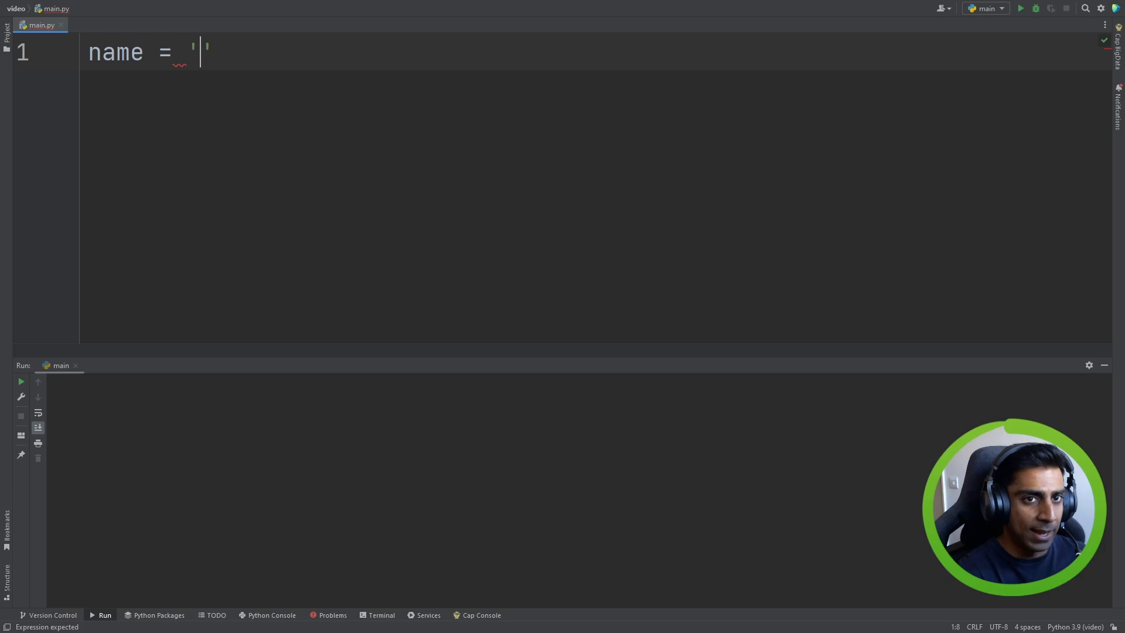
text(Tom)
text(print()
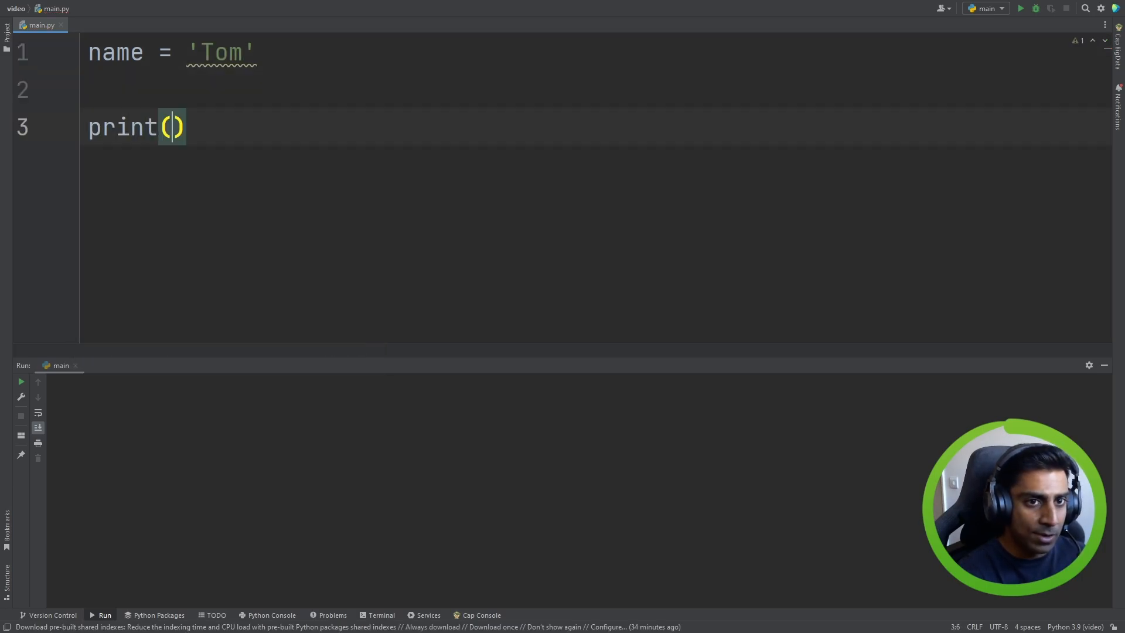
text(name)
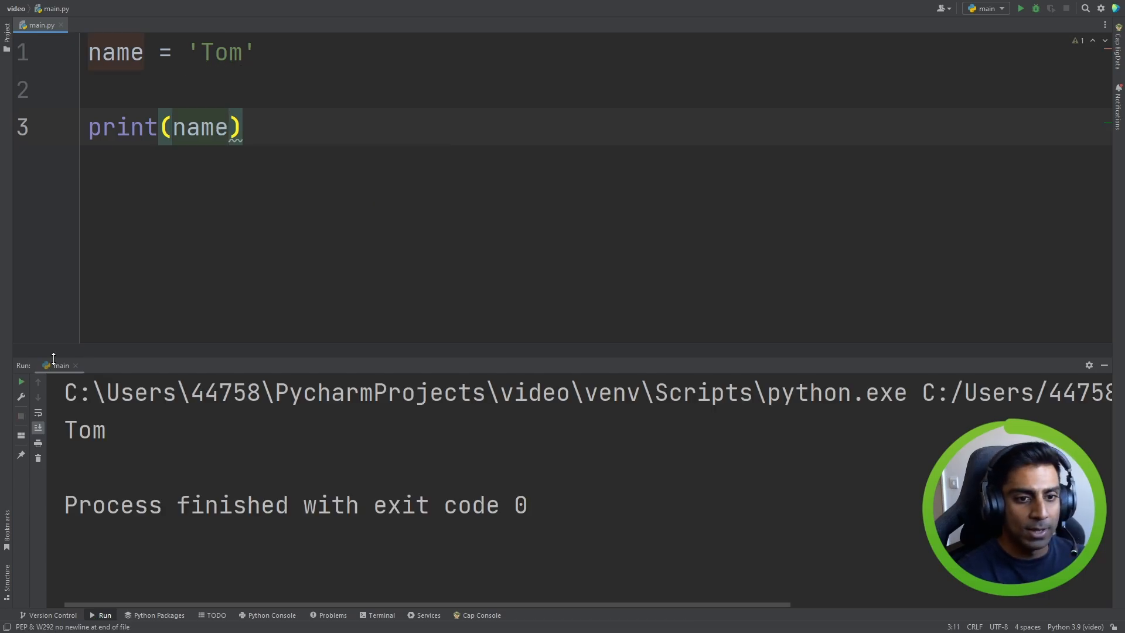
click(256, 52)
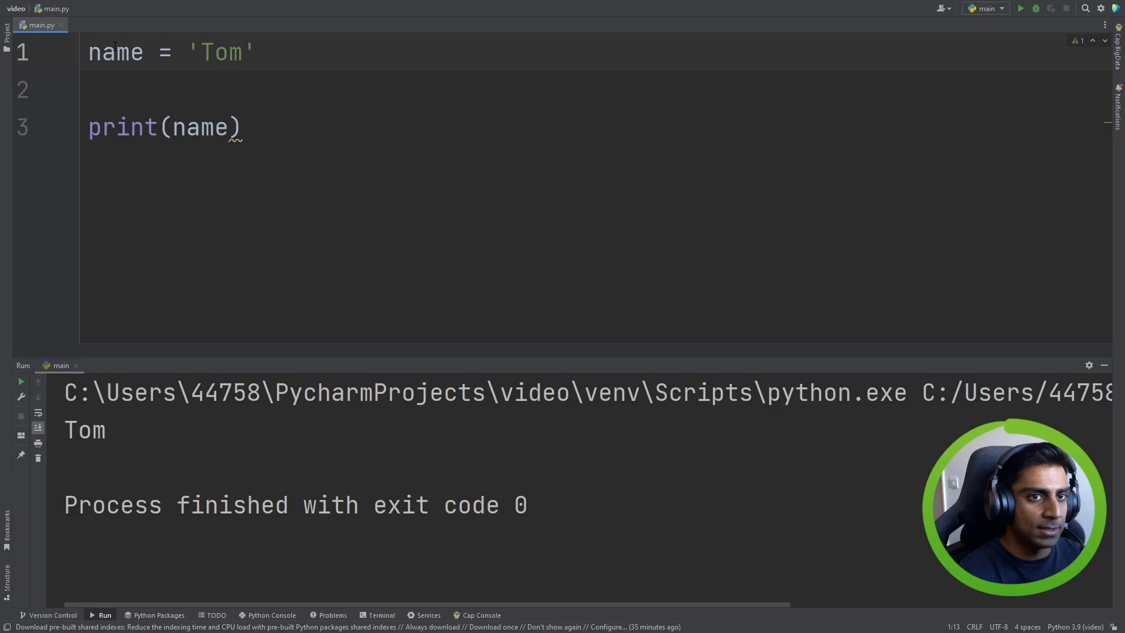
text(firstName)
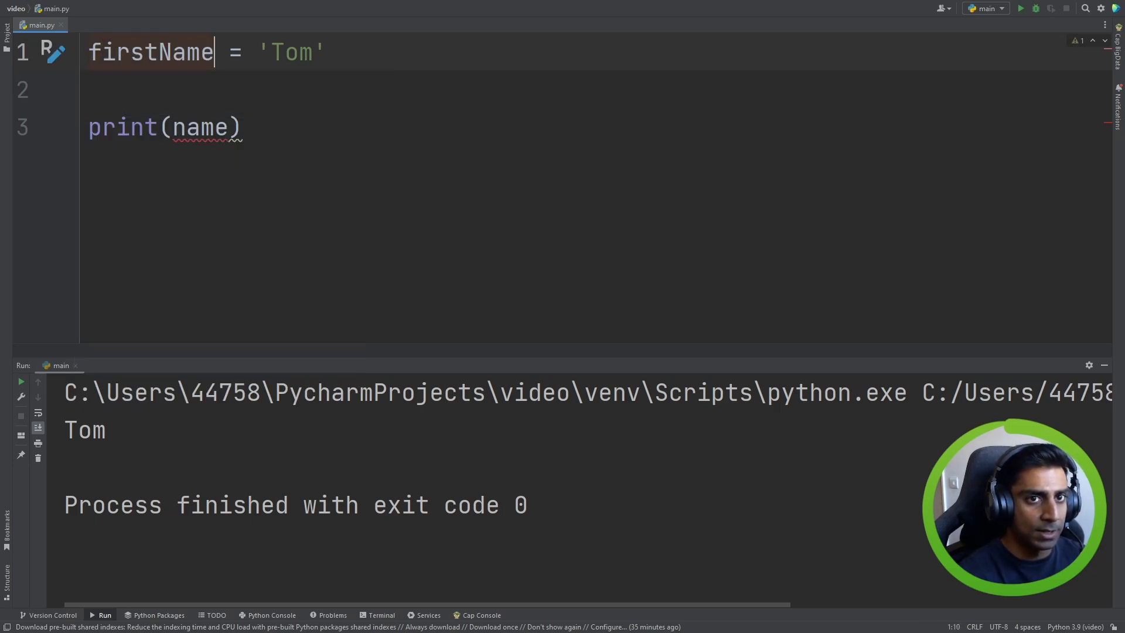
text(lastName = ')
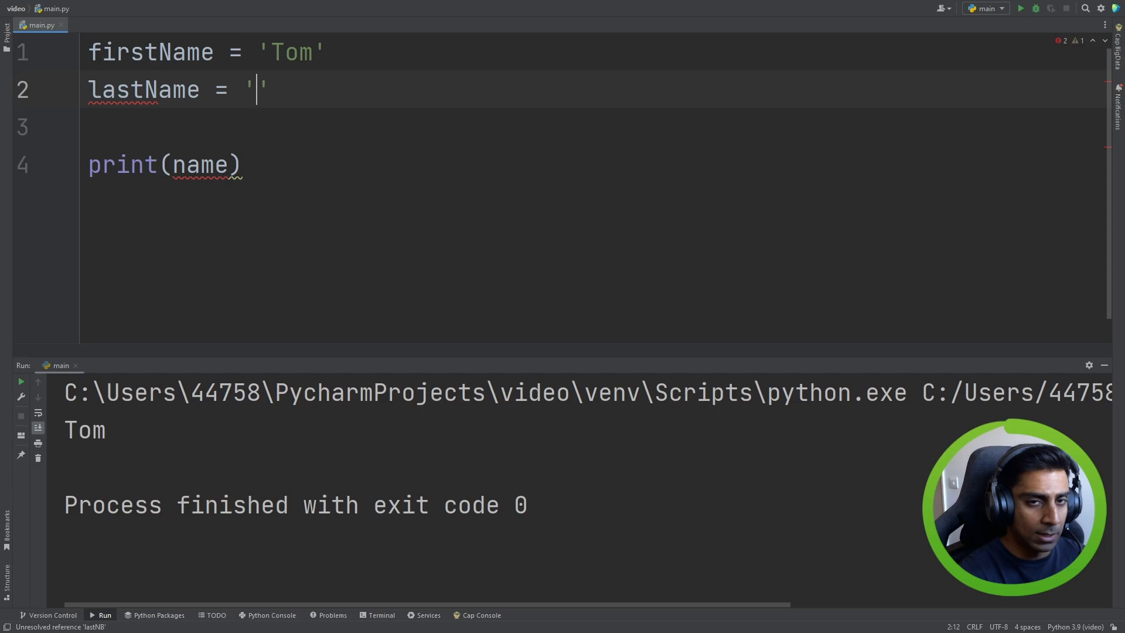
text(Ford)
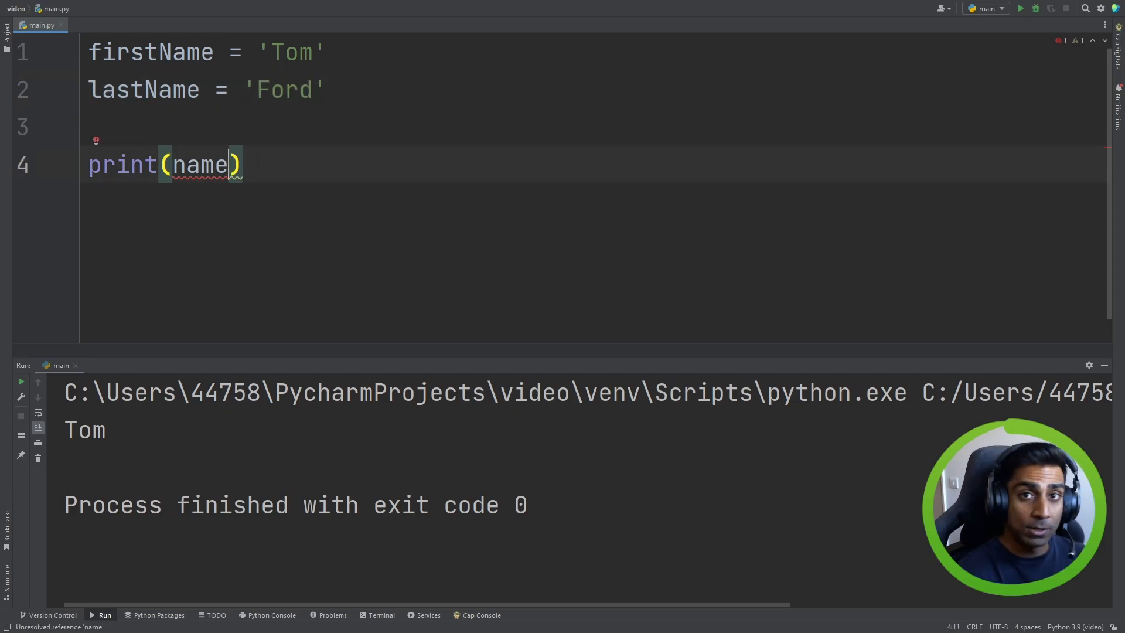
- Print firstName, lastName, 'dsgfdsg' and 'sdfsdafd', and run the script
text(firstN)
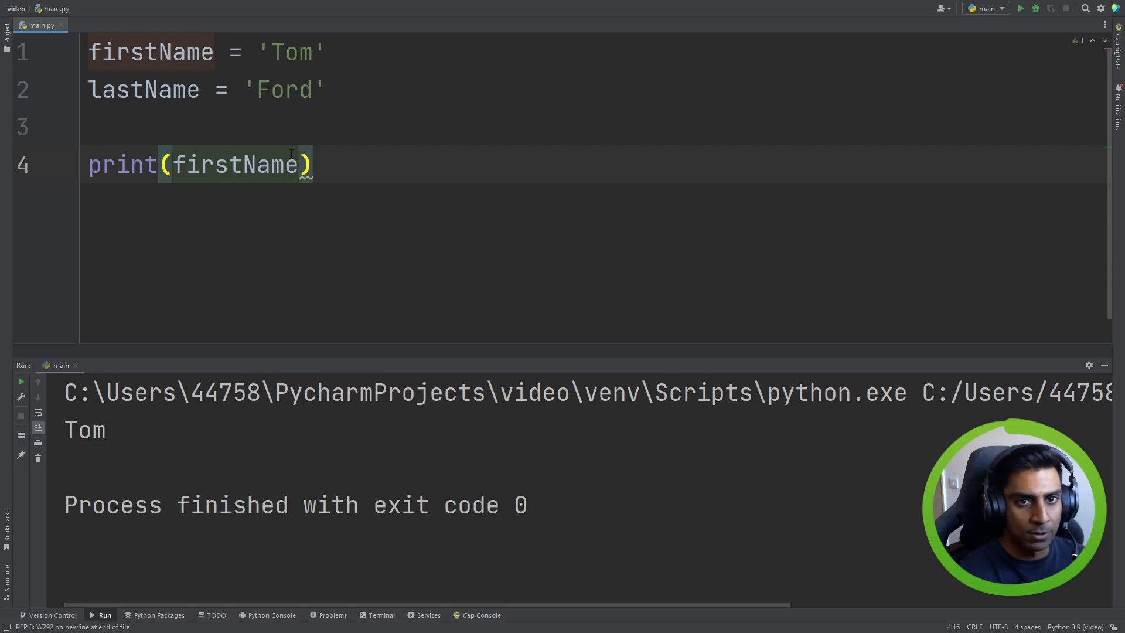
text(,)
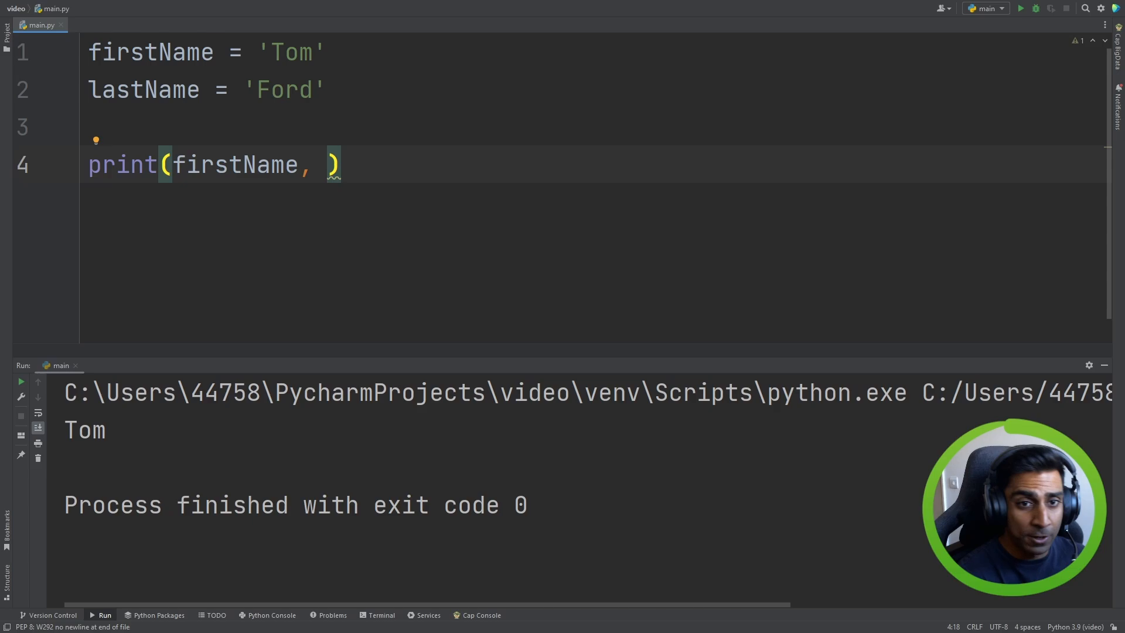
text(lastName)
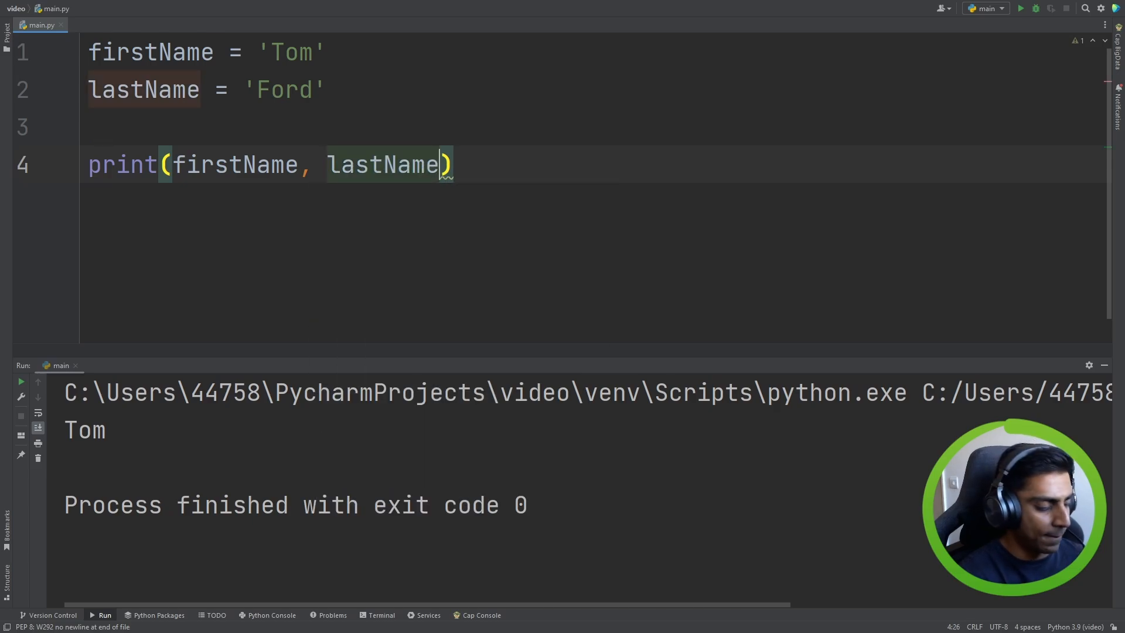
text(,)
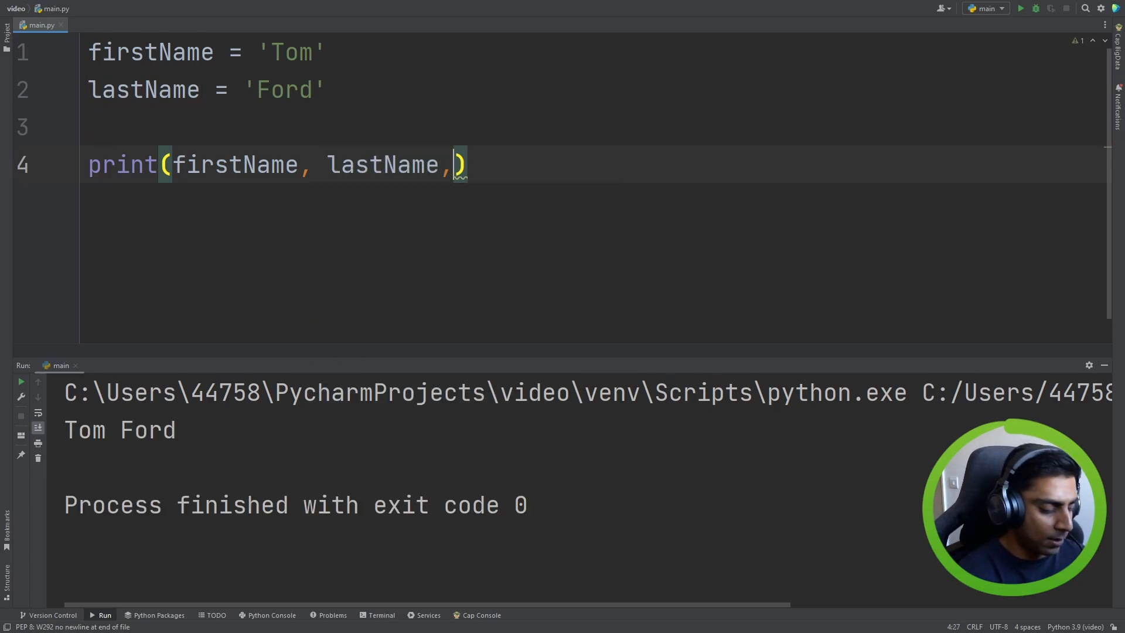
text('dsgfdsg')
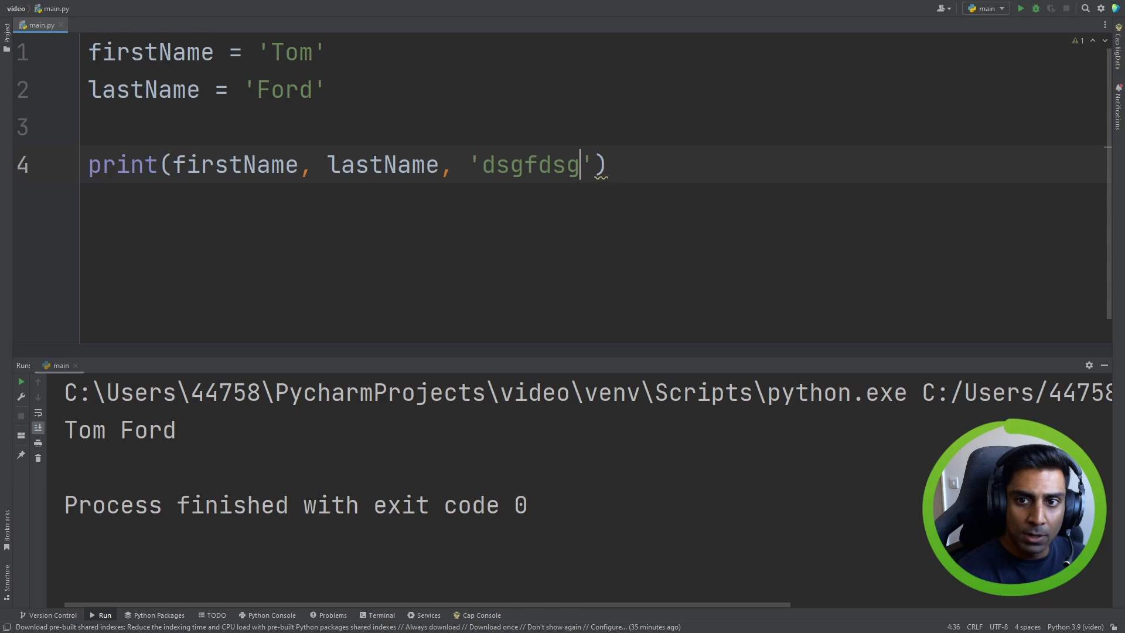
text(, 'sdfsdafd')
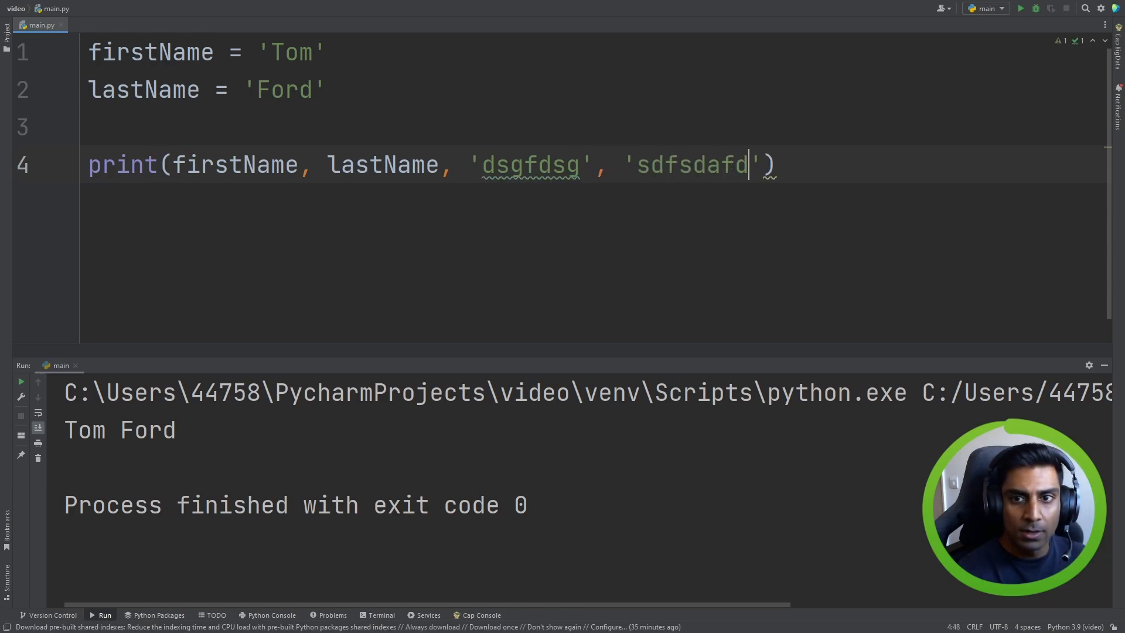
click(1019, 8)
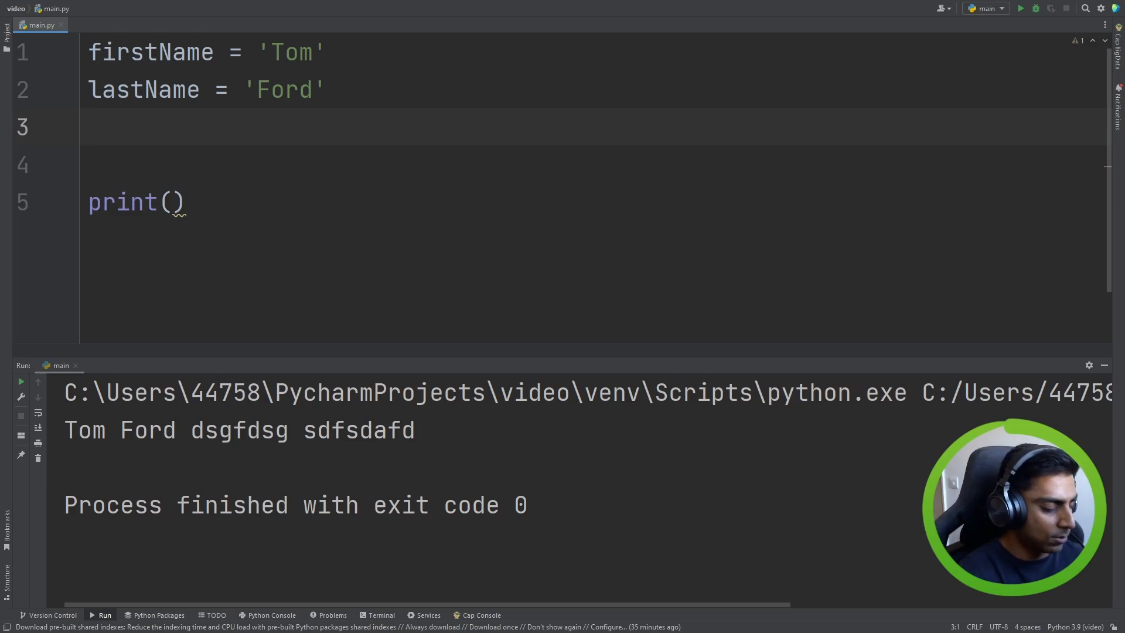
- Add fullName = firstName + lastName, print it, and run the script
text(fullN)
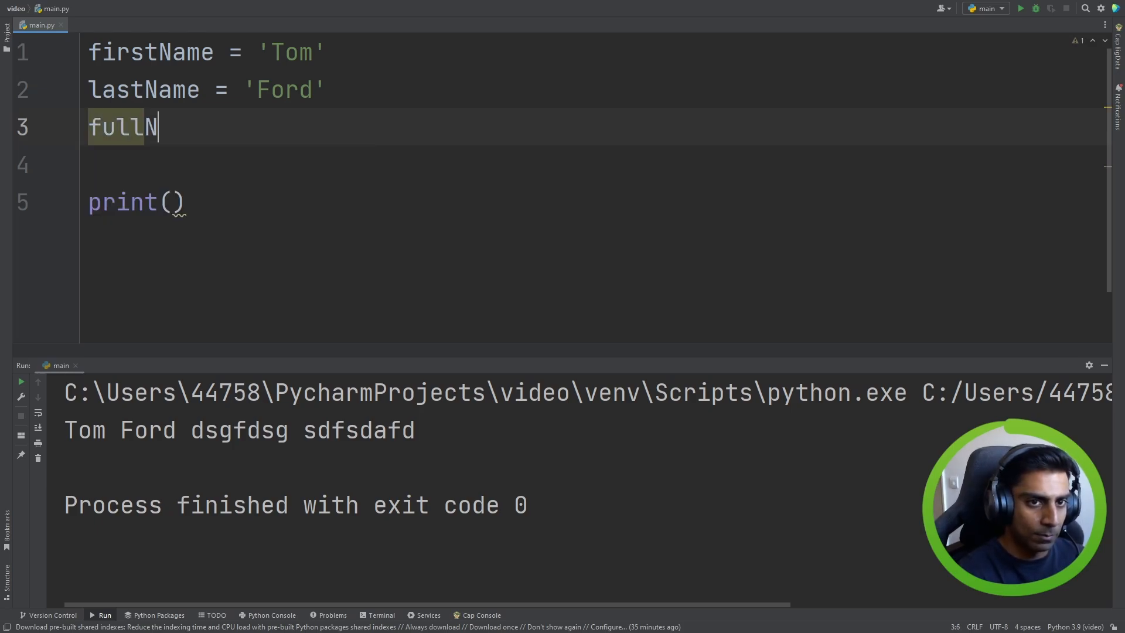
text(ame = f)
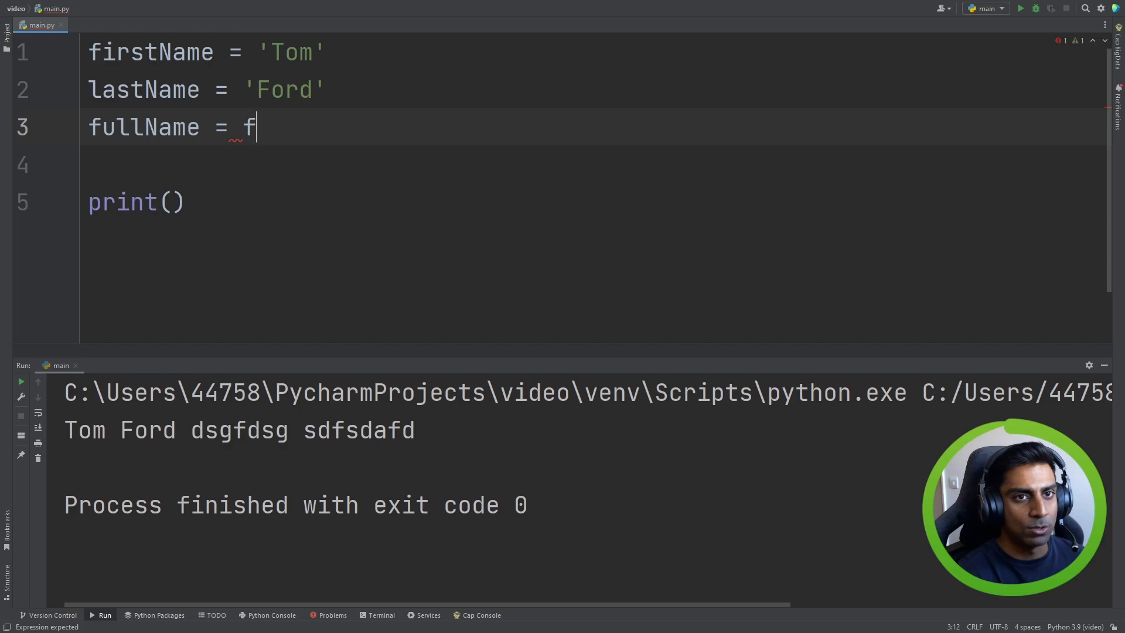
text(irstName +)
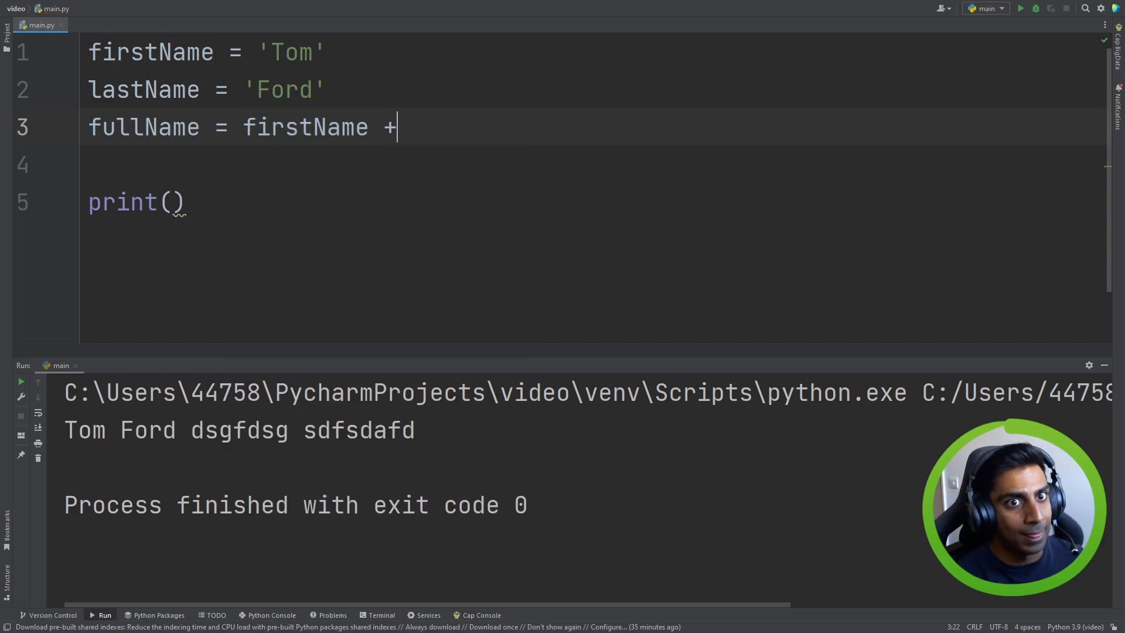
text(lastName)
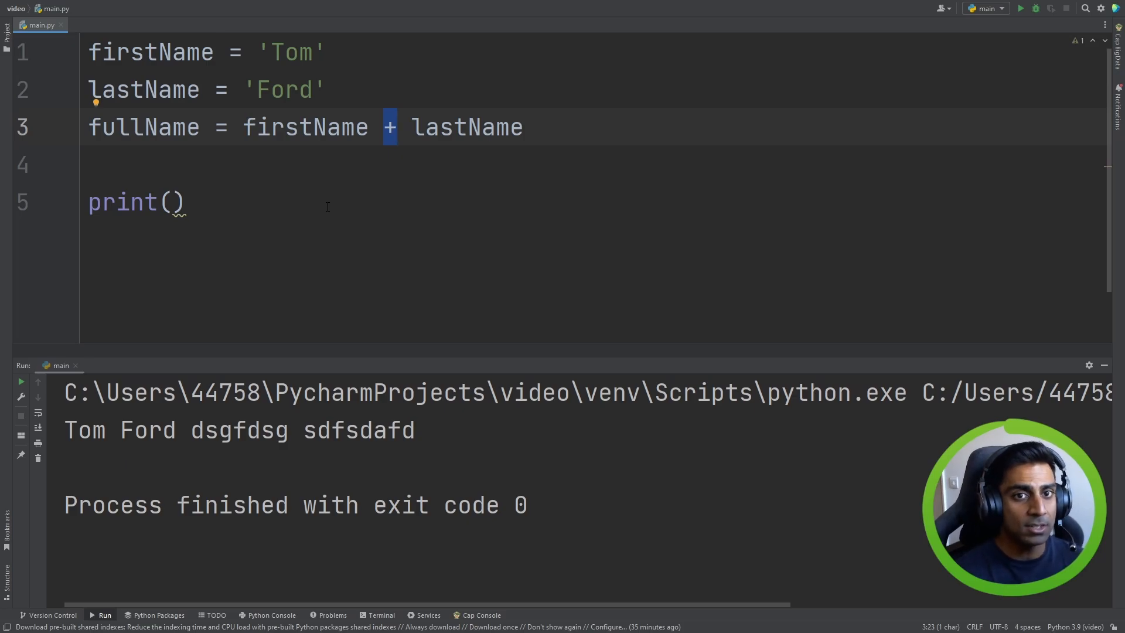
text(fullName)
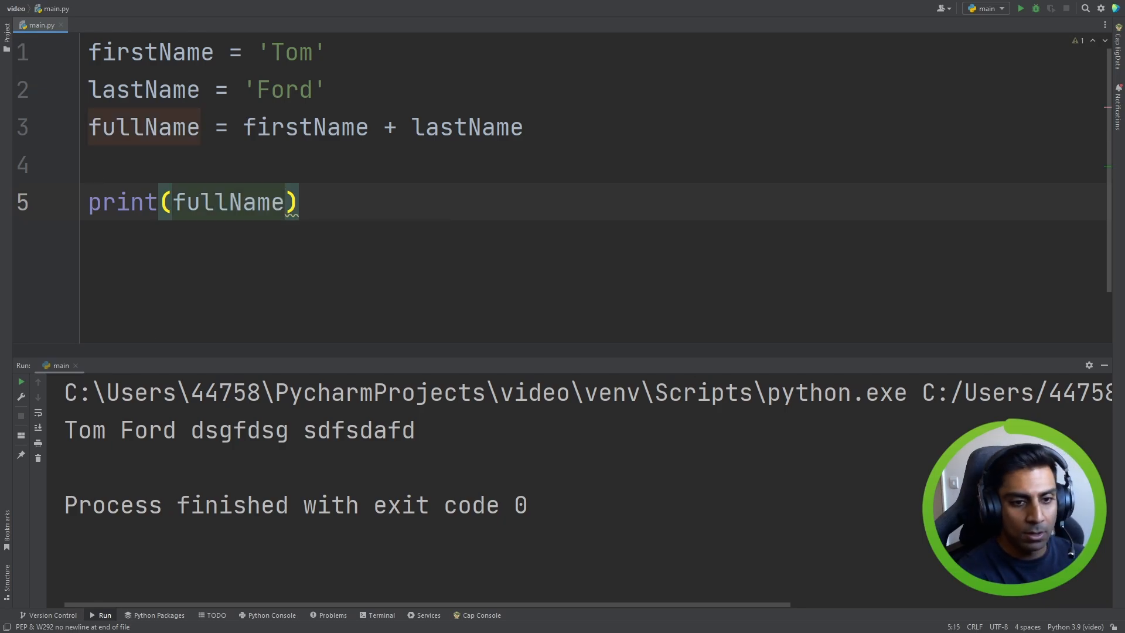
click(1020, 7)
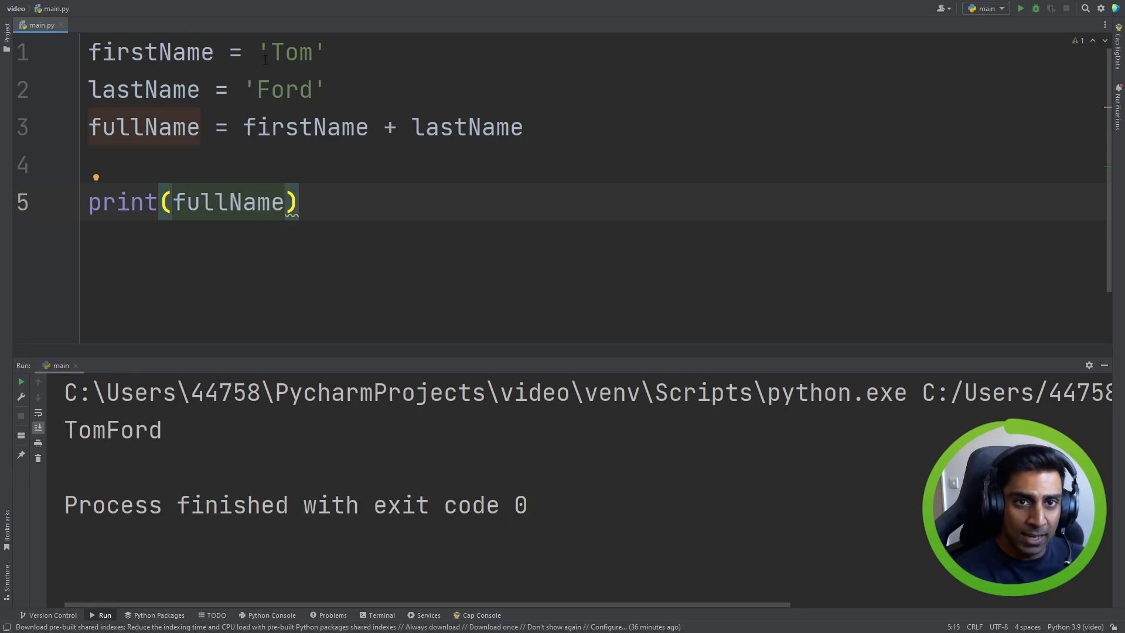
- Try print('Tom' + 'Ford'), then restore print(fullName)
double_click(282, 89)
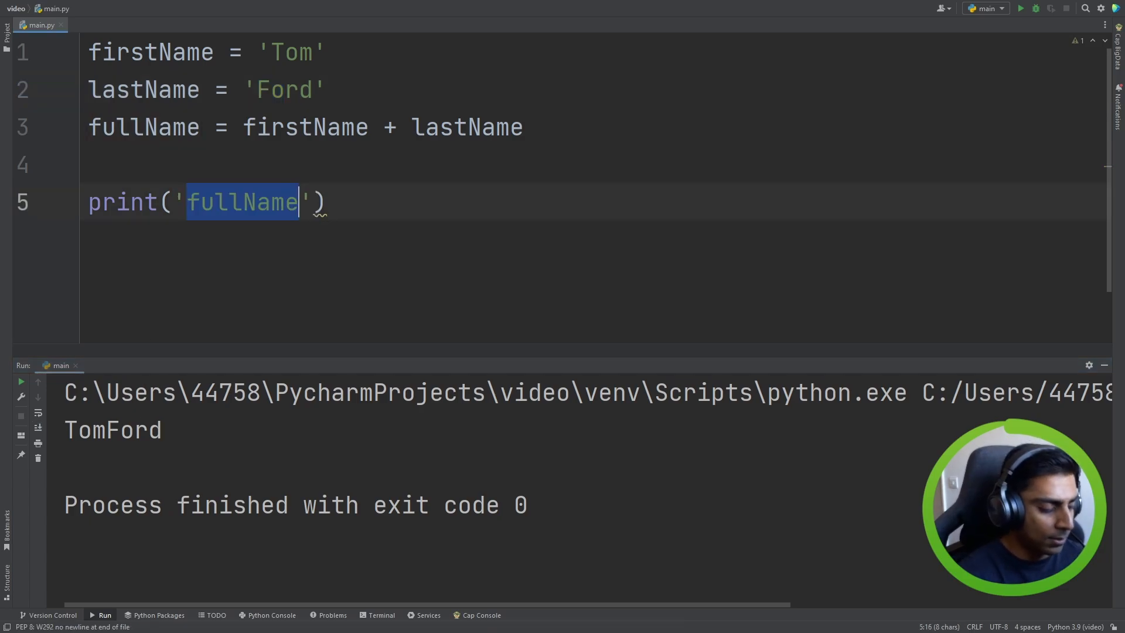
text(Tom' +)
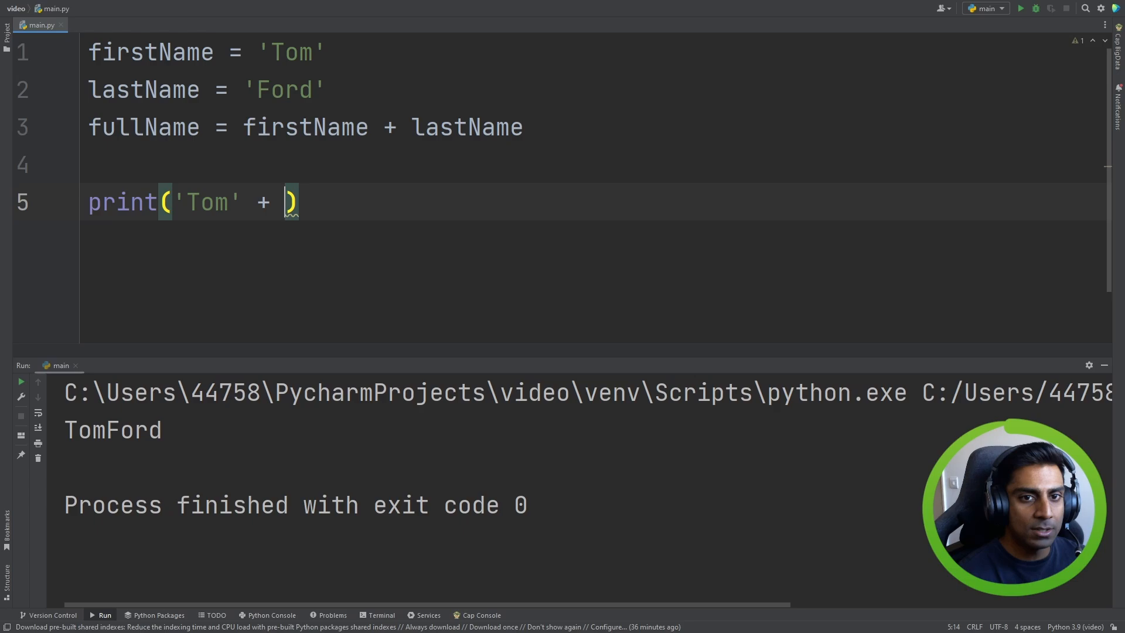
text('Ford')
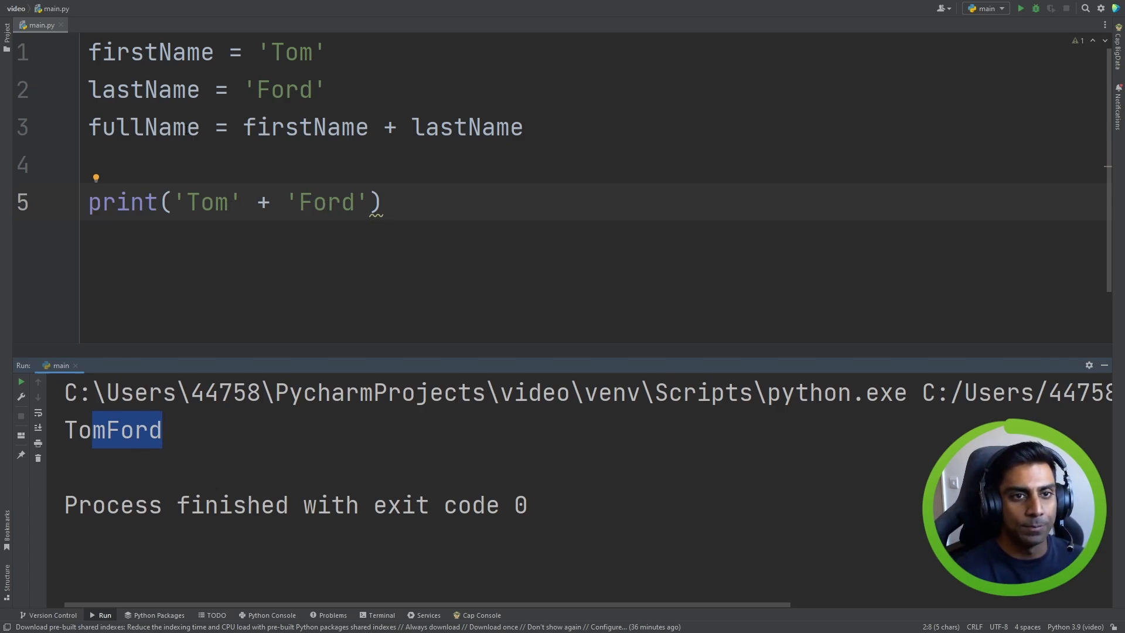
text(fullName))
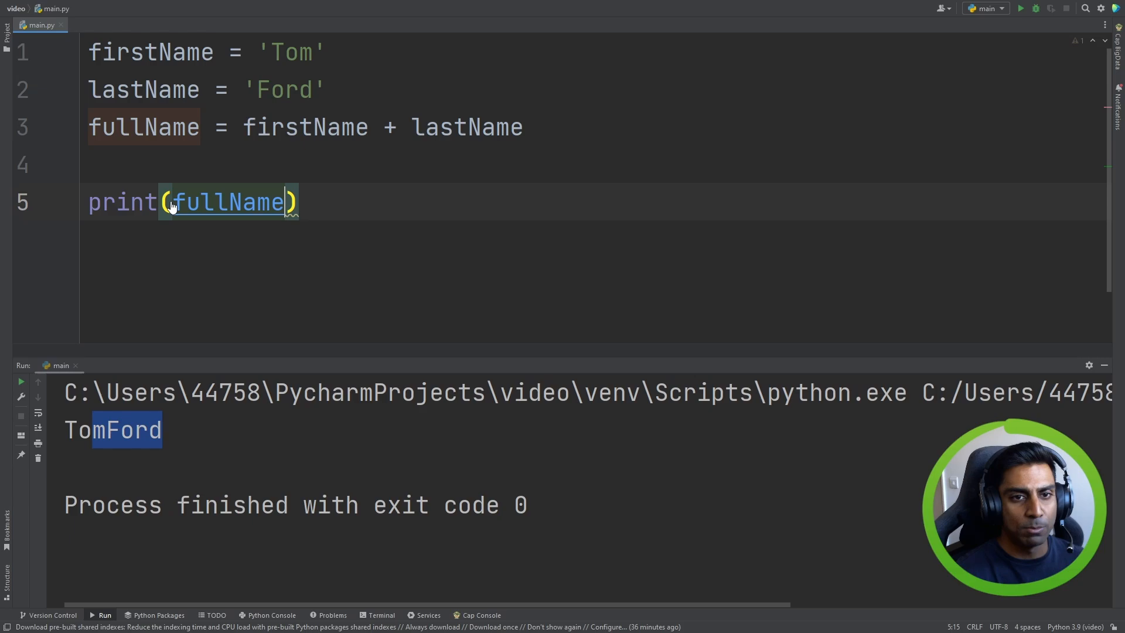
click(313, 52)
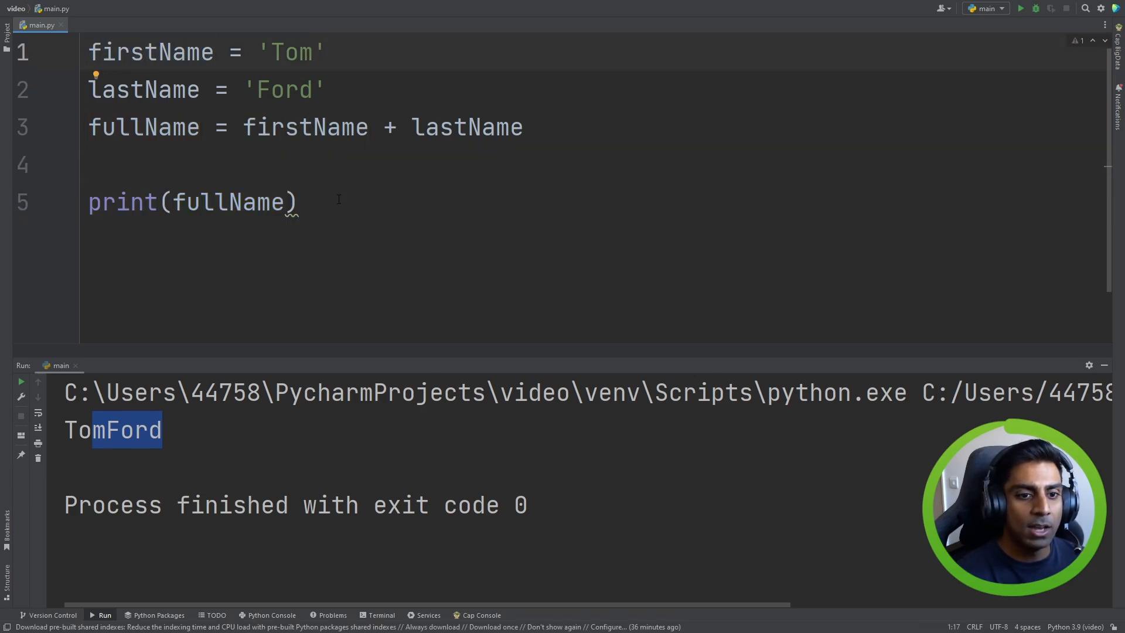
mouse_move(149, 435)
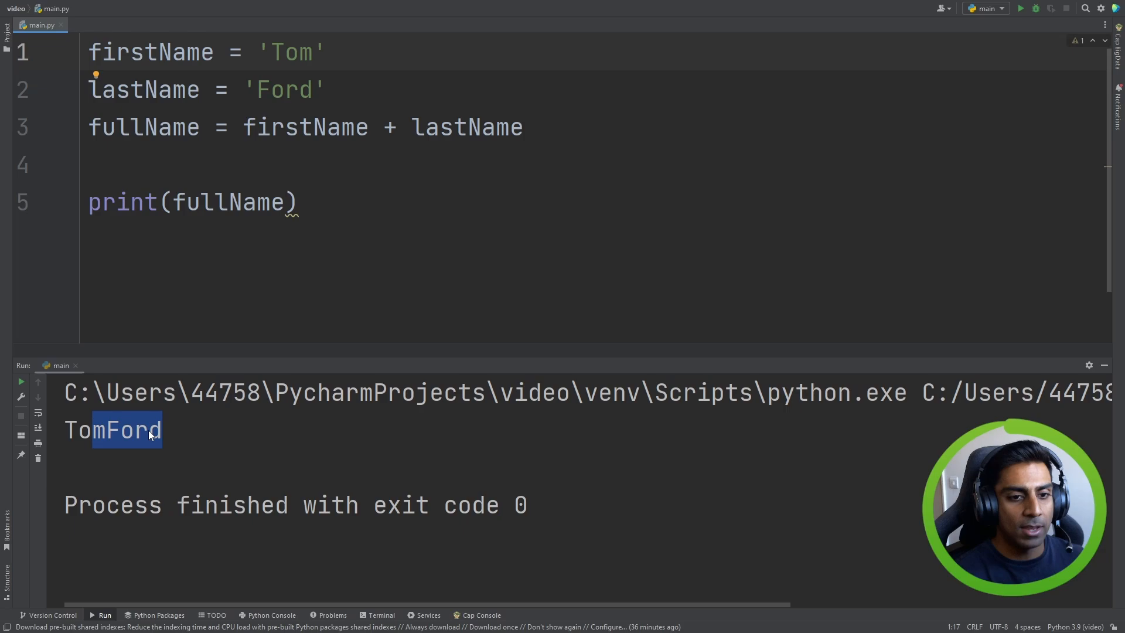
- Remove the trailing space from 'Tom' and insert a ' ' string after the first +
click(107, 429)
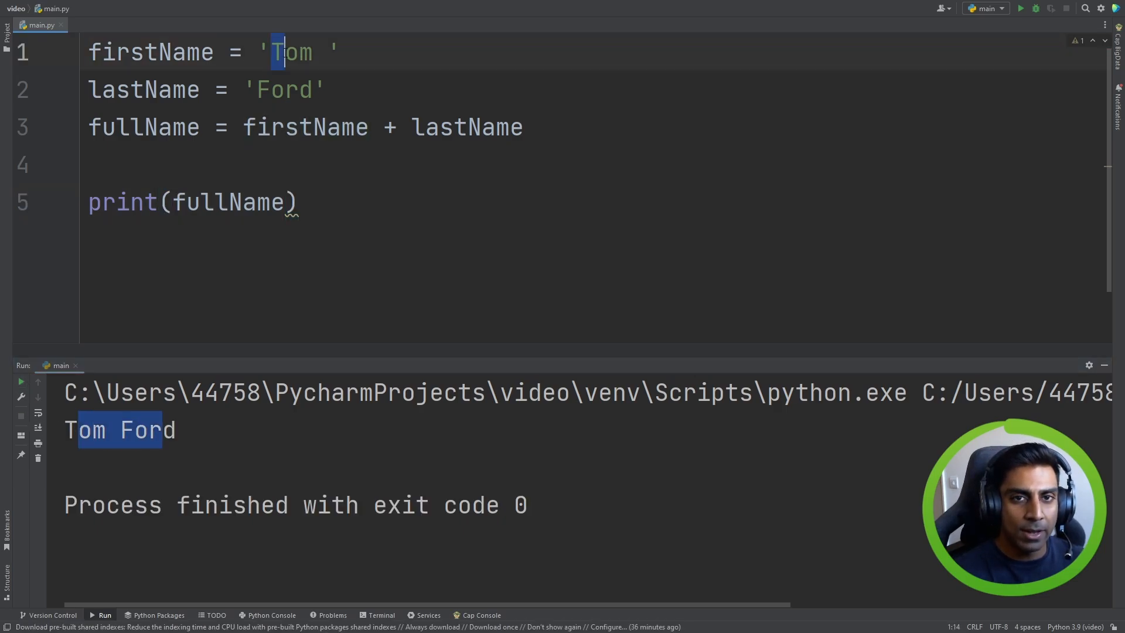
double_click(151, 51)
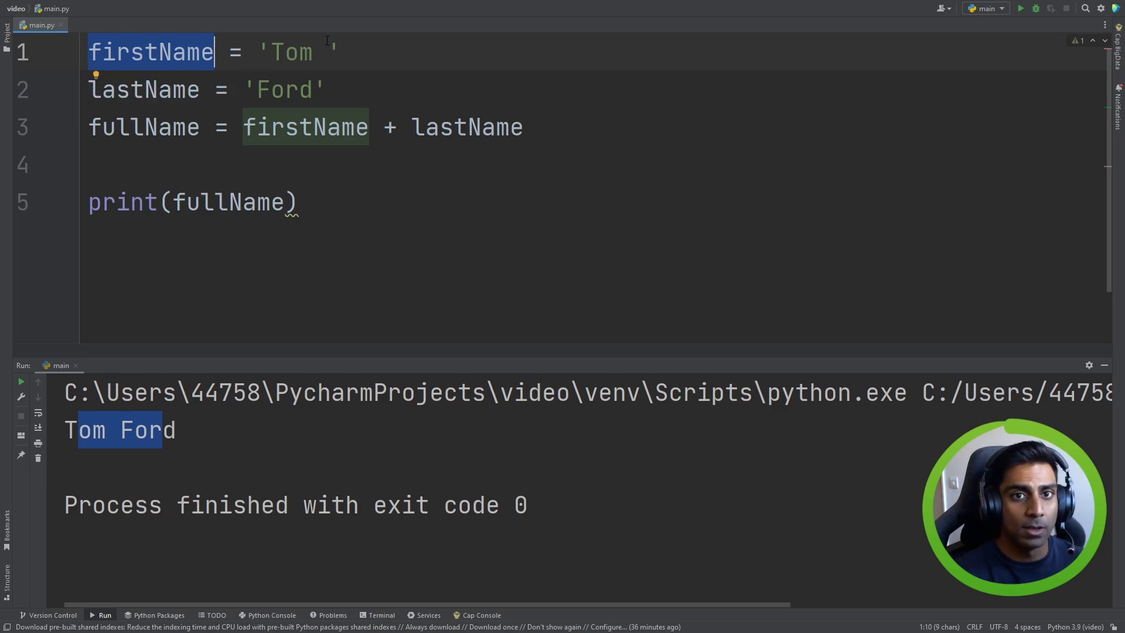
click(344, 106)
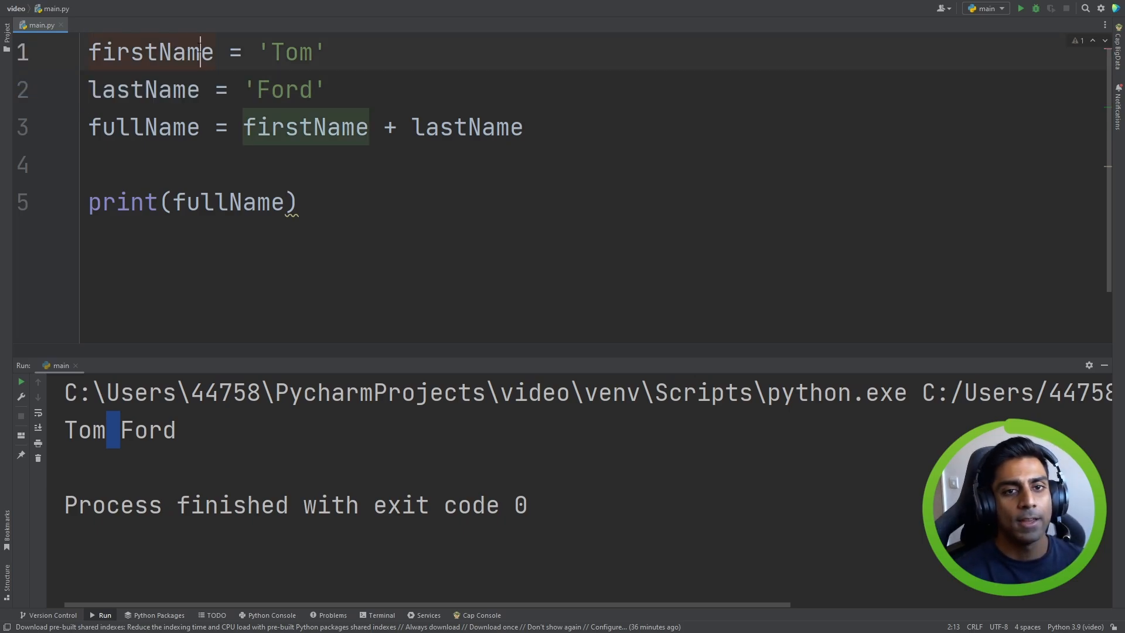
double_click(143, 127)
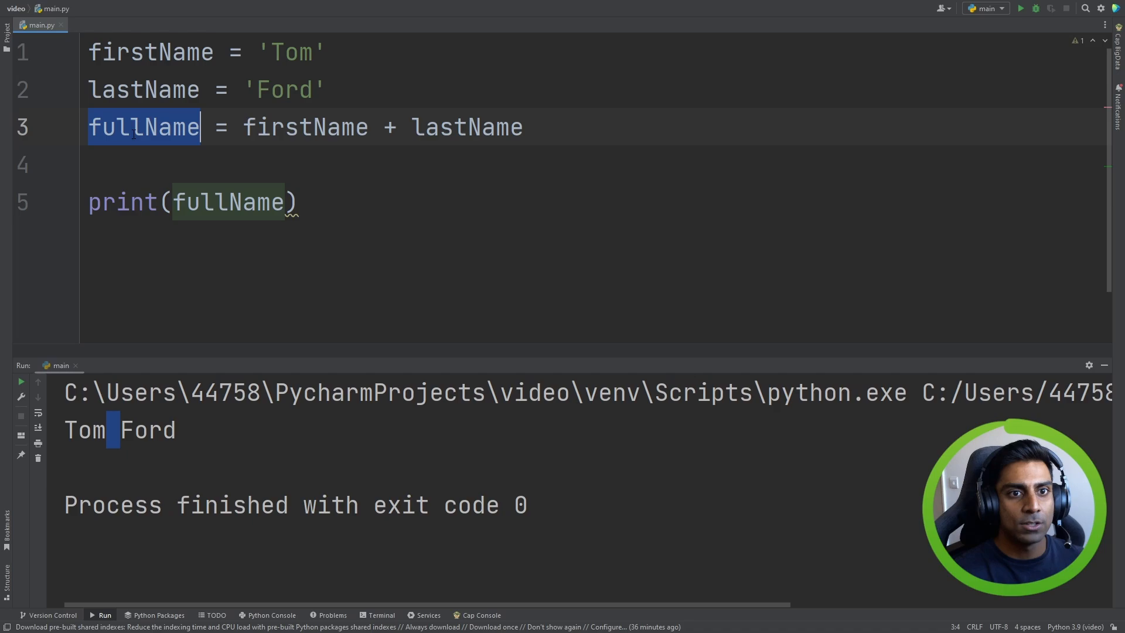
double_click(305, 127)
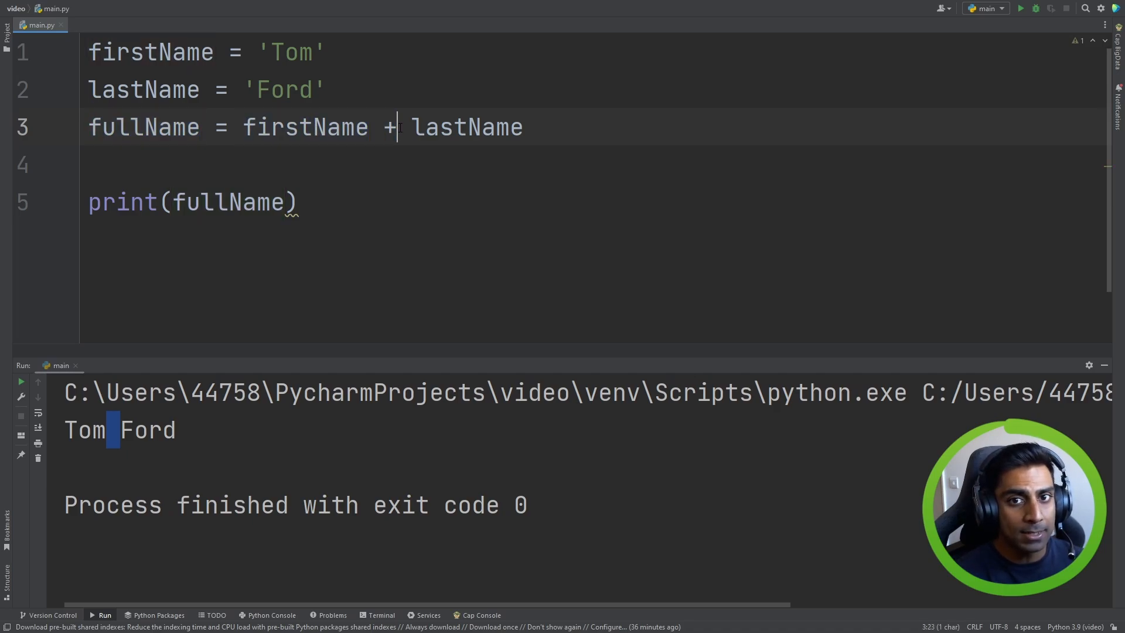
text(' ' +)
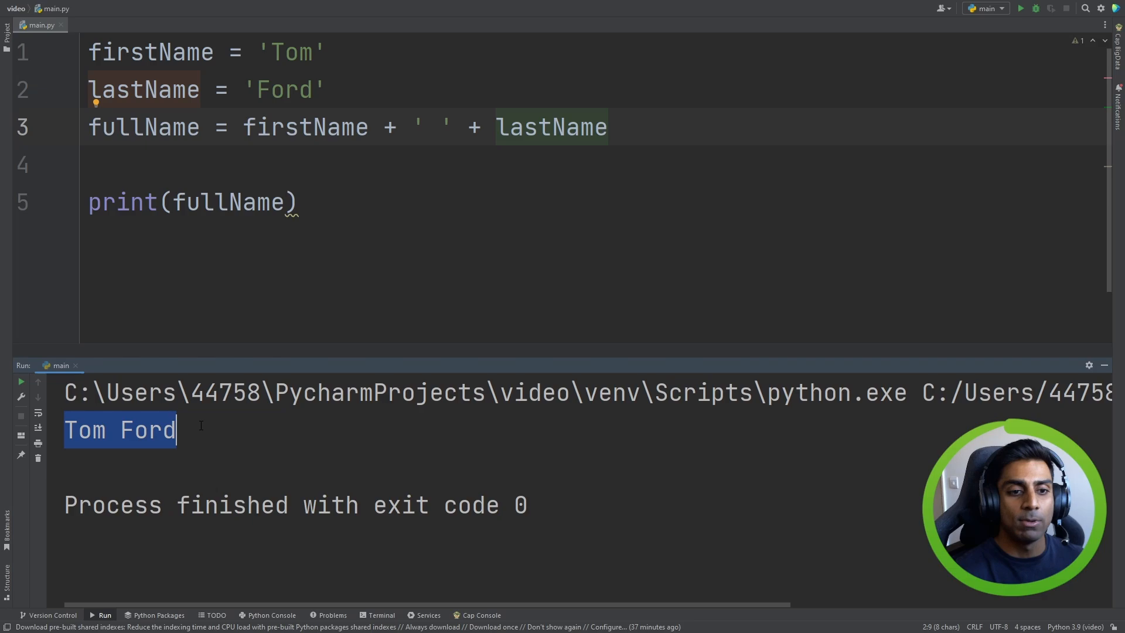
mouse_move(352, 199)
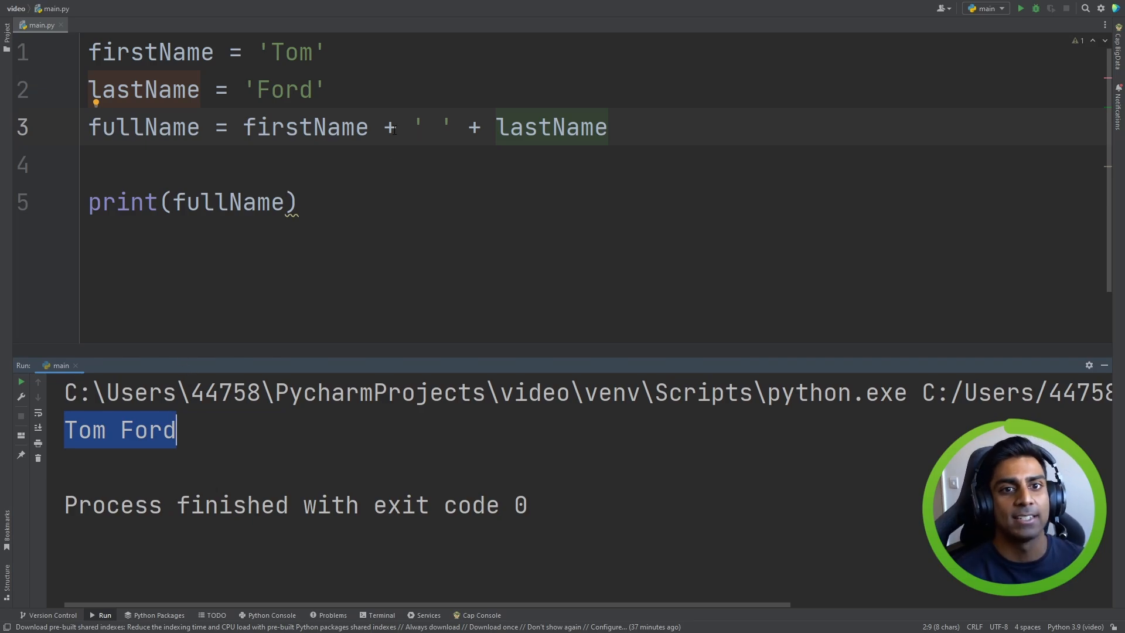
- Highlight the single-space string between firstName and lastName in the fullName line
click(430, 127)
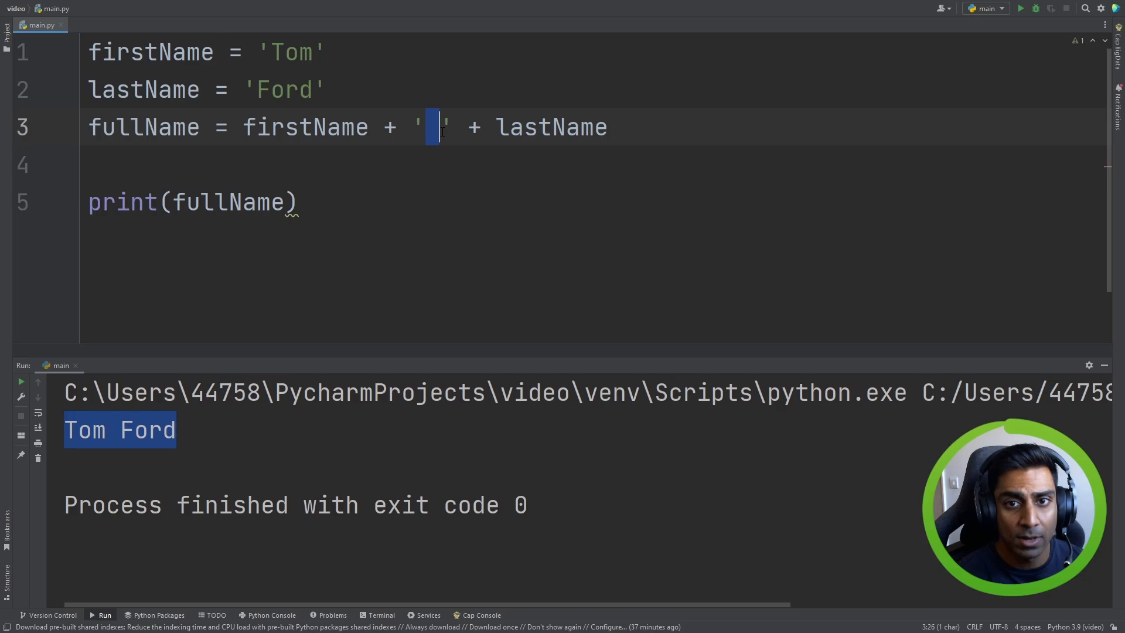
double_click(551, 127)
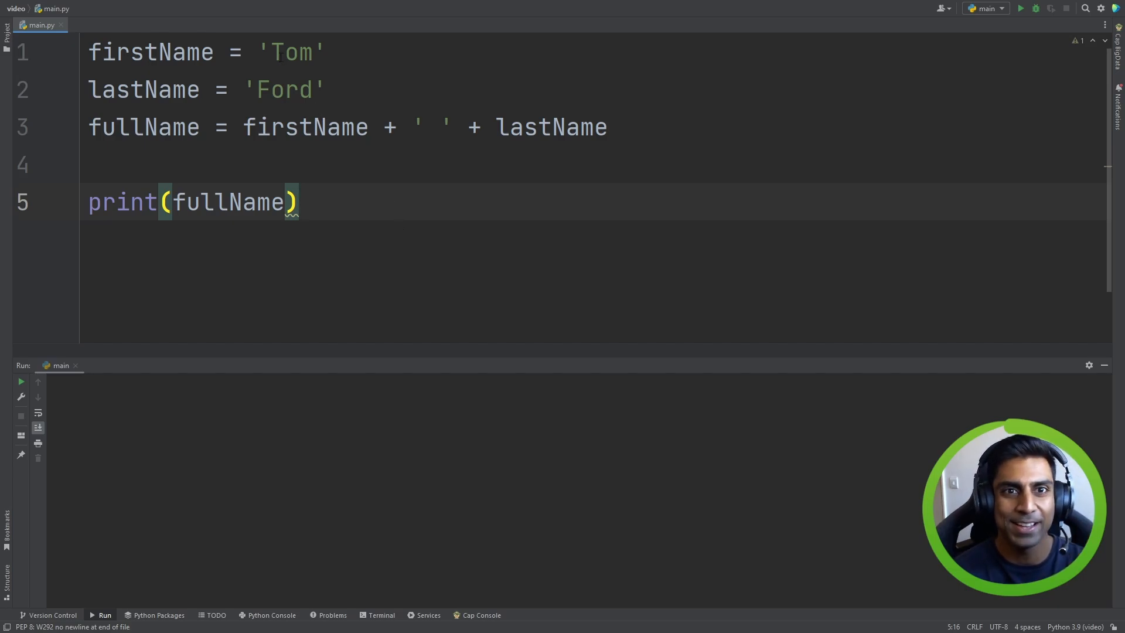
double_click(290, 52)
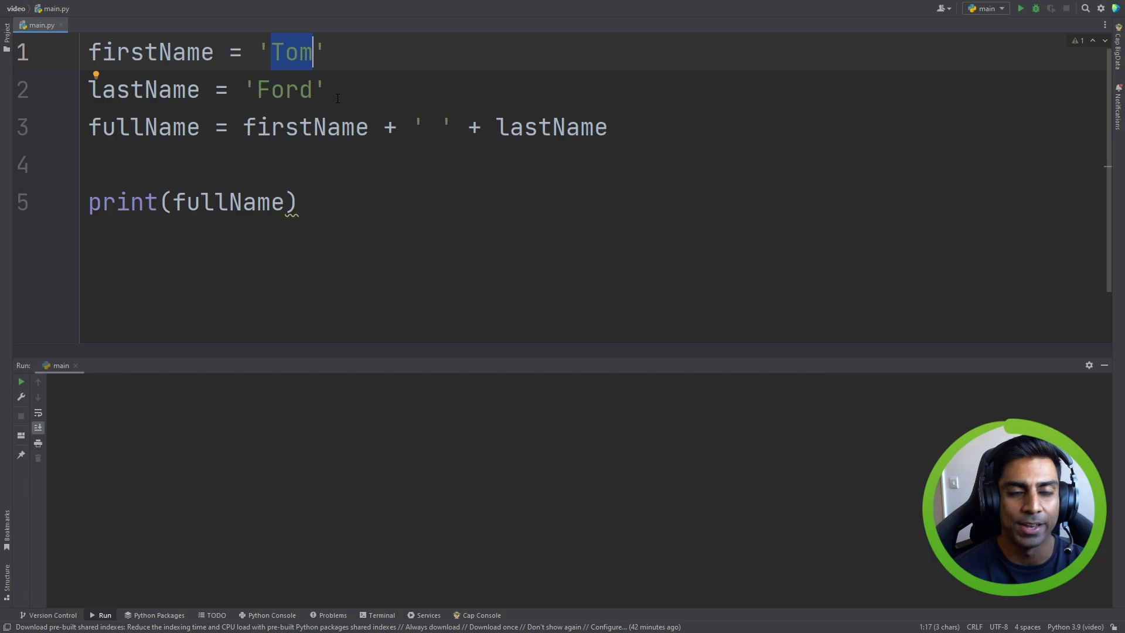
mouse_move(294, 70)
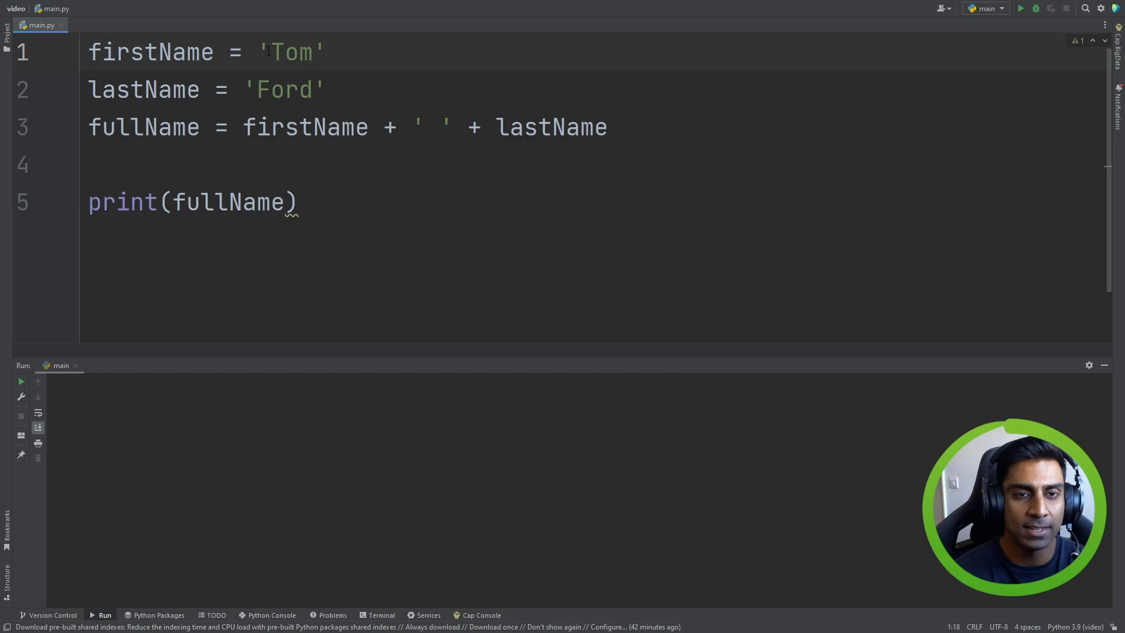
double_click(293, 52)
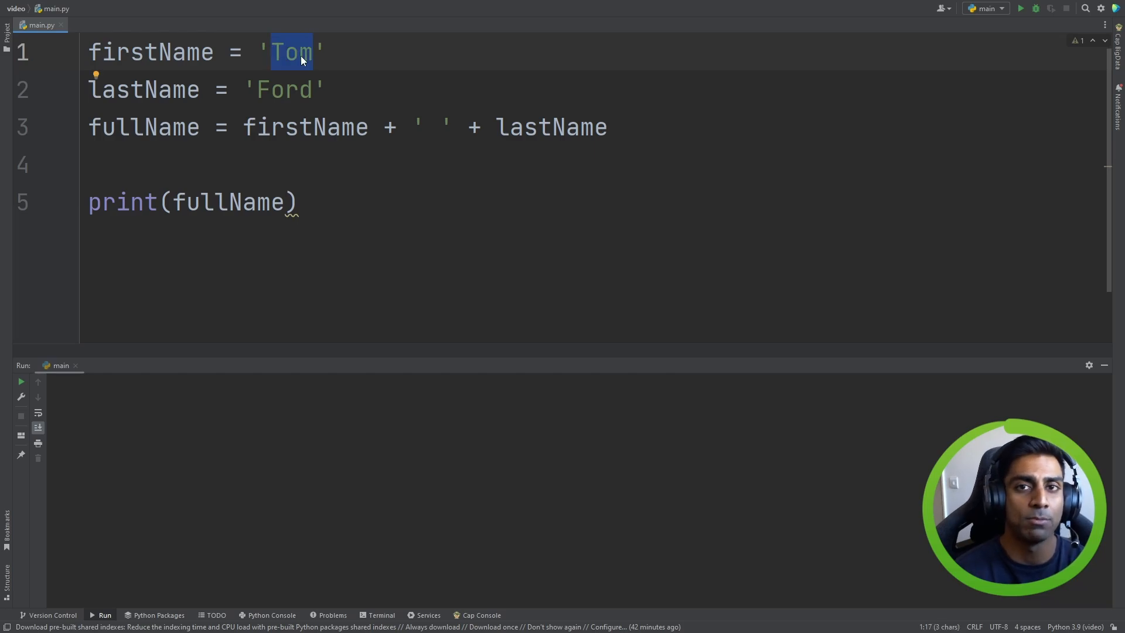
mouse_move(291, 152)
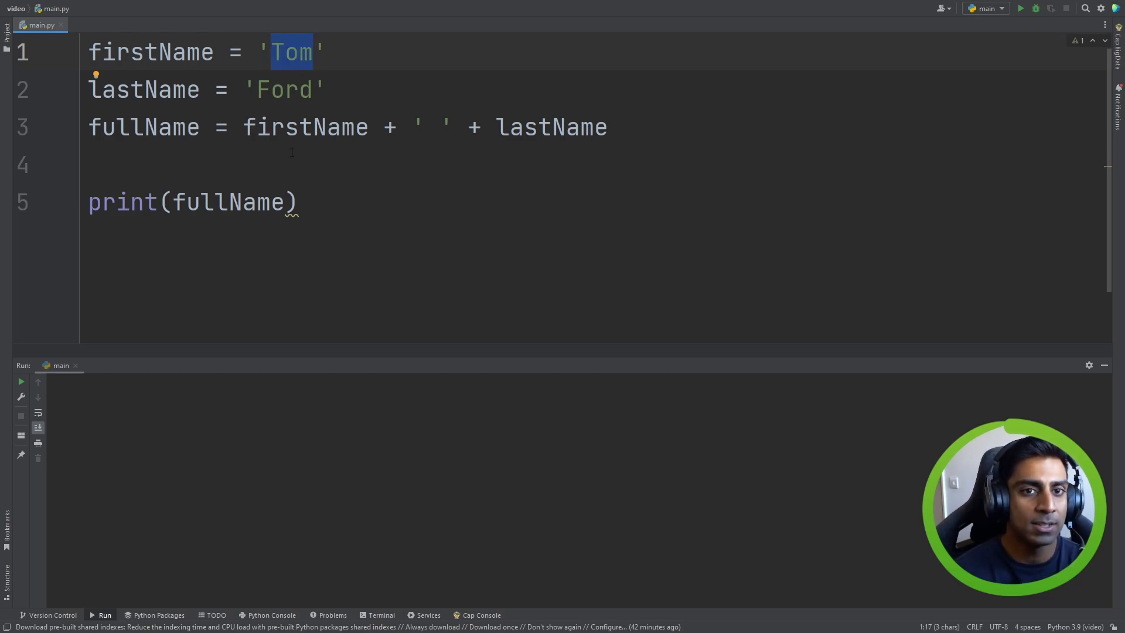
click(89, 166)
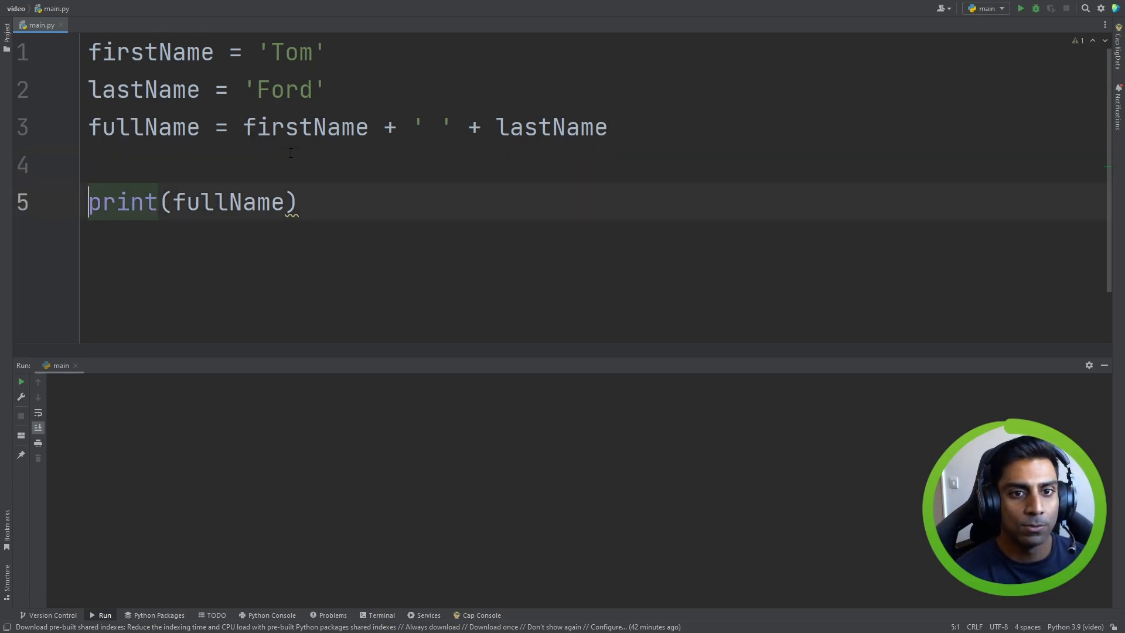
- Print firstName[0], then indices 1 and 2, running each to show T, o and m
text(firstName)
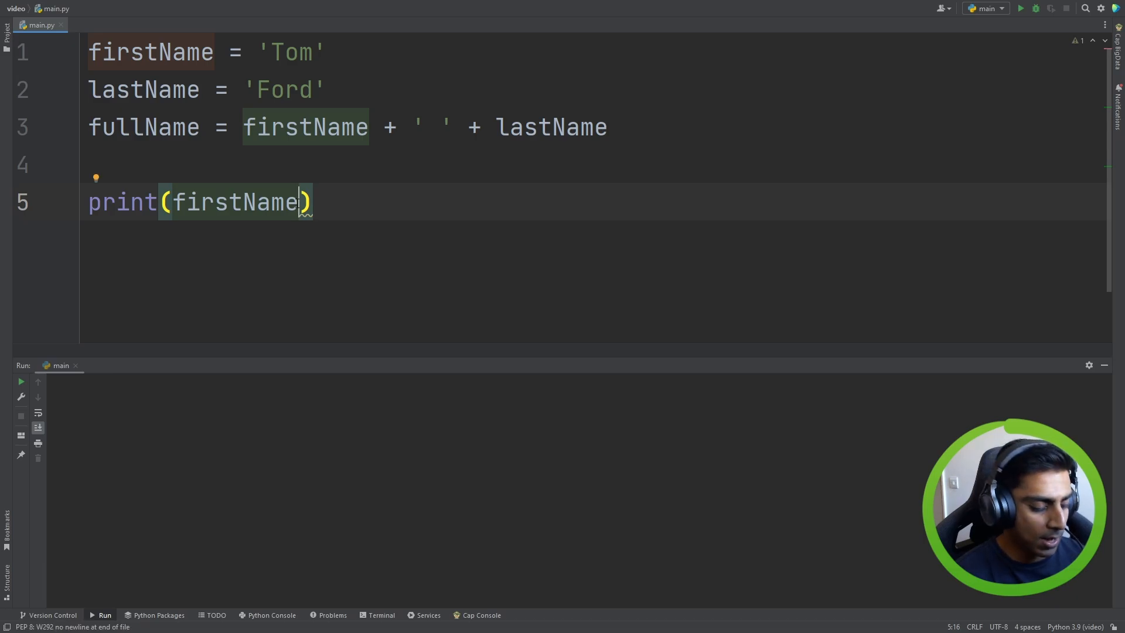
text([])
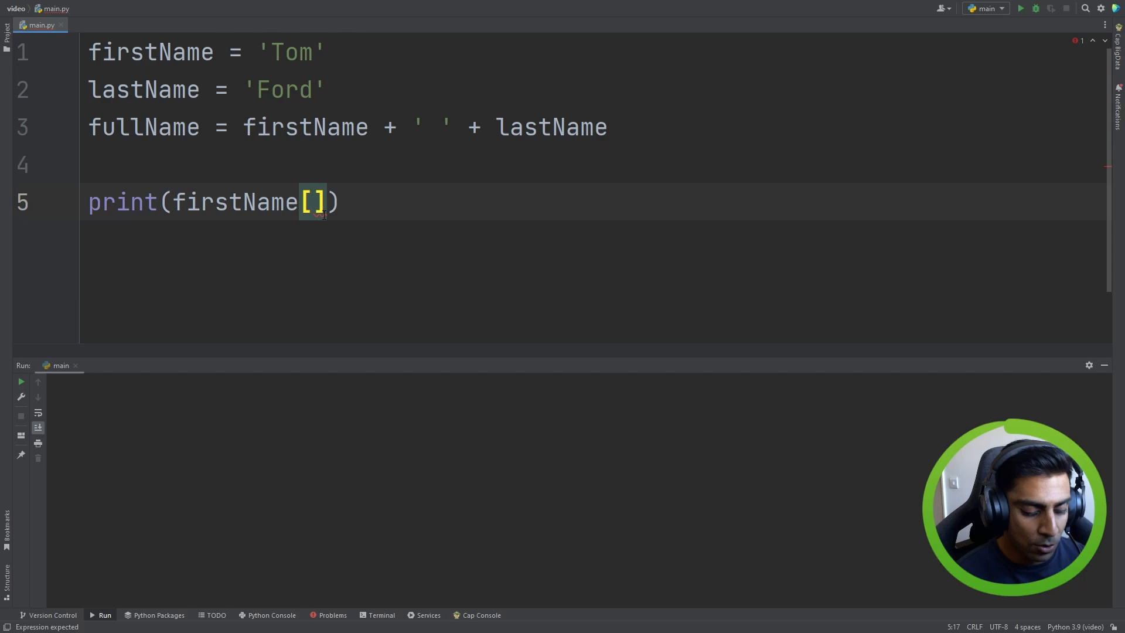
text(0)
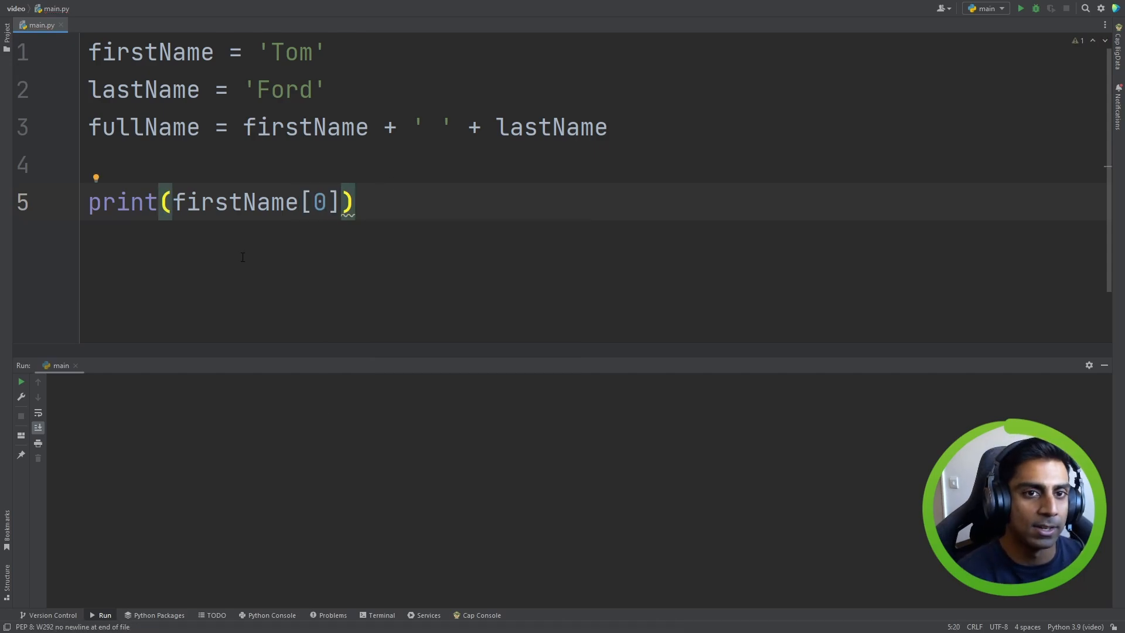
click(1020, 7)
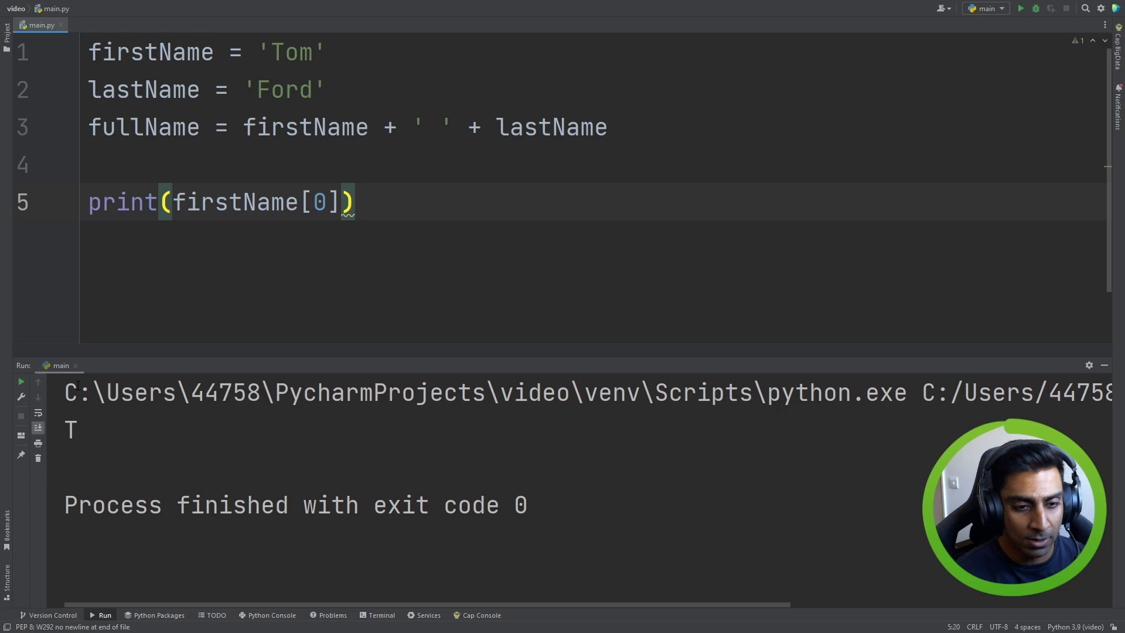
double_click(70, 429)
text(1)
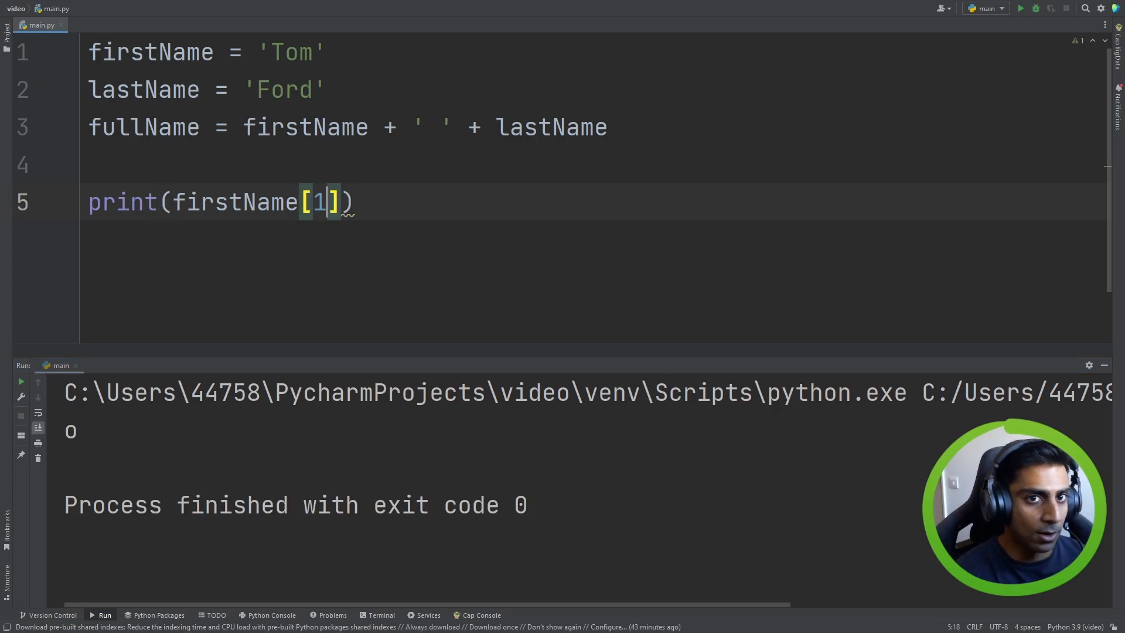
click(291, 52)
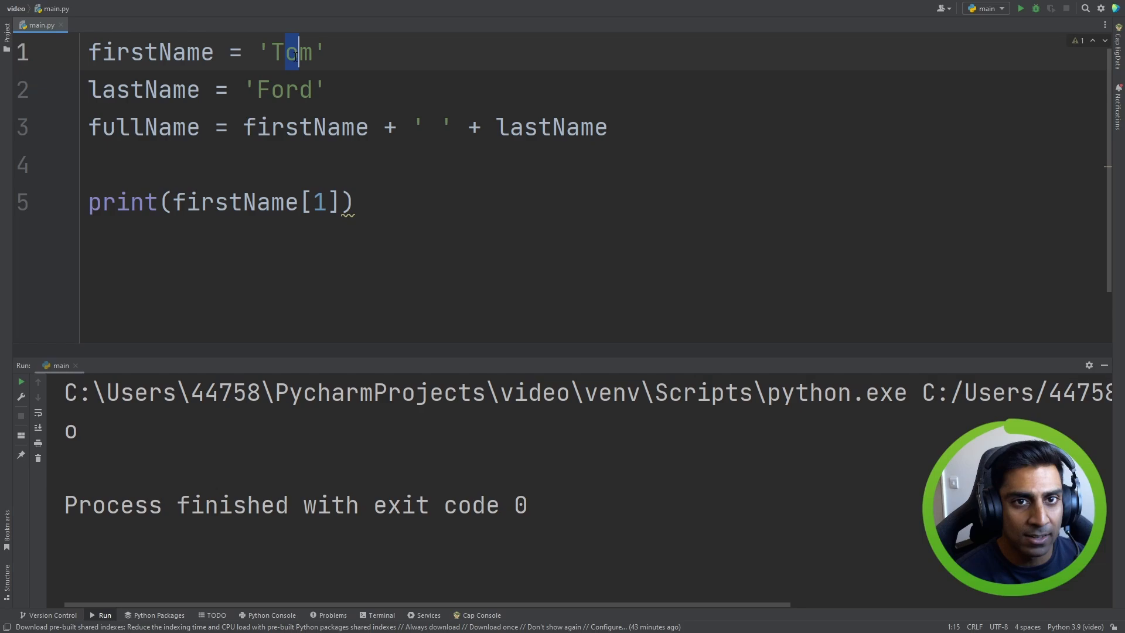
text(2)
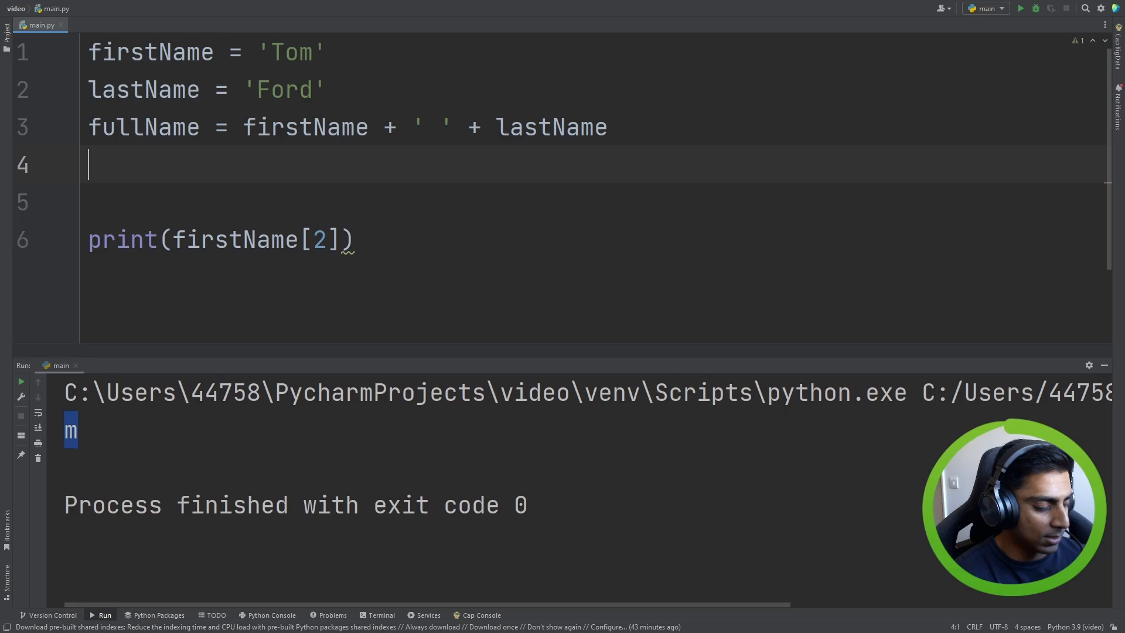
- Add initials = firstName[0] + '.' + lastName[0] and print it, giving T.F
text(initials =)
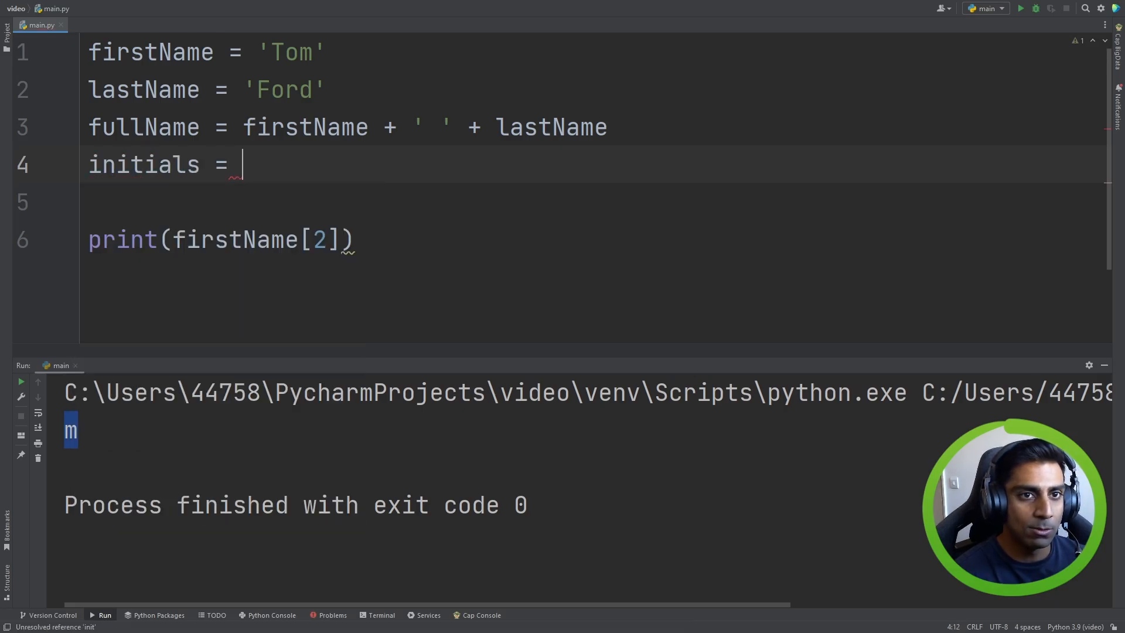
text(f)
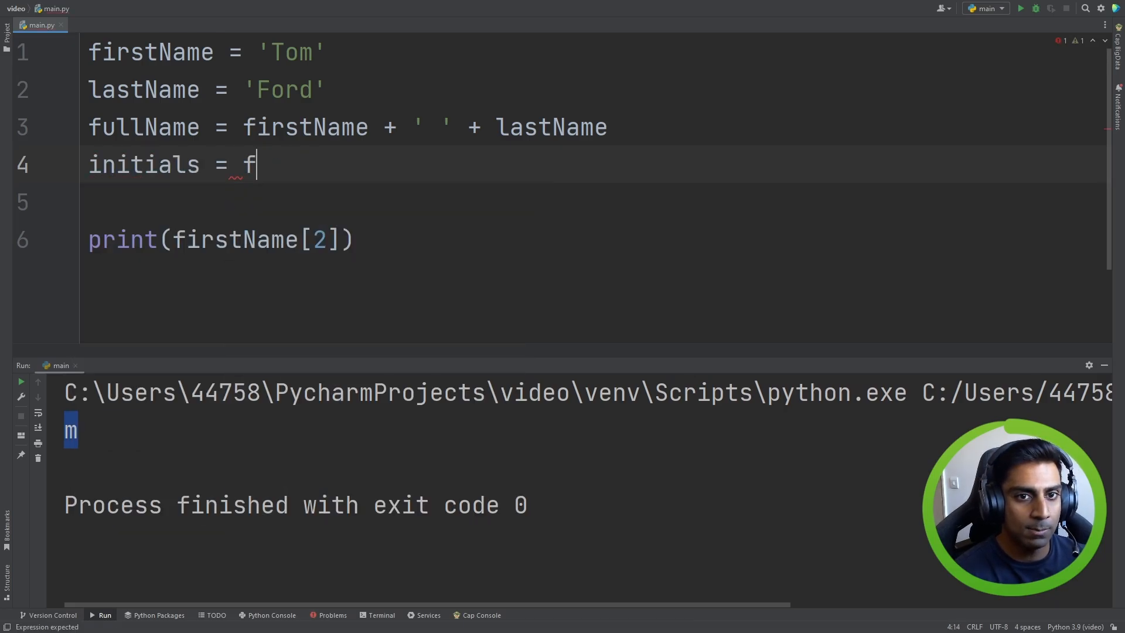
text(irstName)
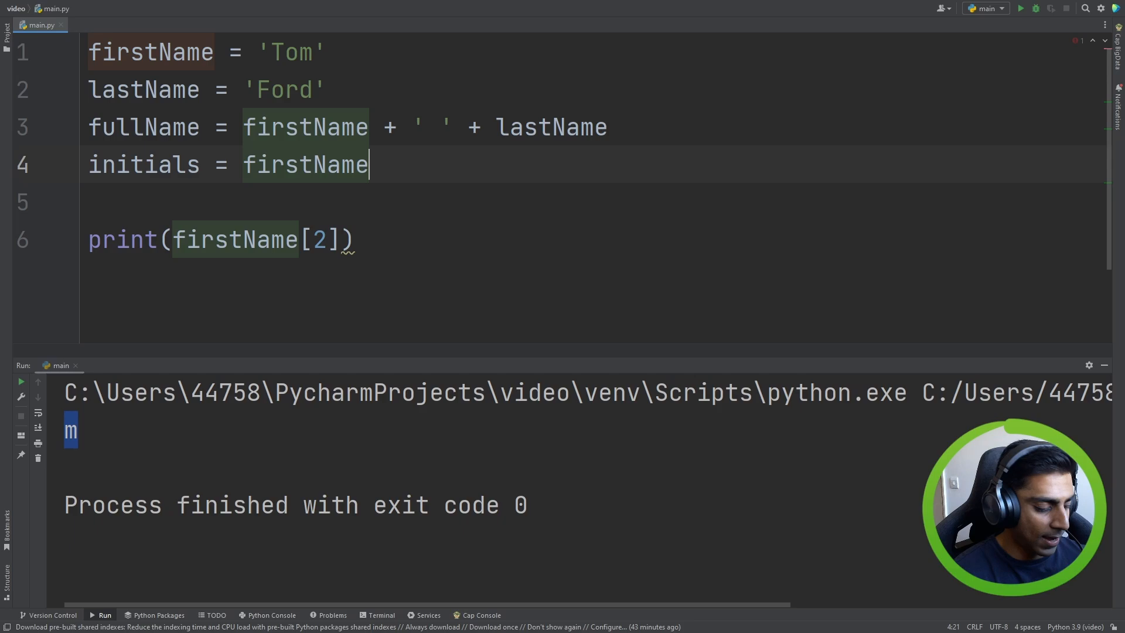
text([0])
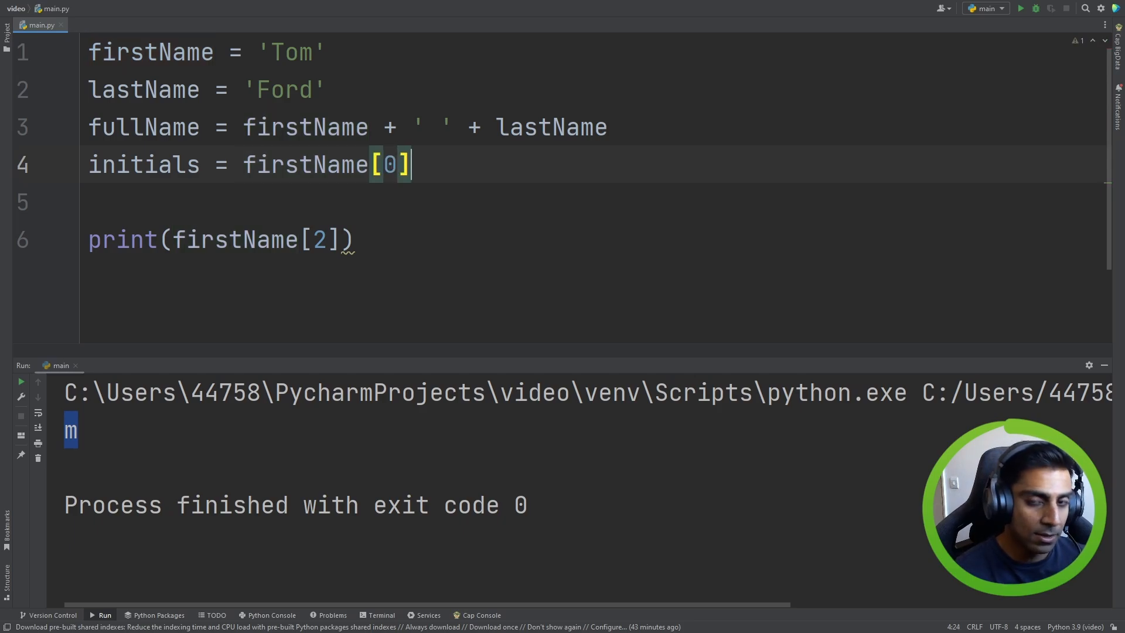
text(+ ')
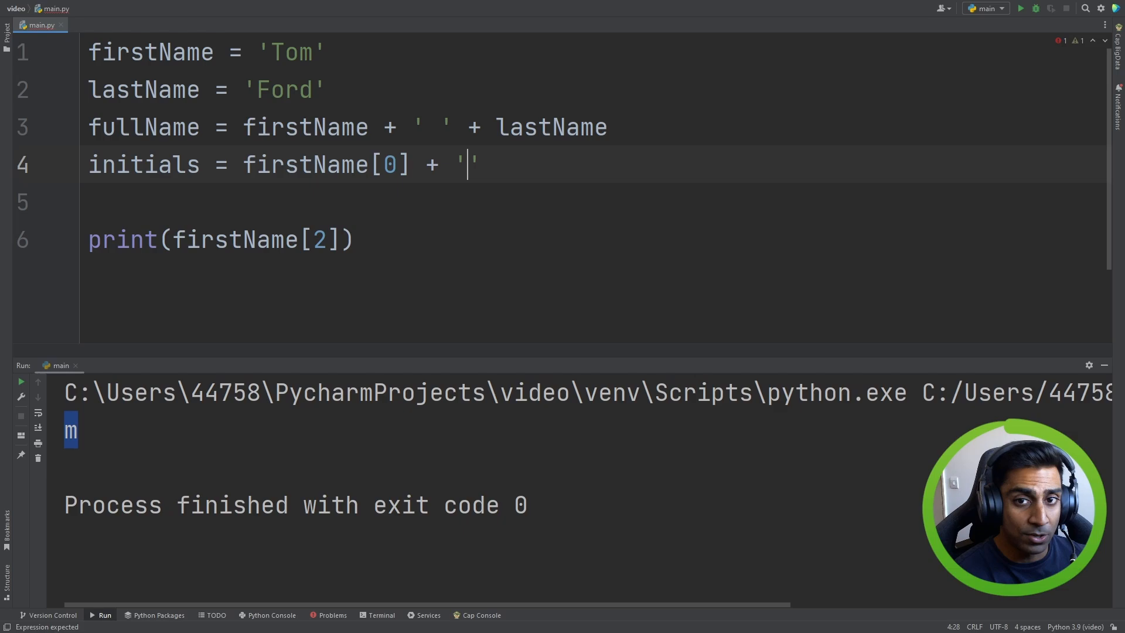
text(.)
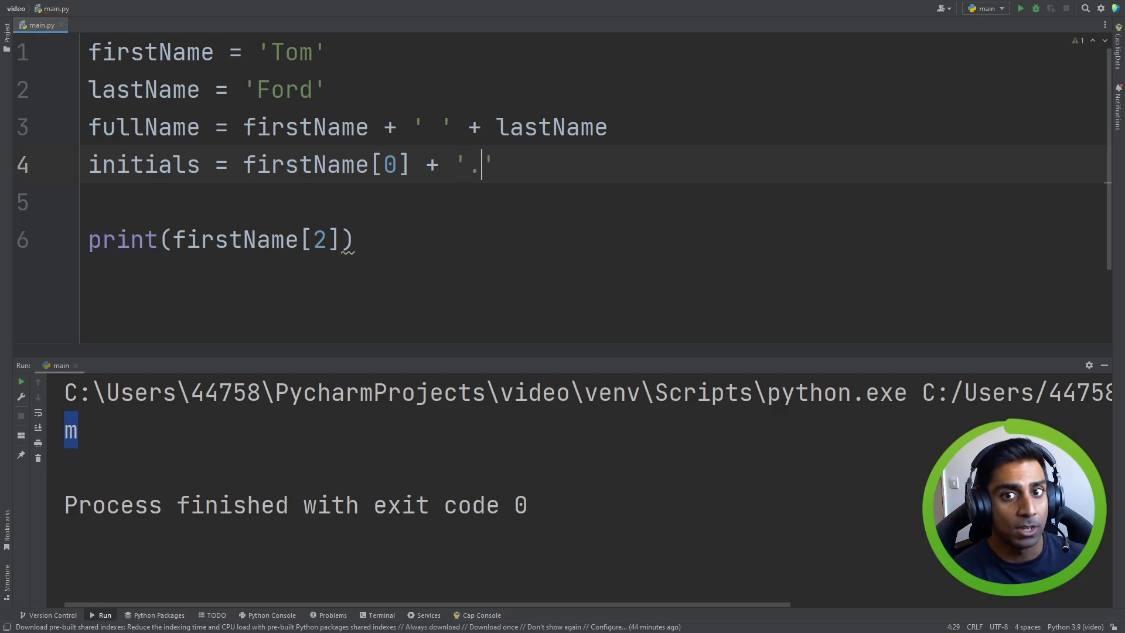
text(+)
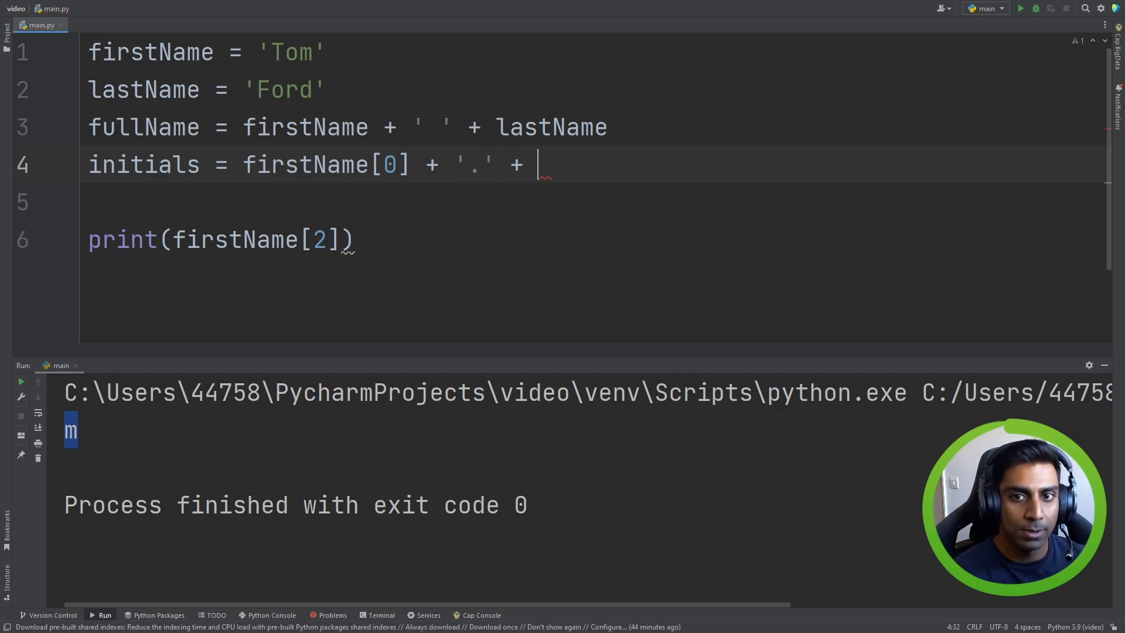
text(lastName)
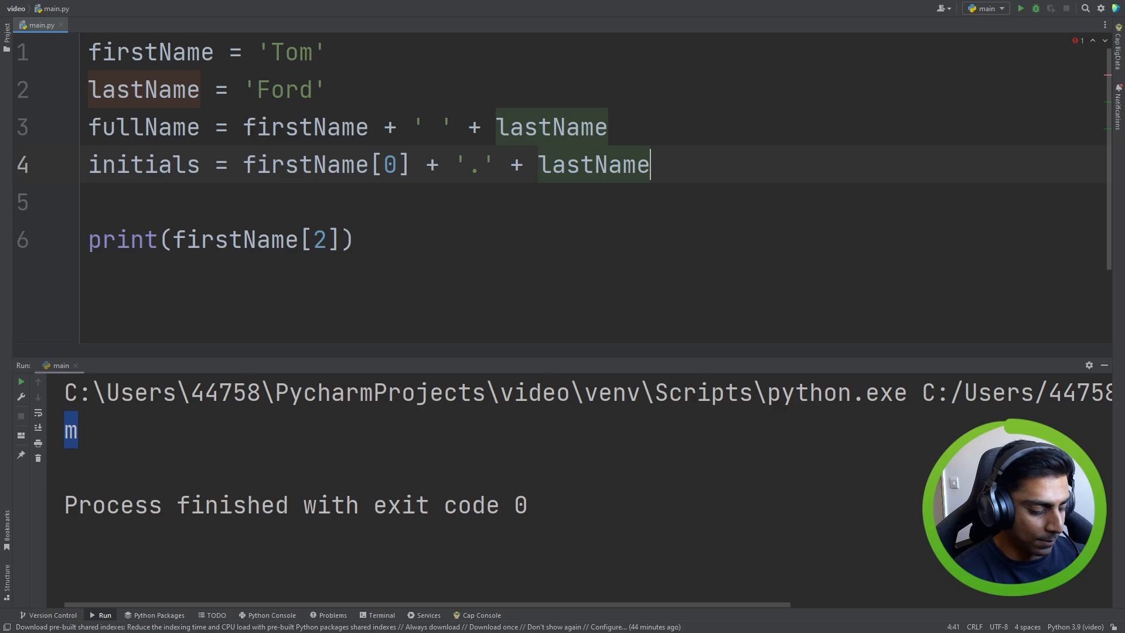
text([0])
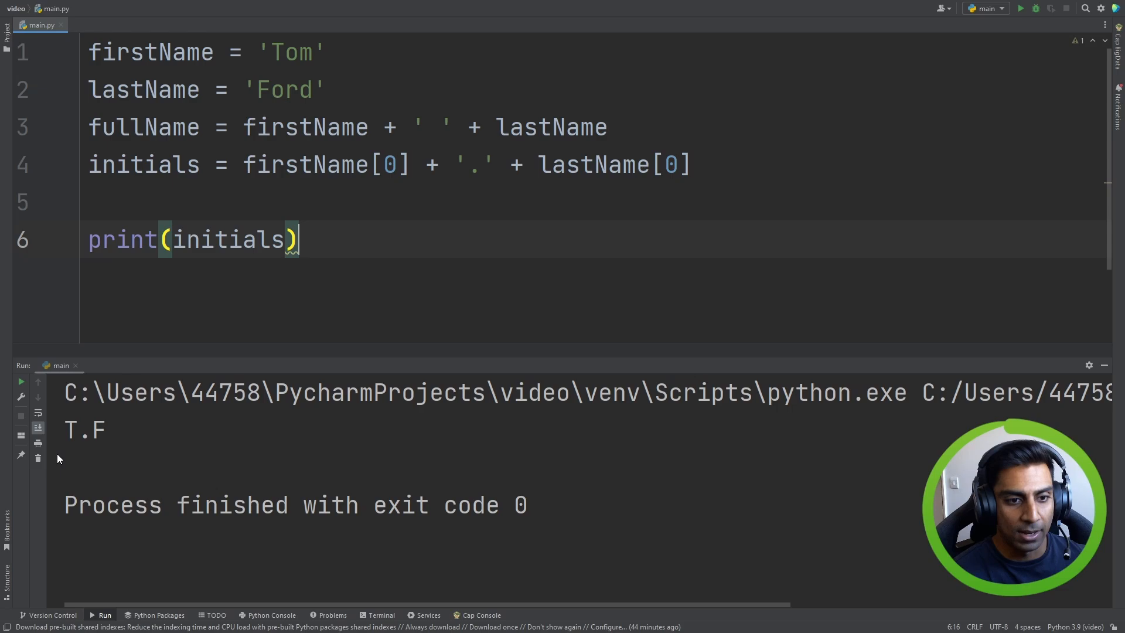
double_click(84, 428)
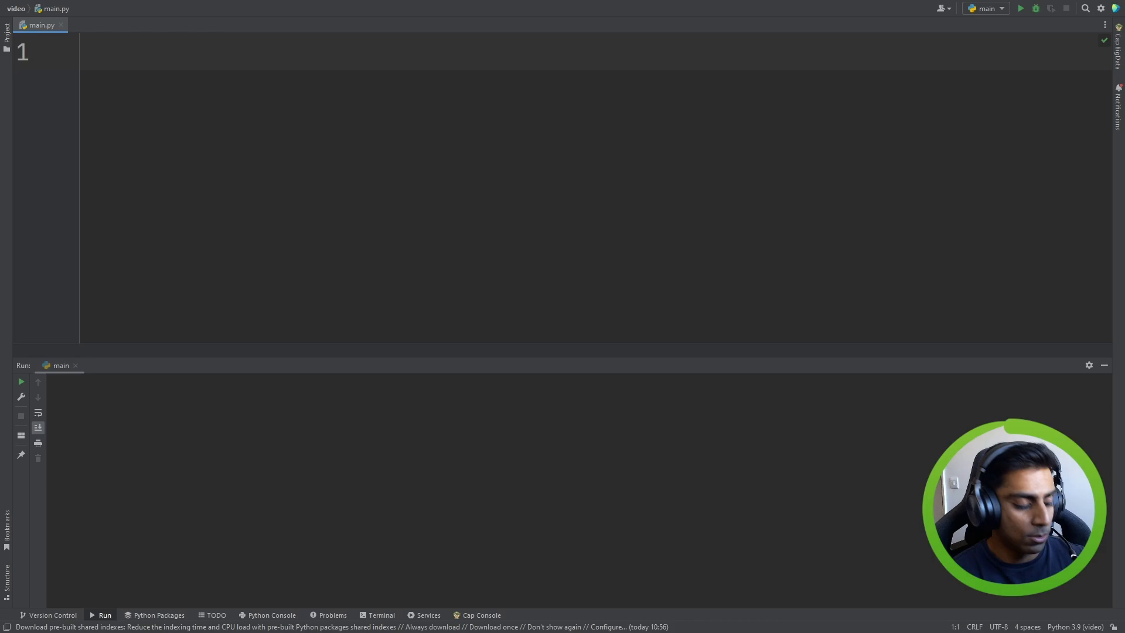
text(player =)
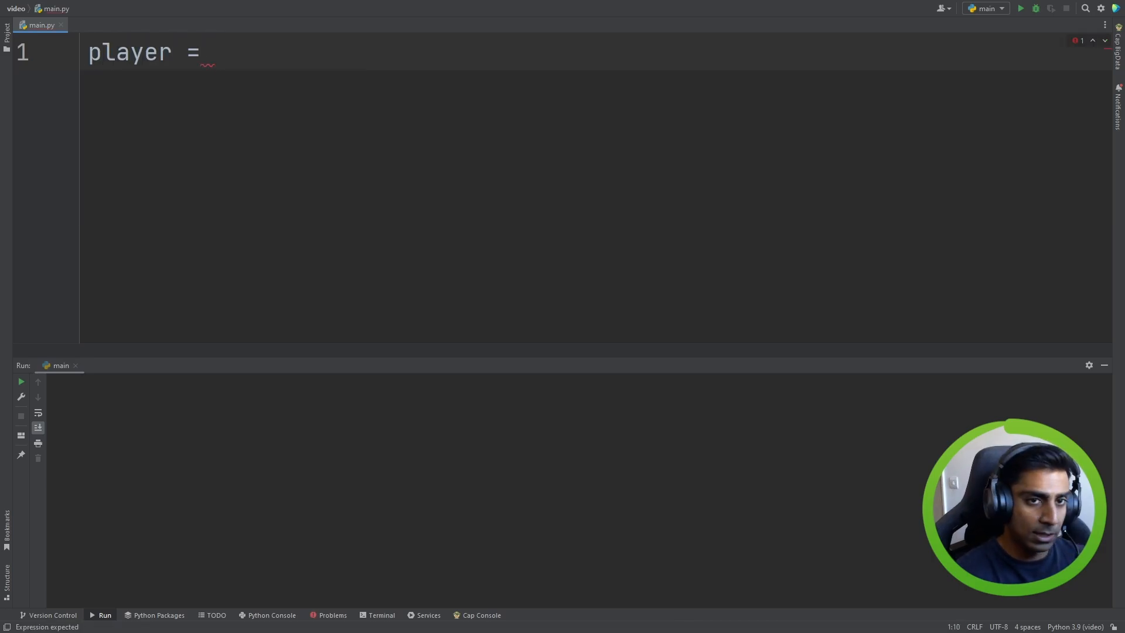
text('Wintergr)
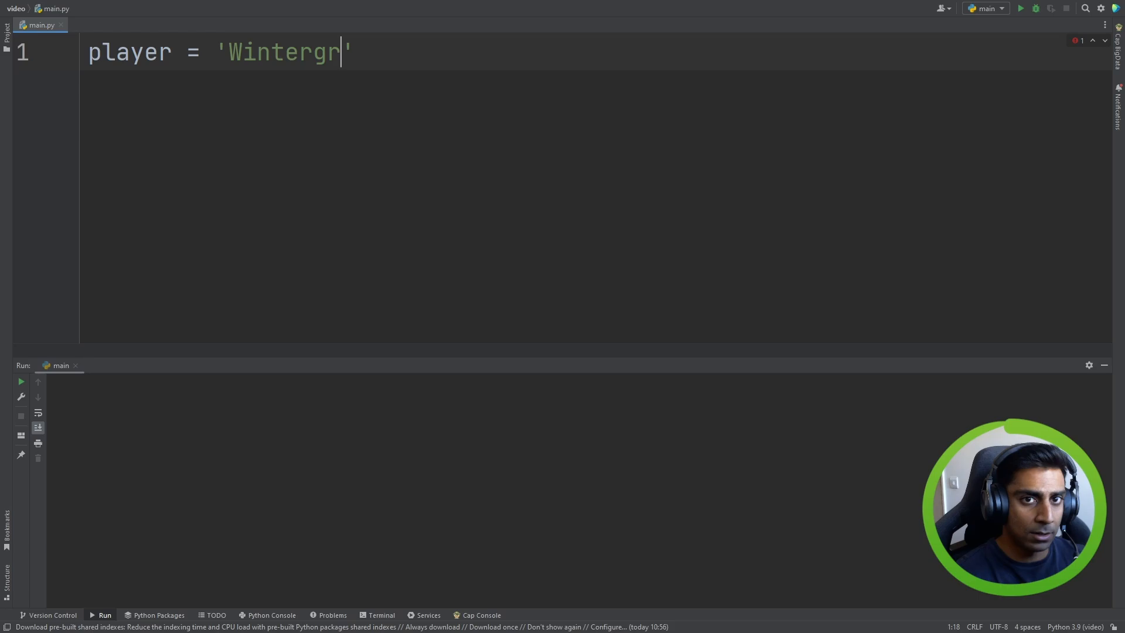
text(een#89)
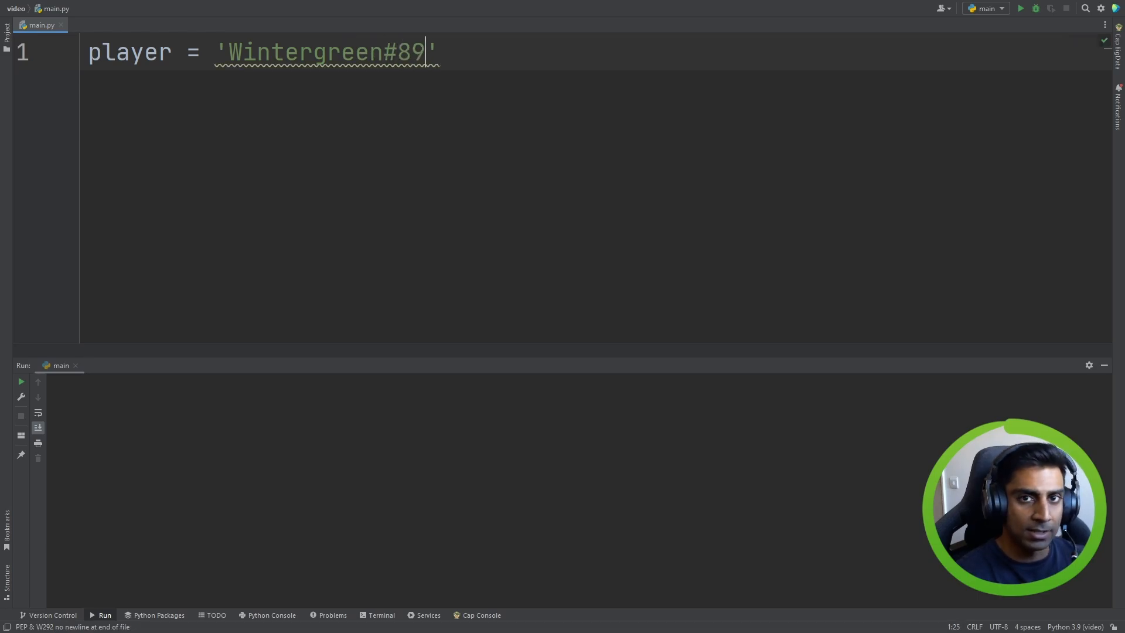
text(98)
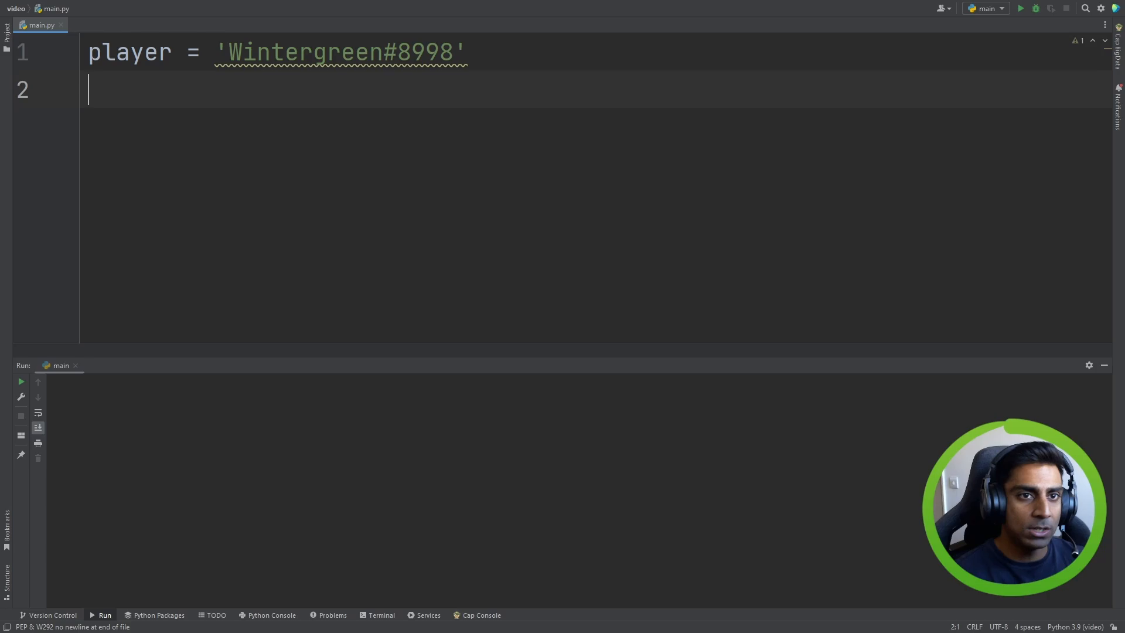
- Assign playerRank = player[1] and print it, outputting i
text(playerRank)
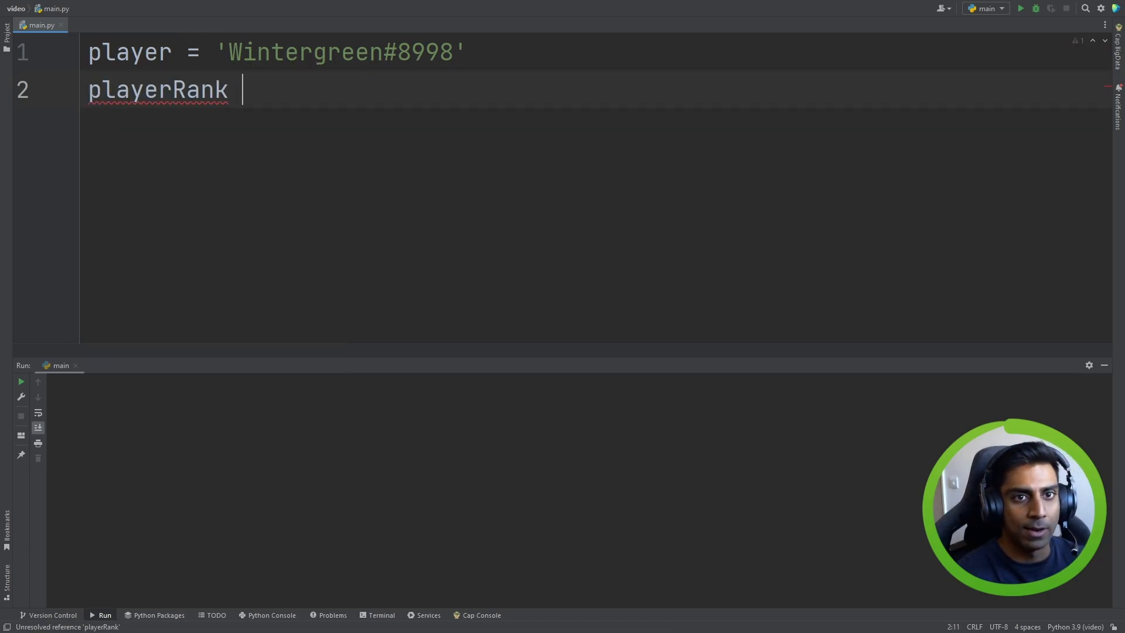
text(=)
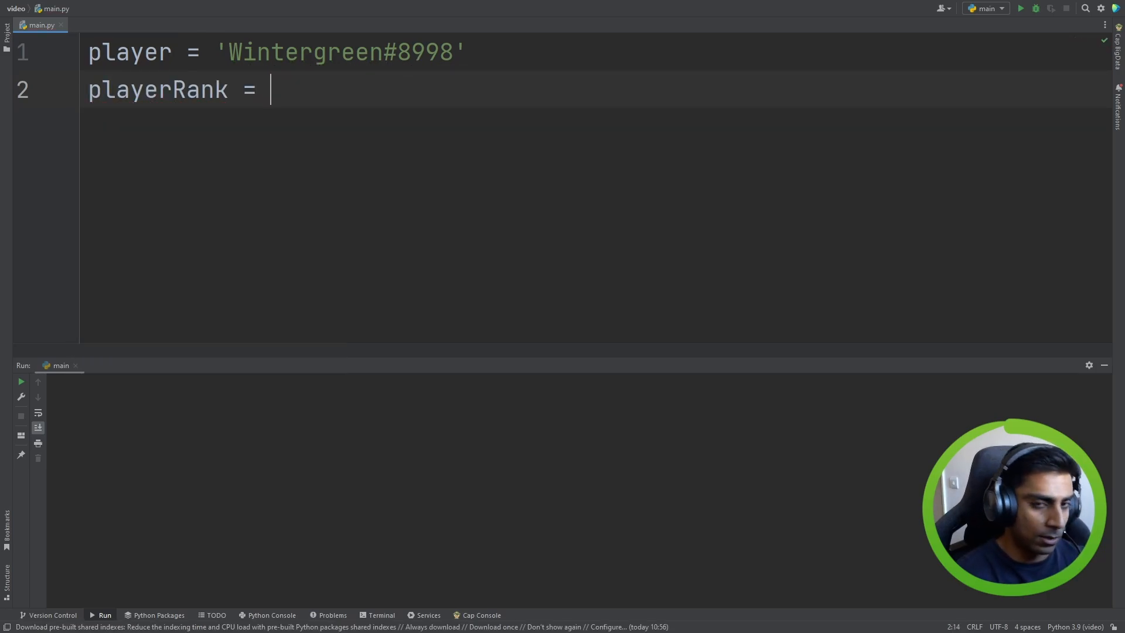
text(player[1])
text(print(p)
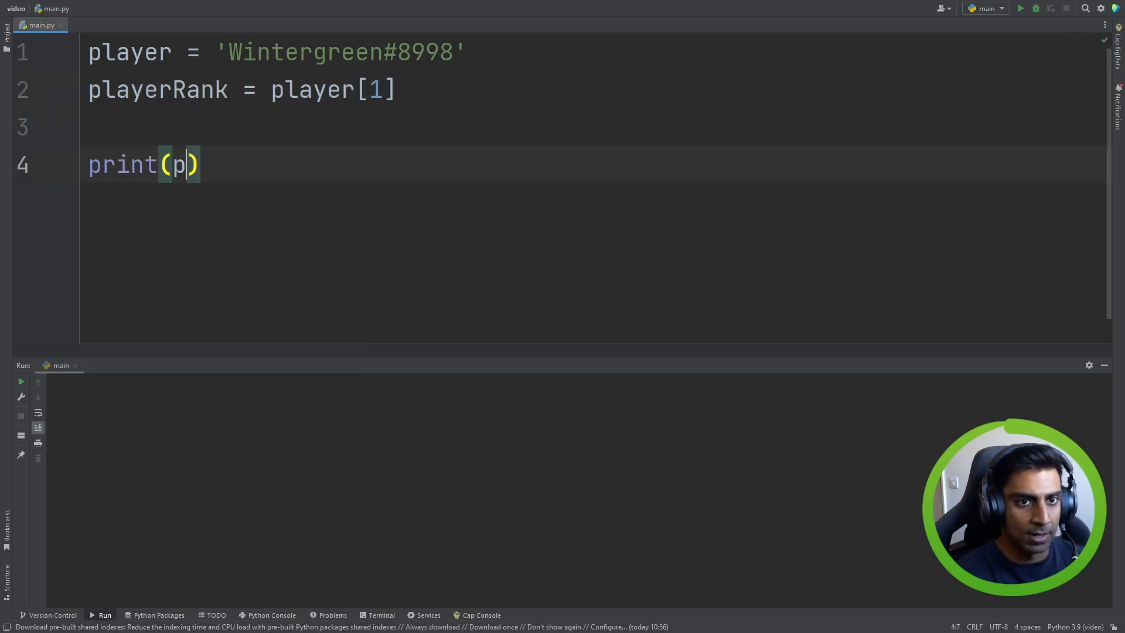
text(layerRank)
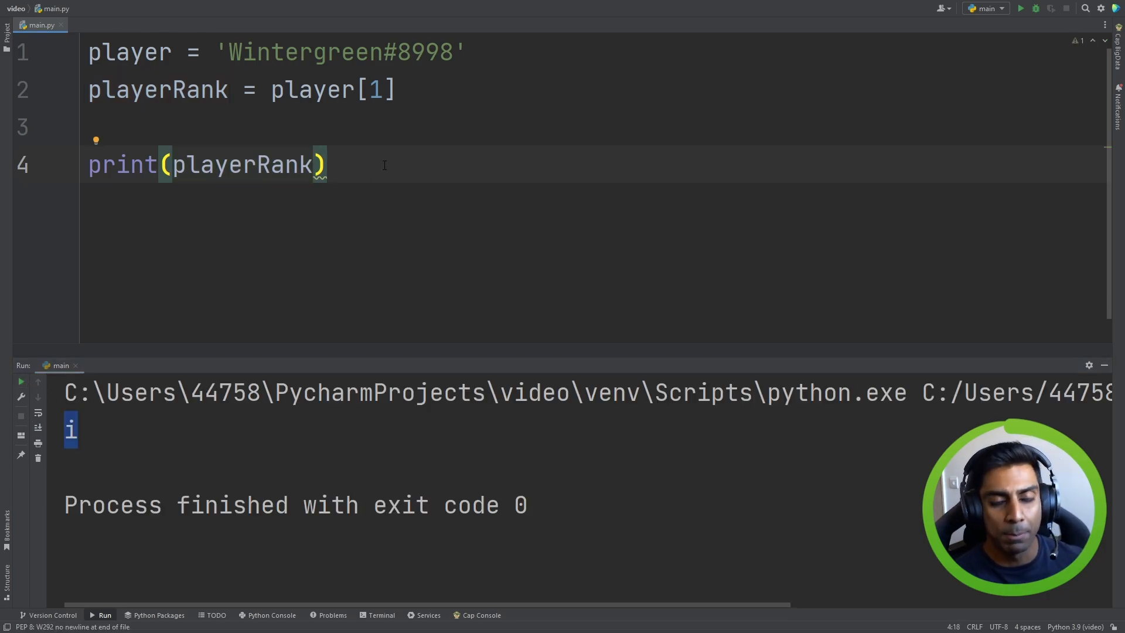
click(228, 51)
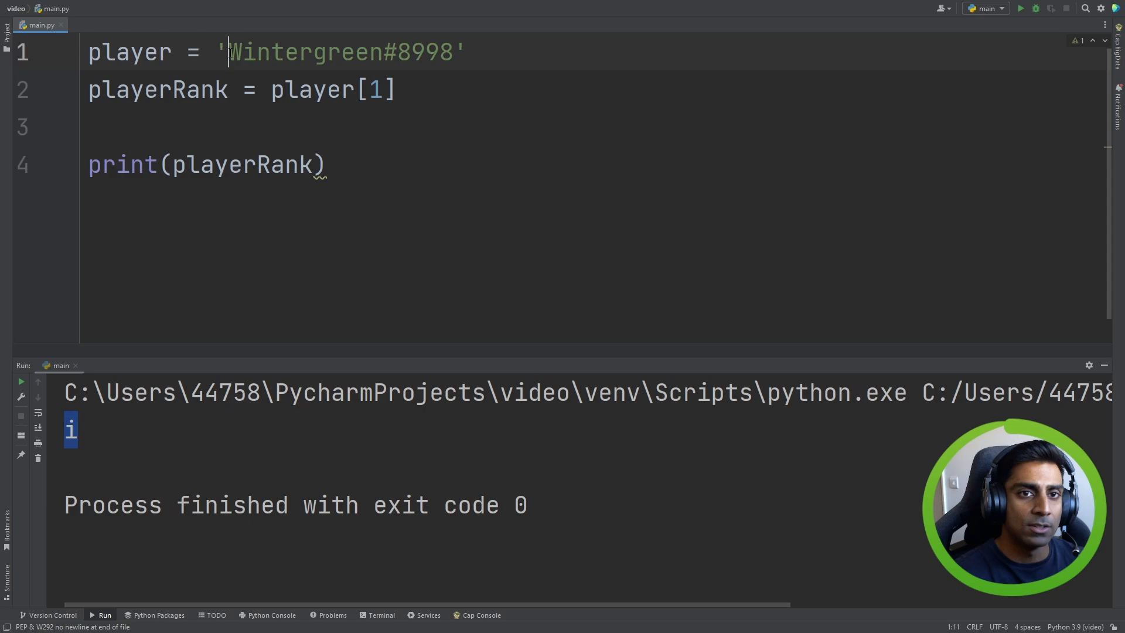
double_click(244, 52)
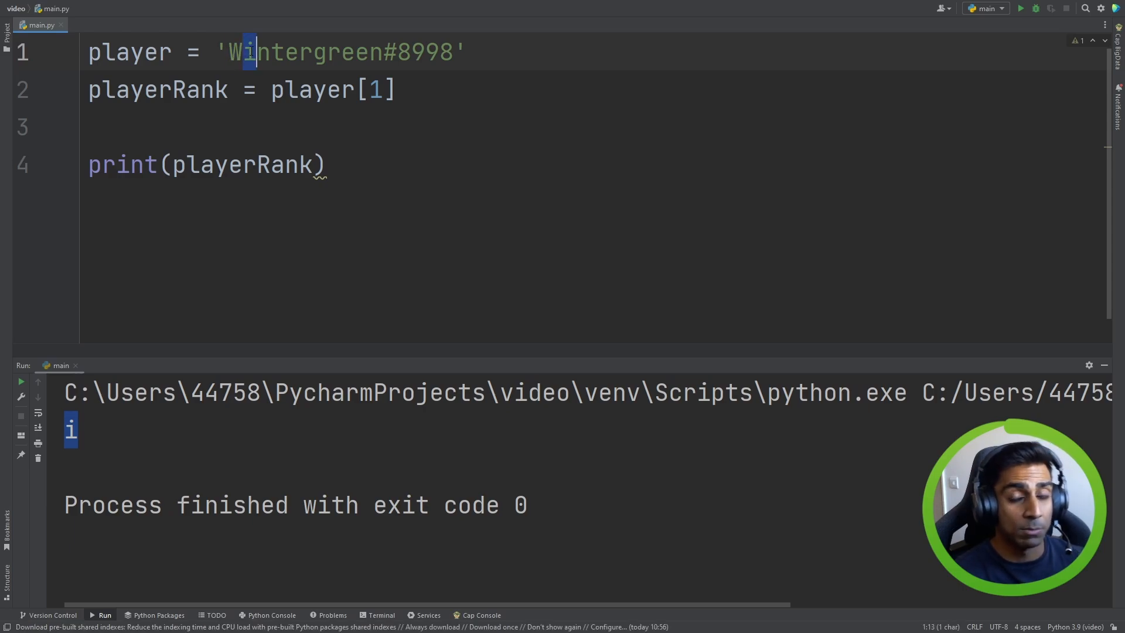
click(326, 165)
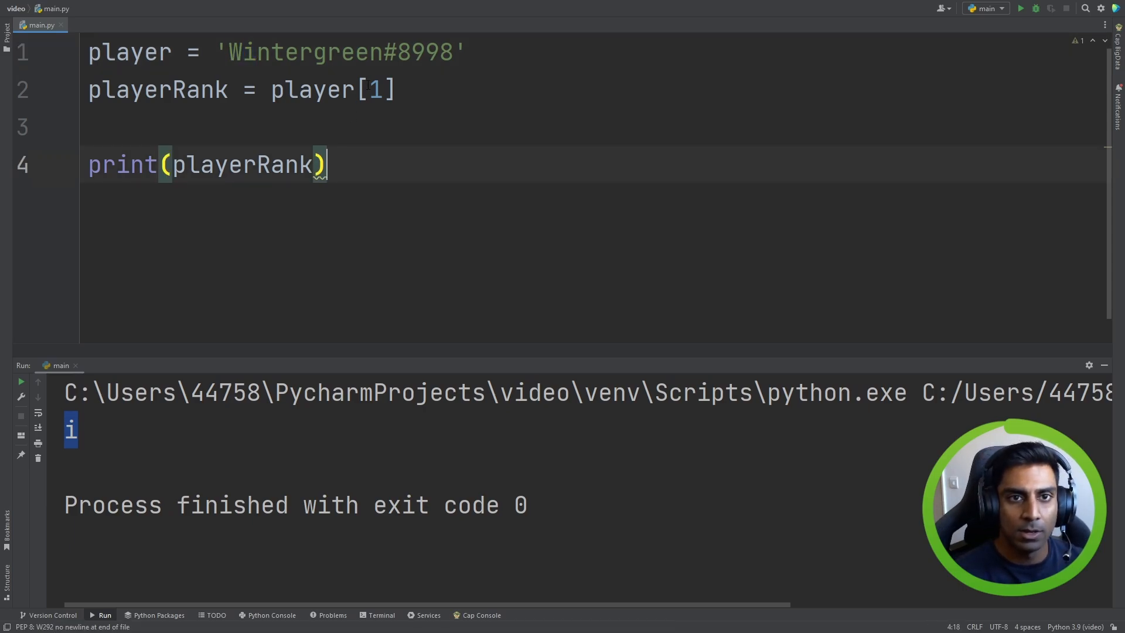
- Slice playerRank as player[:1] printing W, then player[:2] printing Wi
click(373, 89)
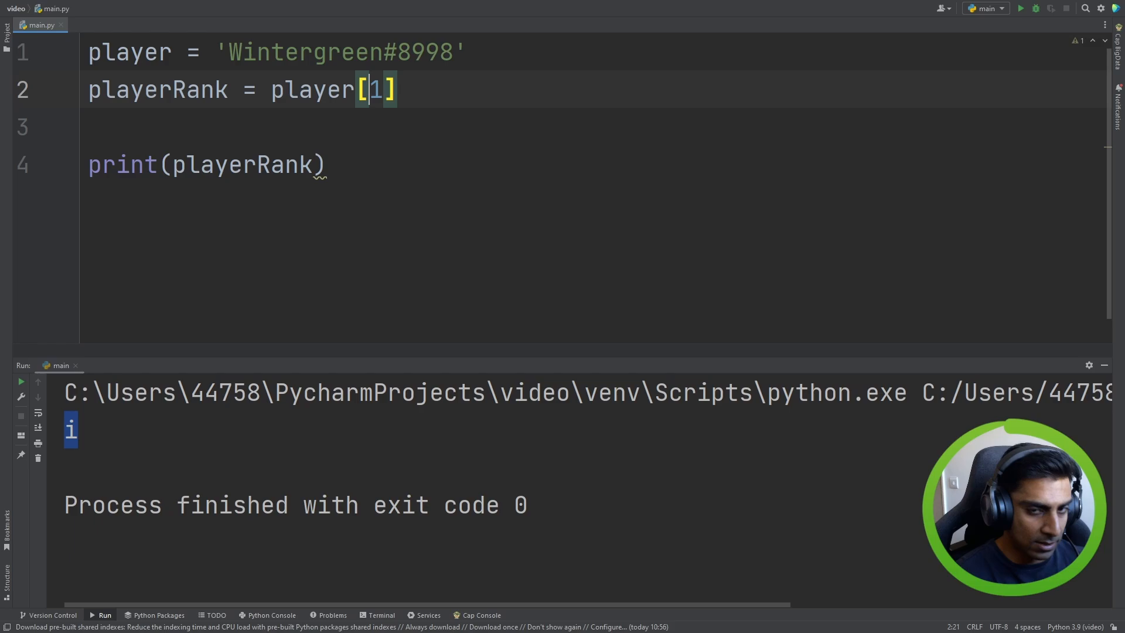
text(:)
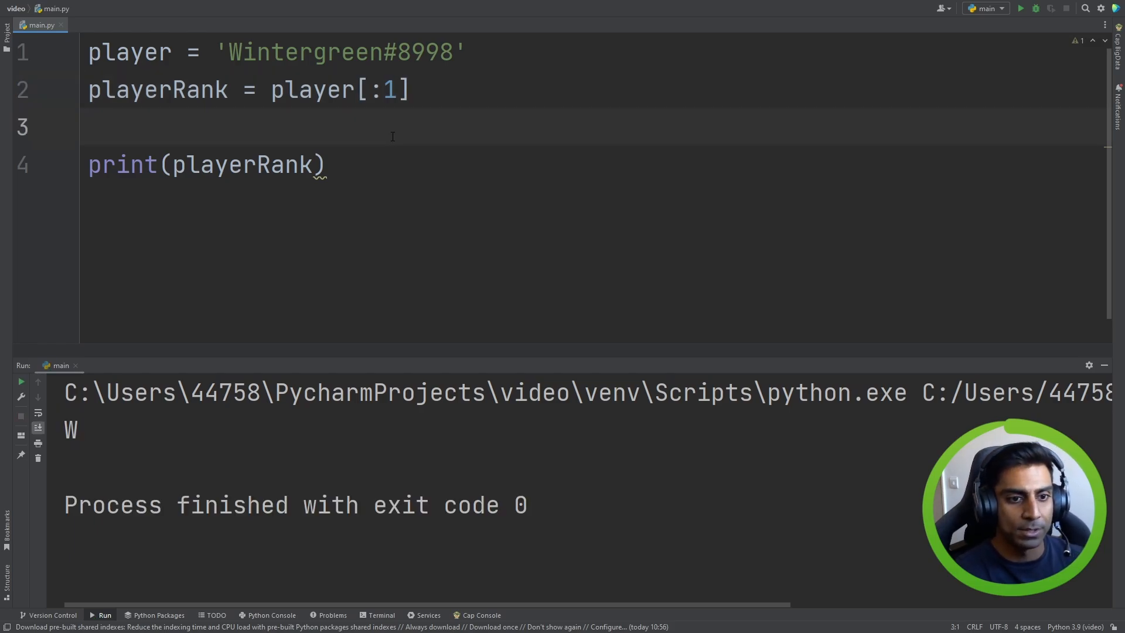
double_click(71, 429)
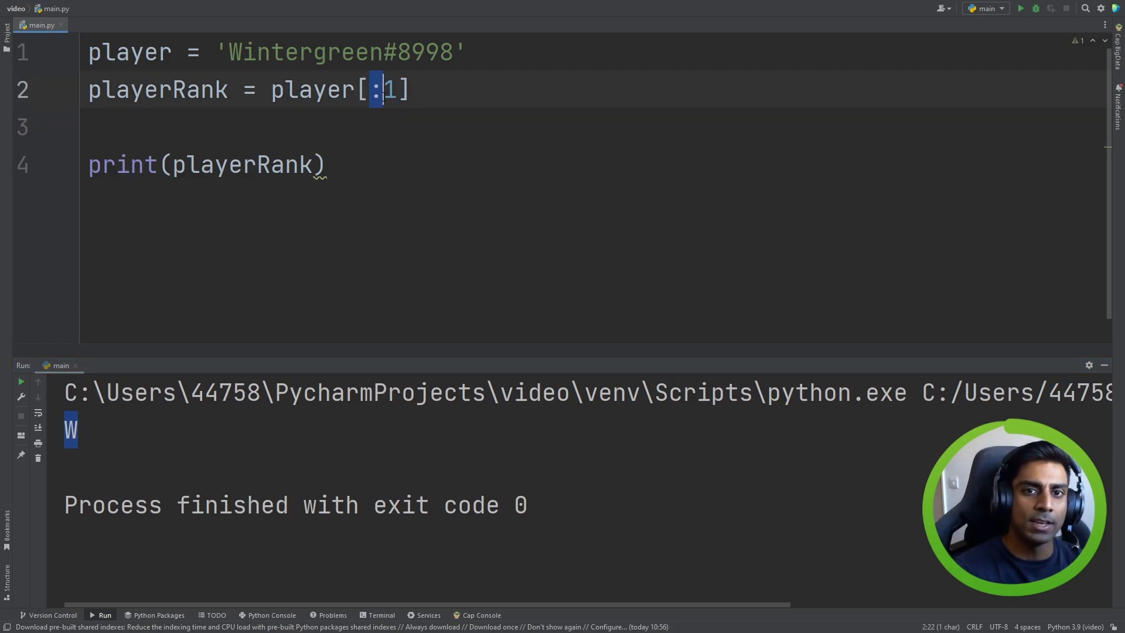
click(97, 127)
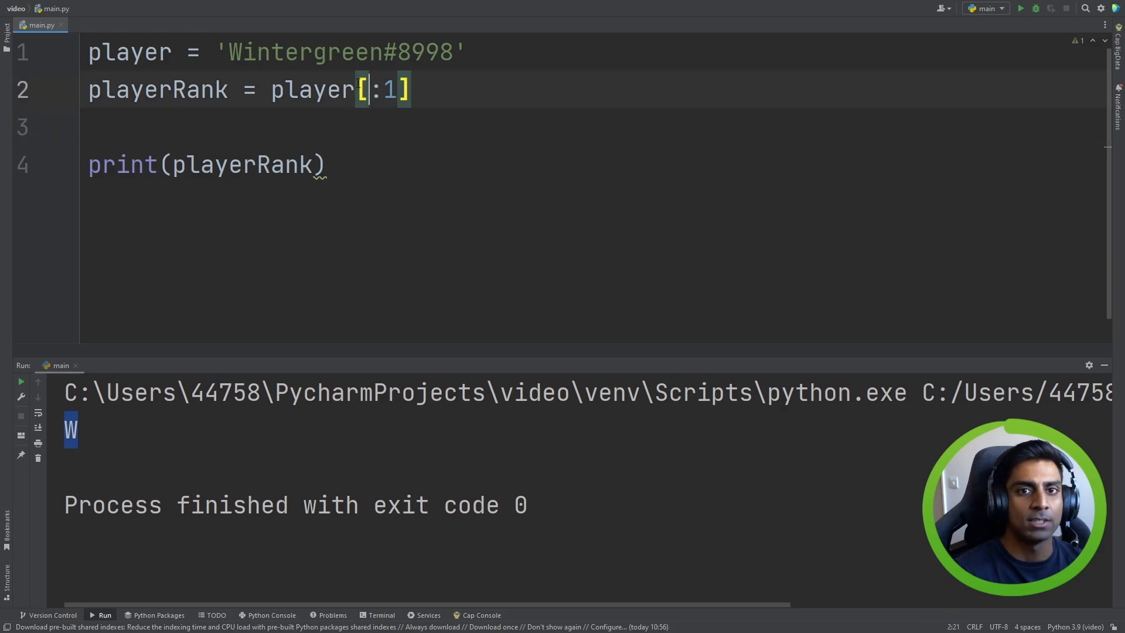
click(227, 51)
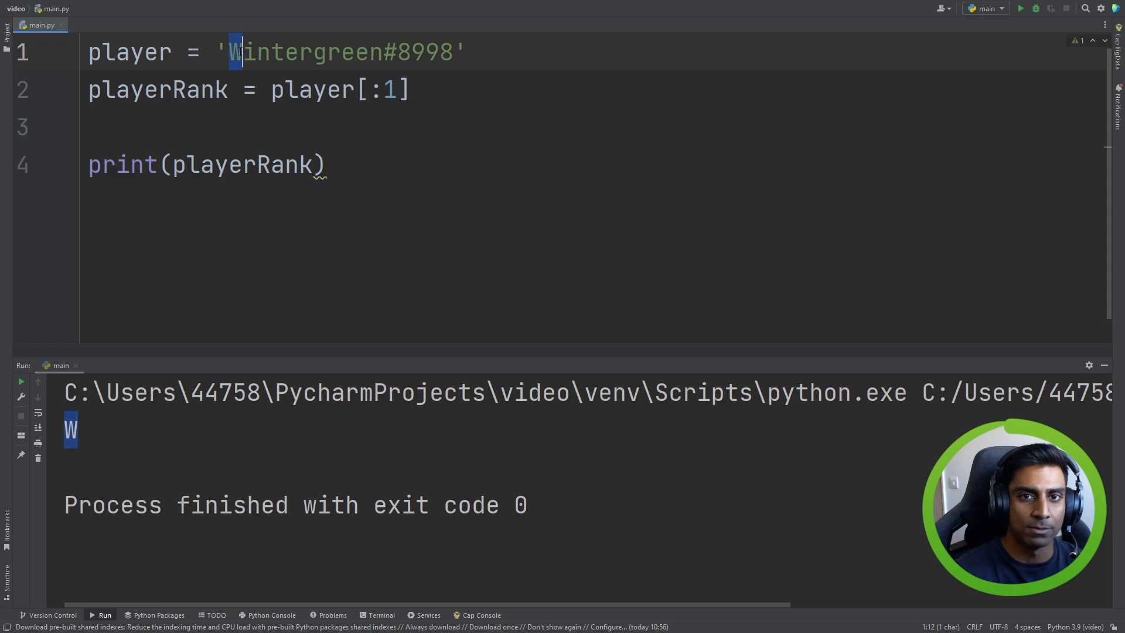
click(393, 90)
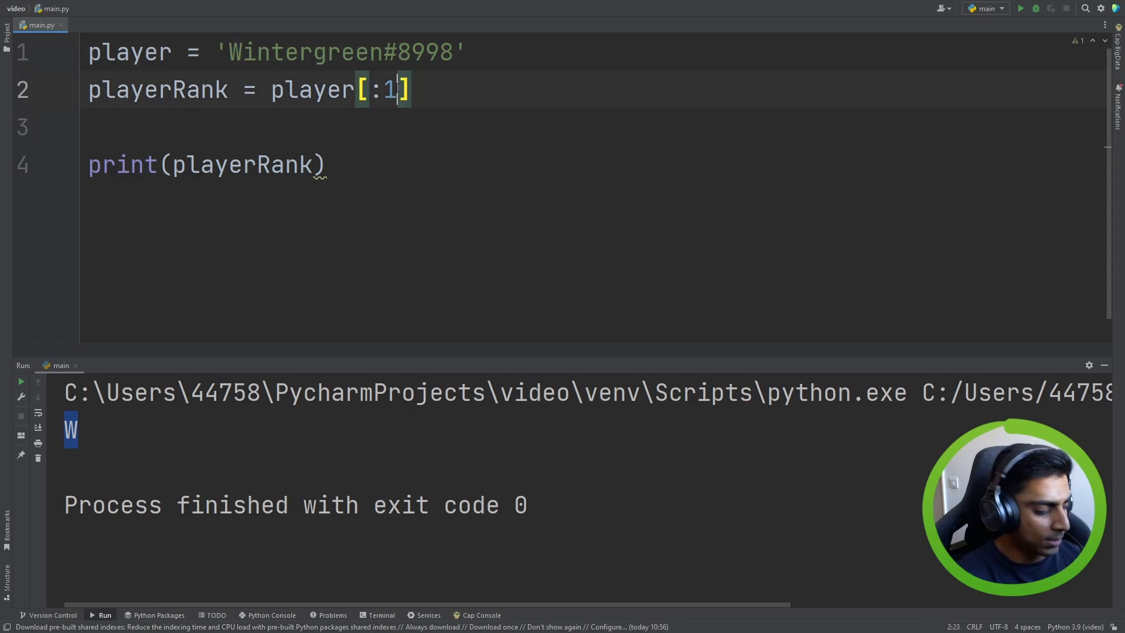
text(2)
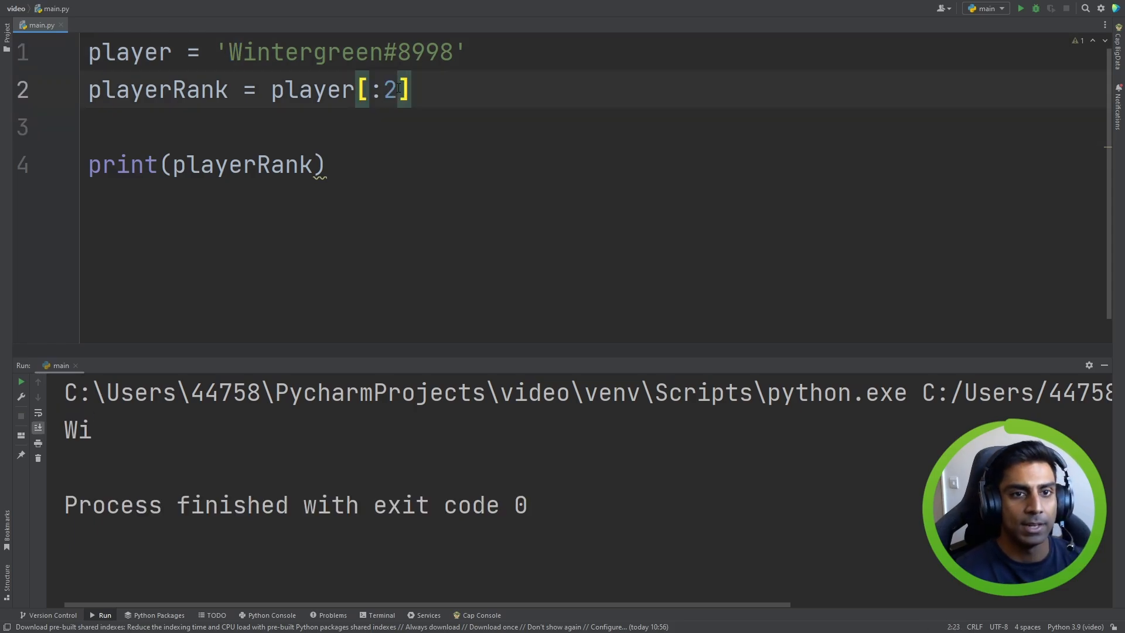
click(258, 51)
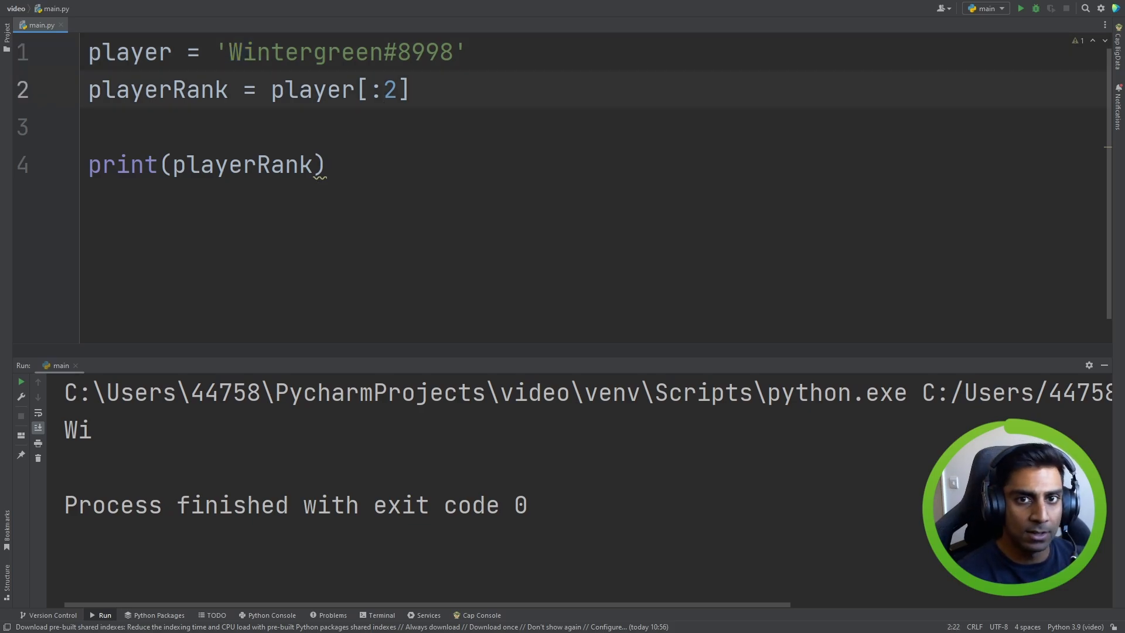
- Change the slice to player[:-1], printing Wintergreen#899, then edit it to player[:-4]
text(-1)
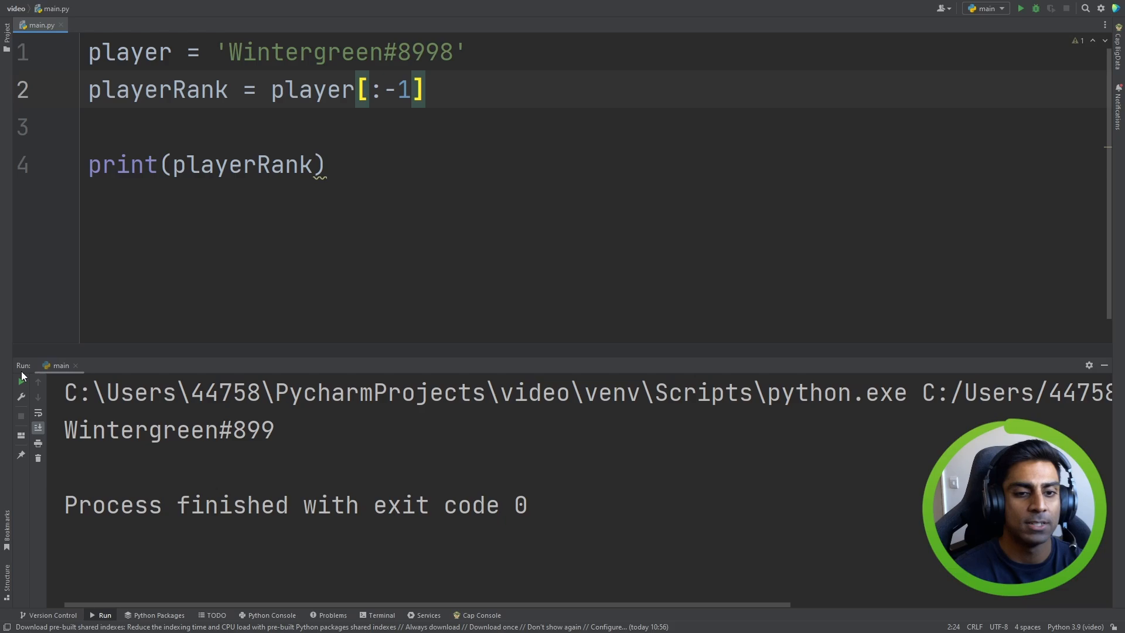
double_click(276, 51)
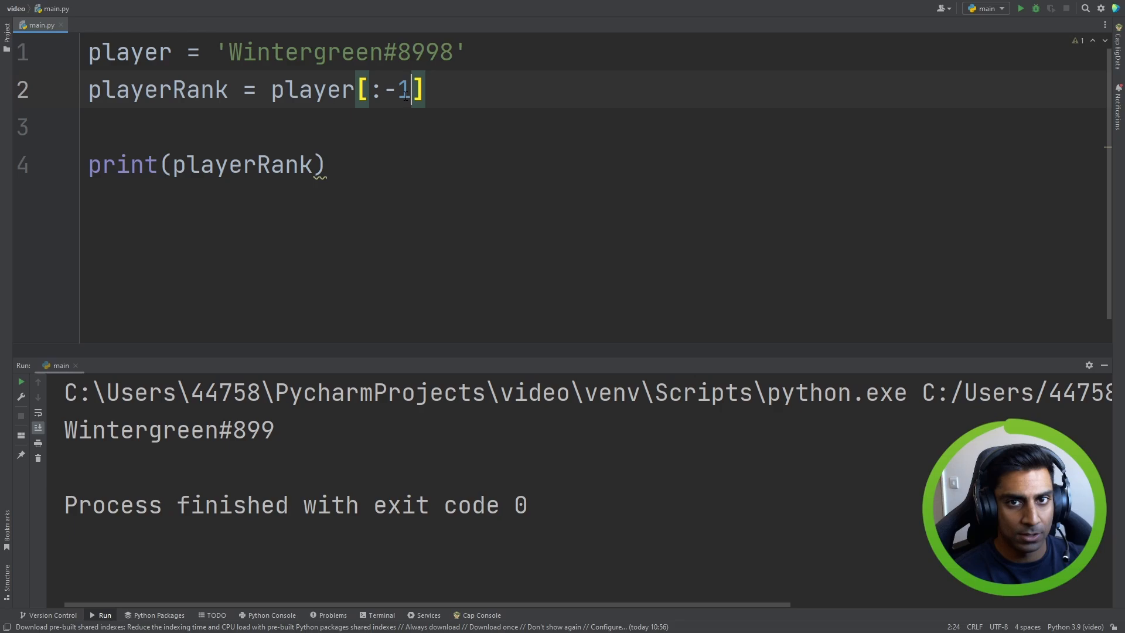
text(4)
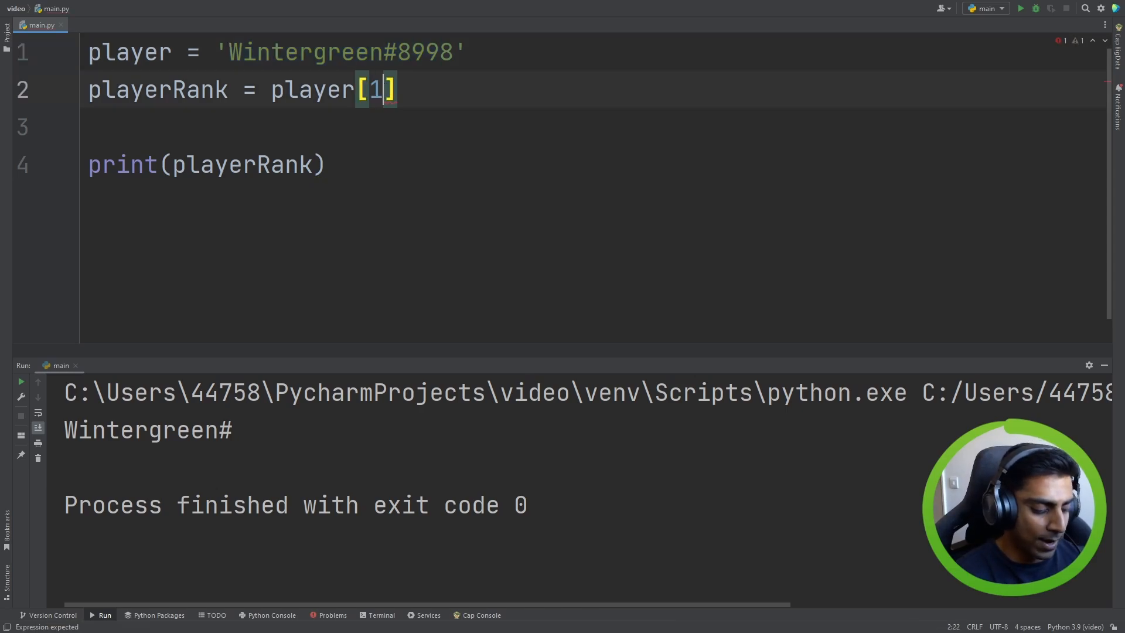
- Run the slices player[1:] and player[-1:] to compare their outputs
text(:)
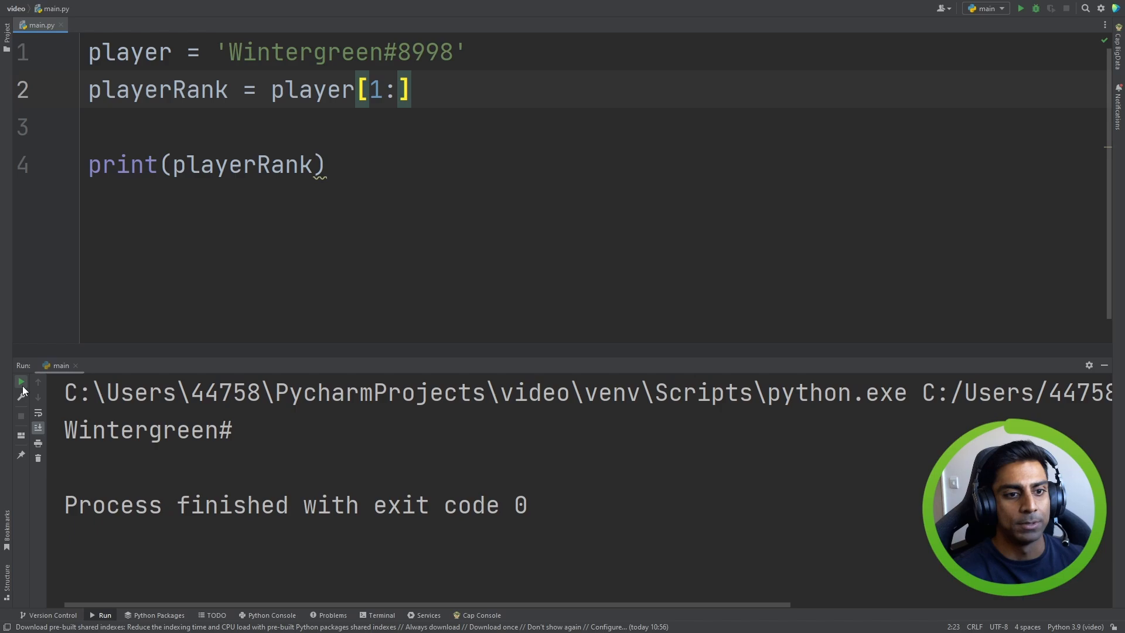
click(21, 380)
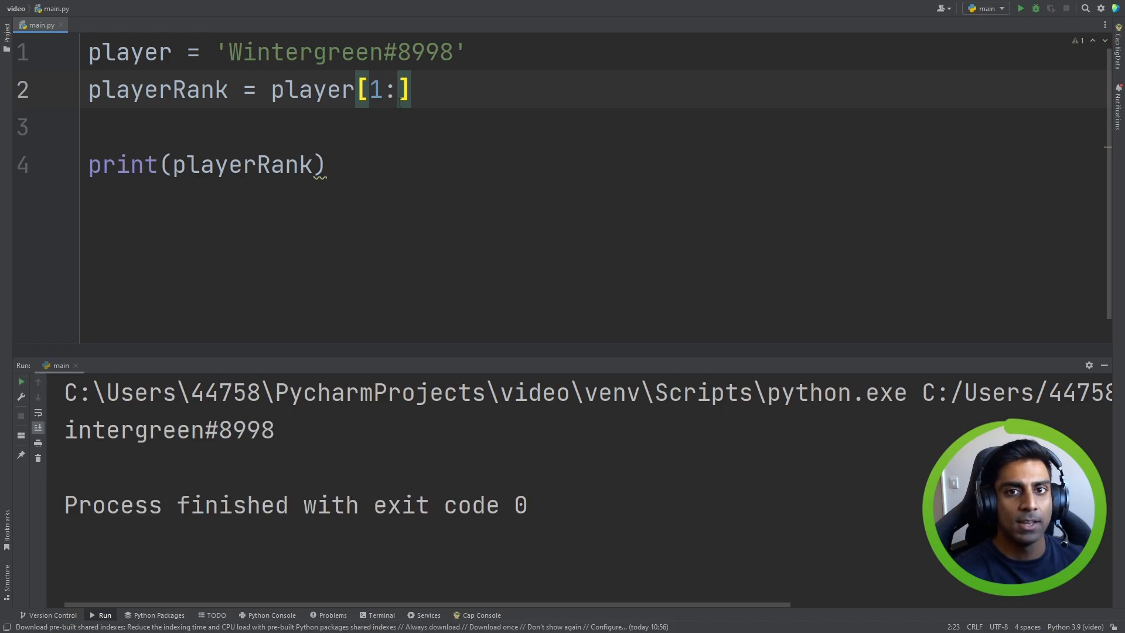
click(453, 51)
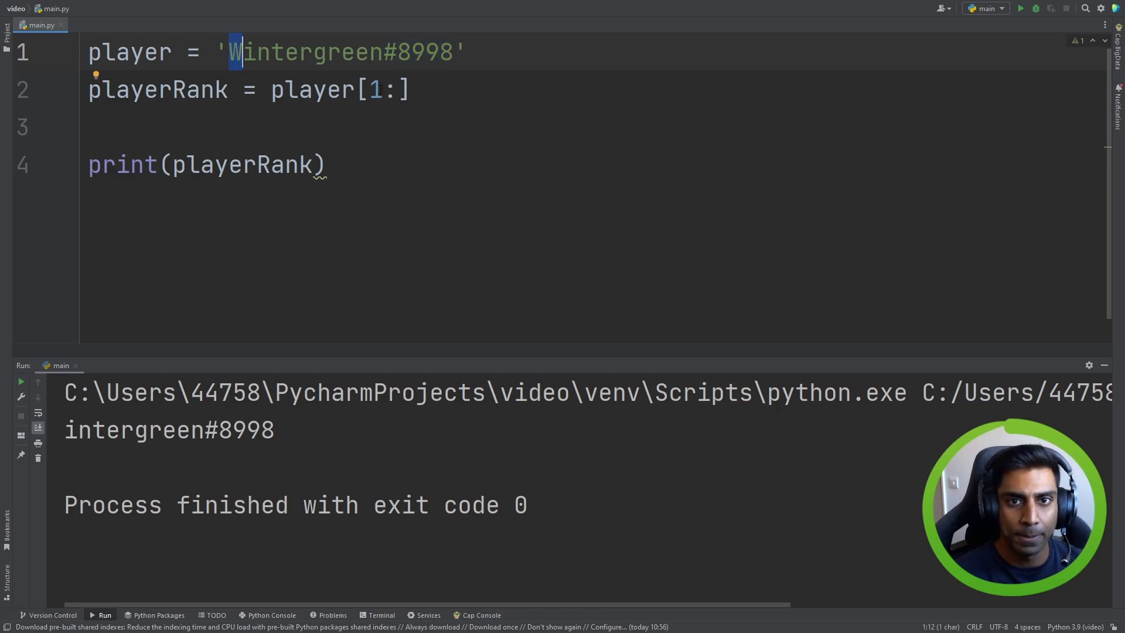
text(-)
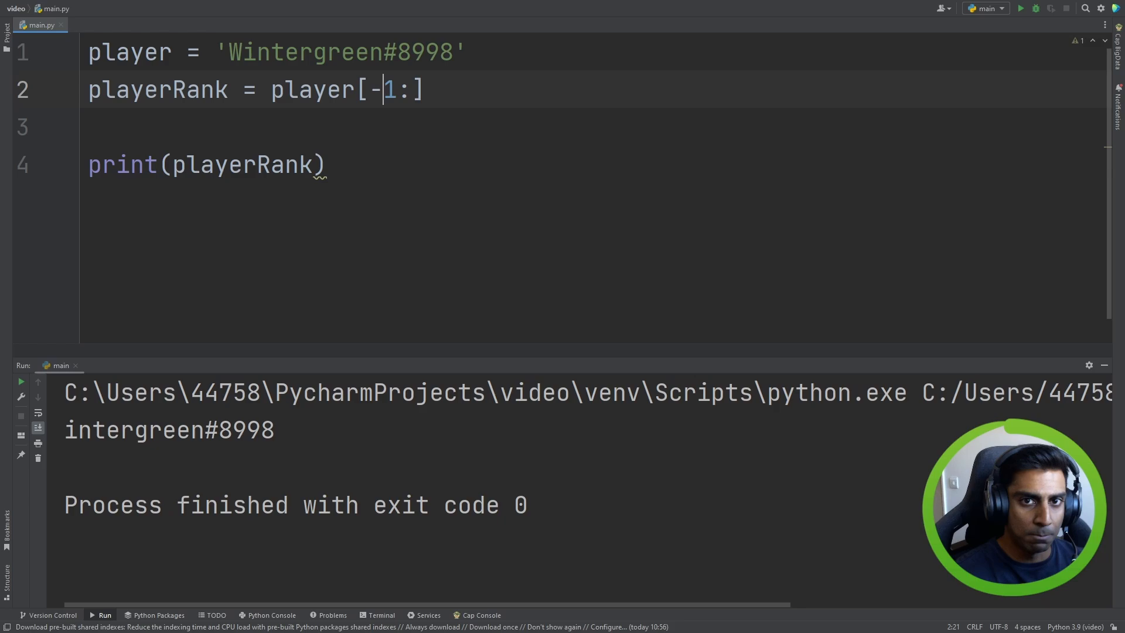
click(22, 381)
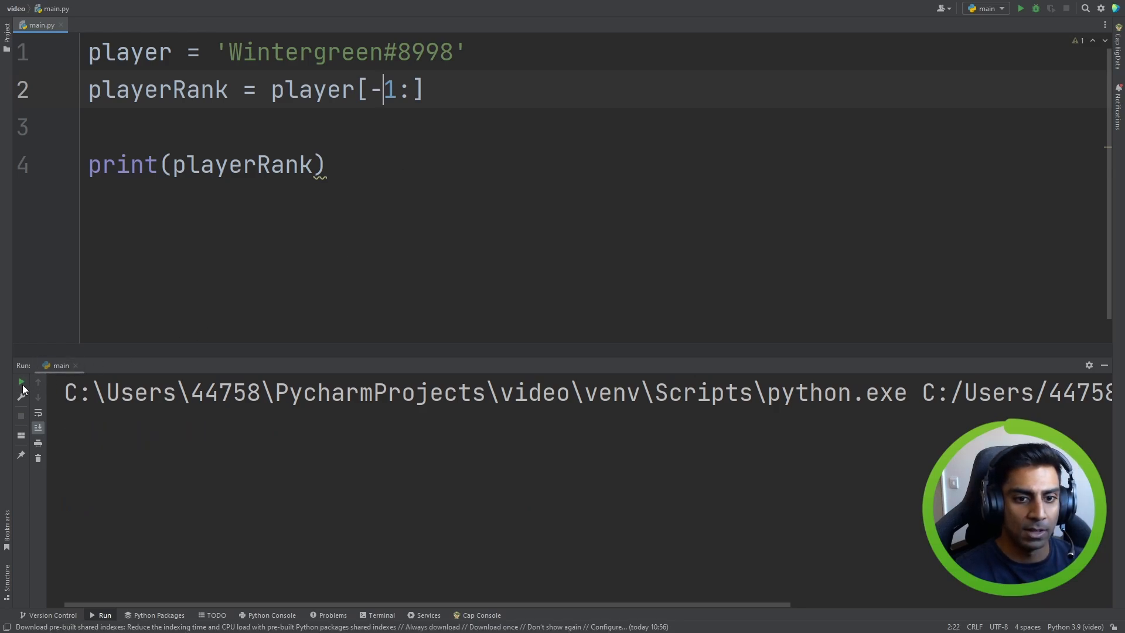
click(21, 381)
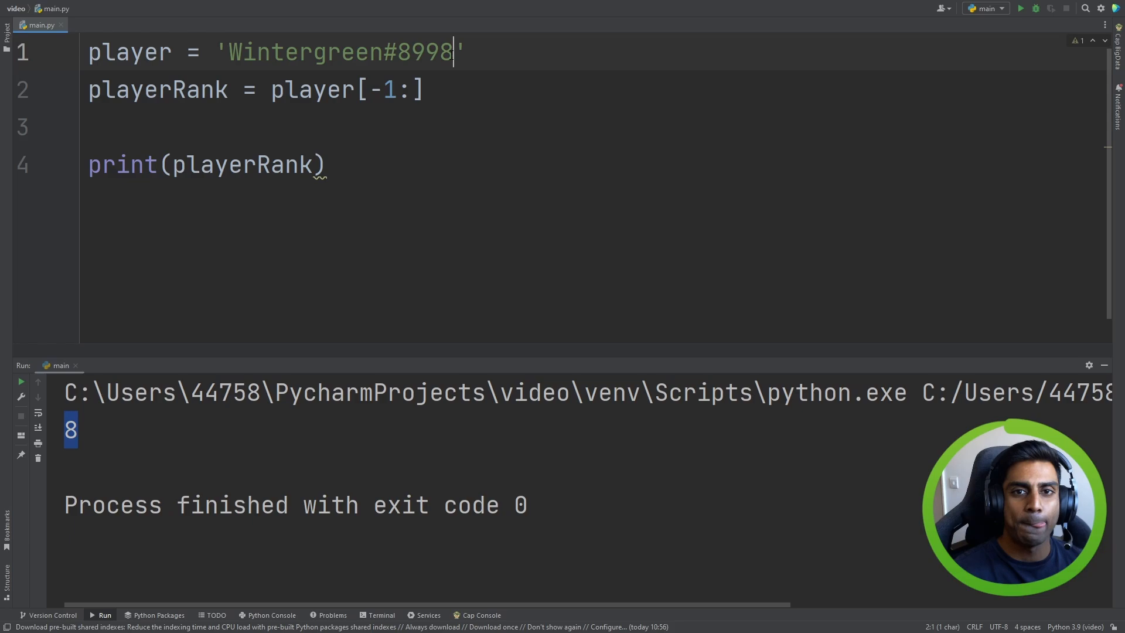
- Change the slice to player[-4:], printing 8998, and append a 5 to the rank
click(393, 52)
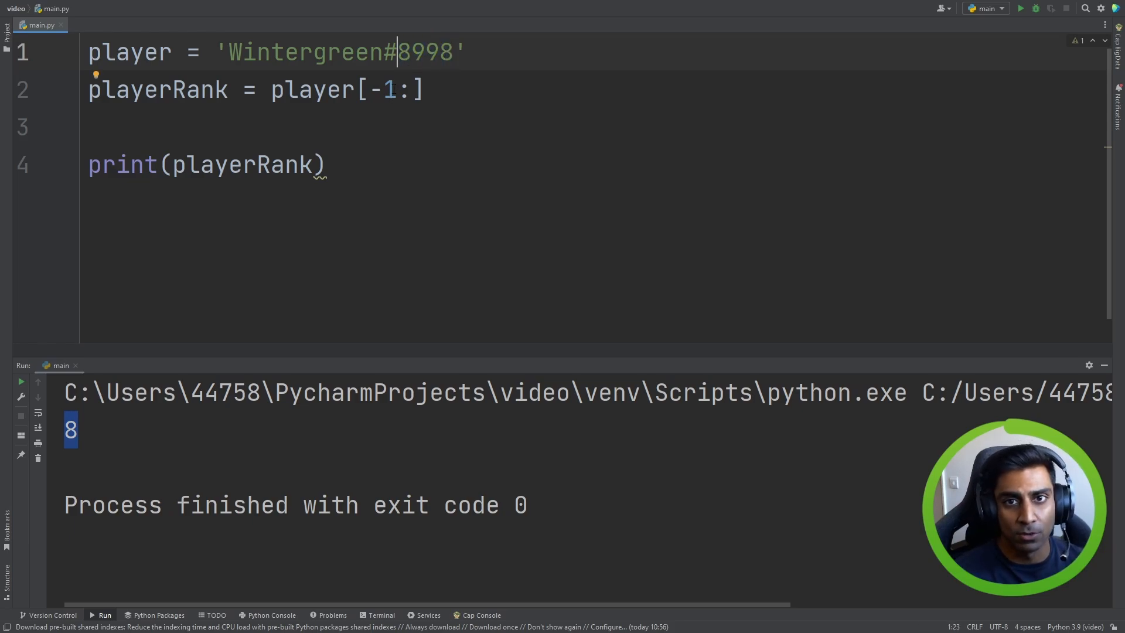
text(4)
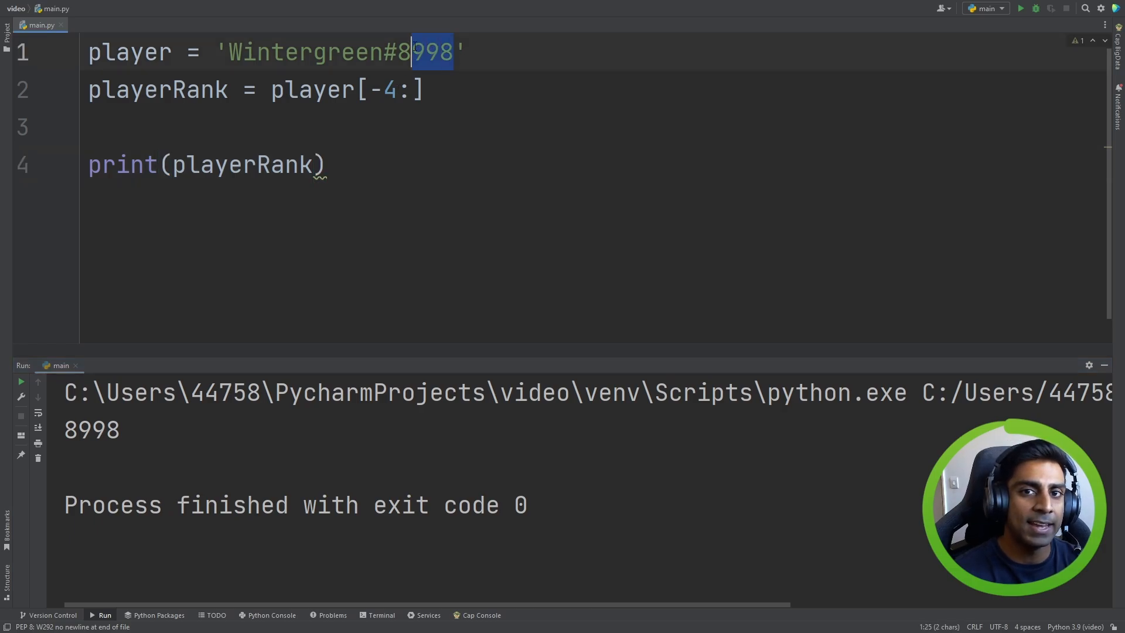
click(462, 52)
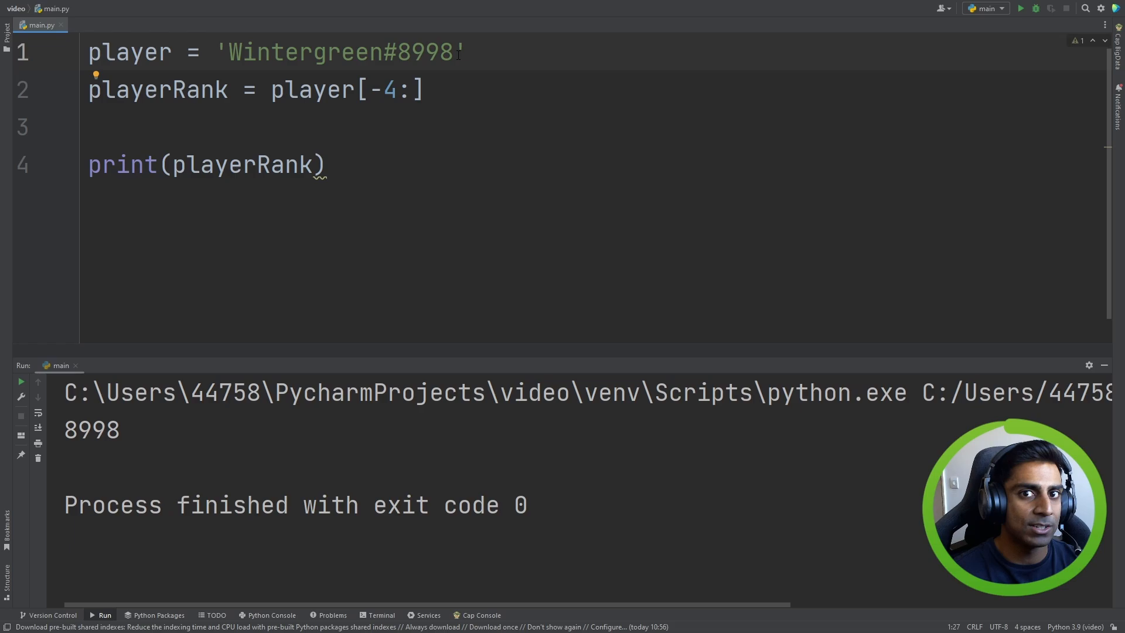
text(5)
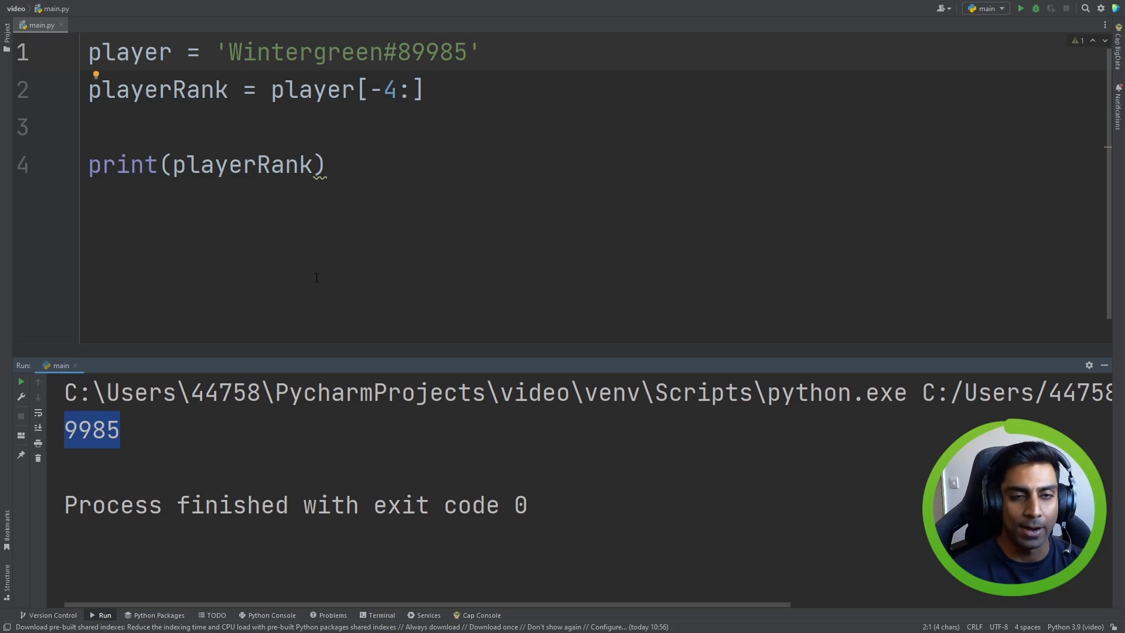
mouse_move(353, 157)
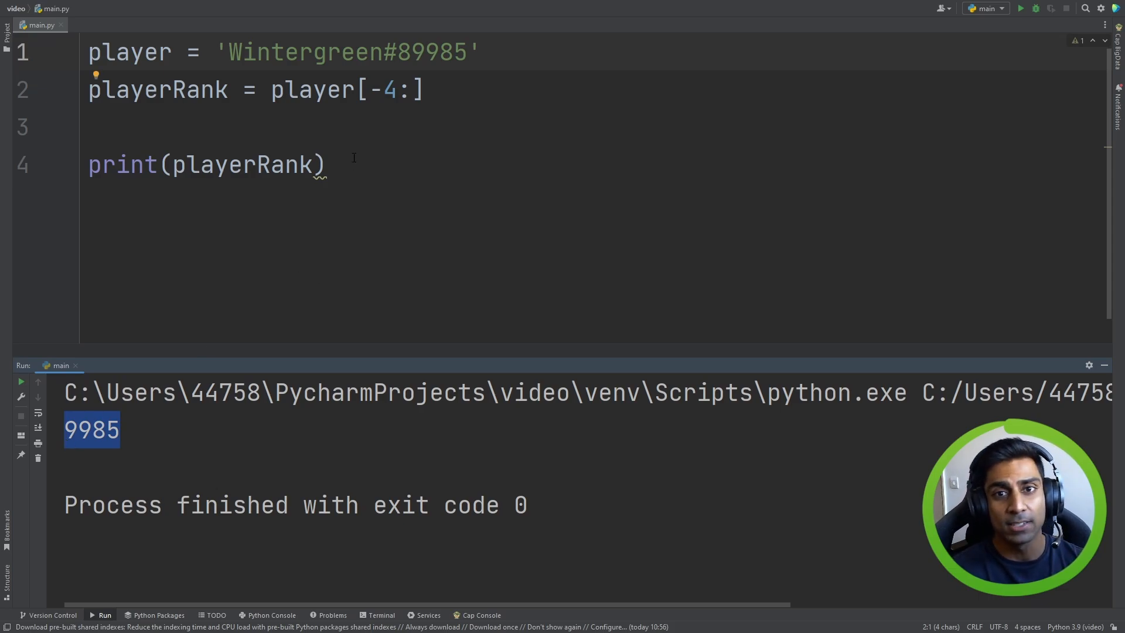
- Delete the player[-4:] slice from playerRank's assignment
double_click(391, 89)
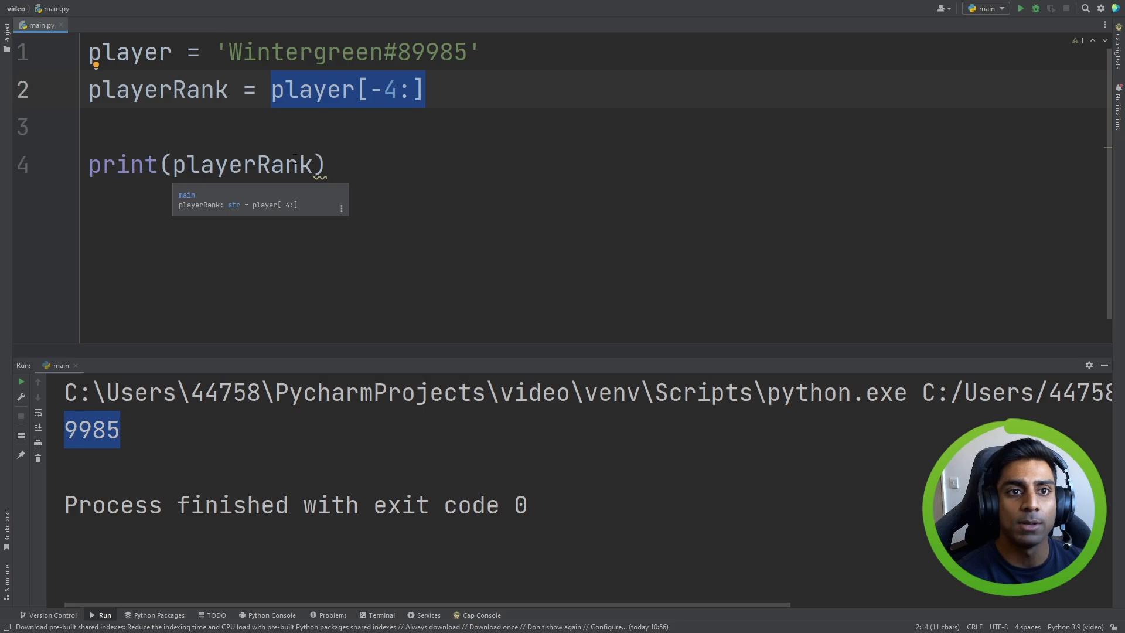
key(Delete)
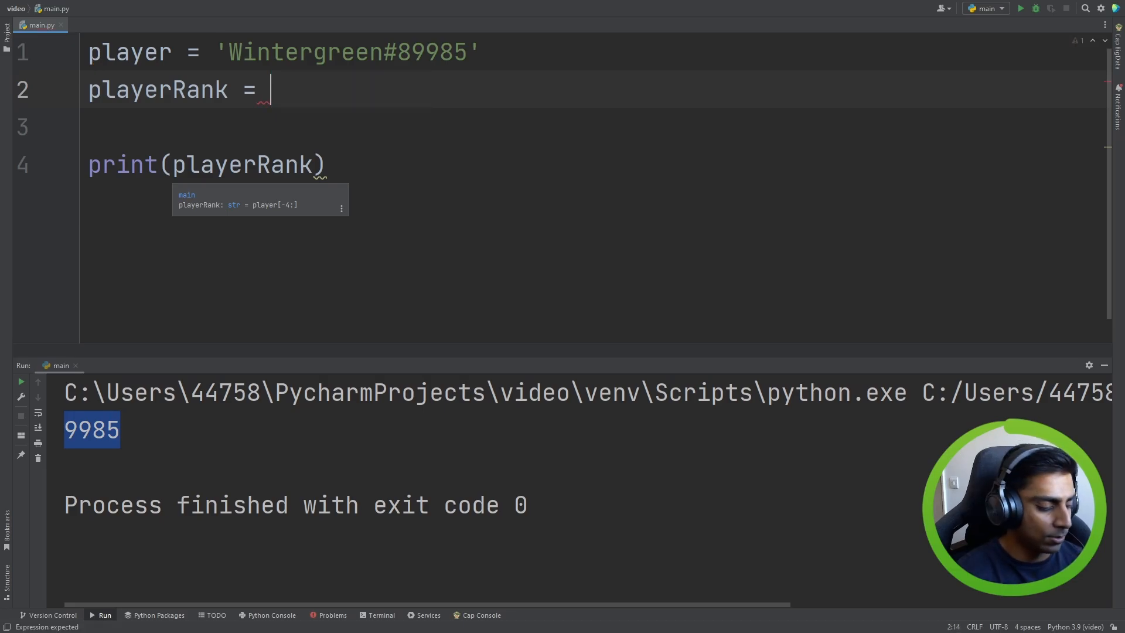
- Set playerRank to player.lower() and run it, printing wintergreen#89985
text(player)
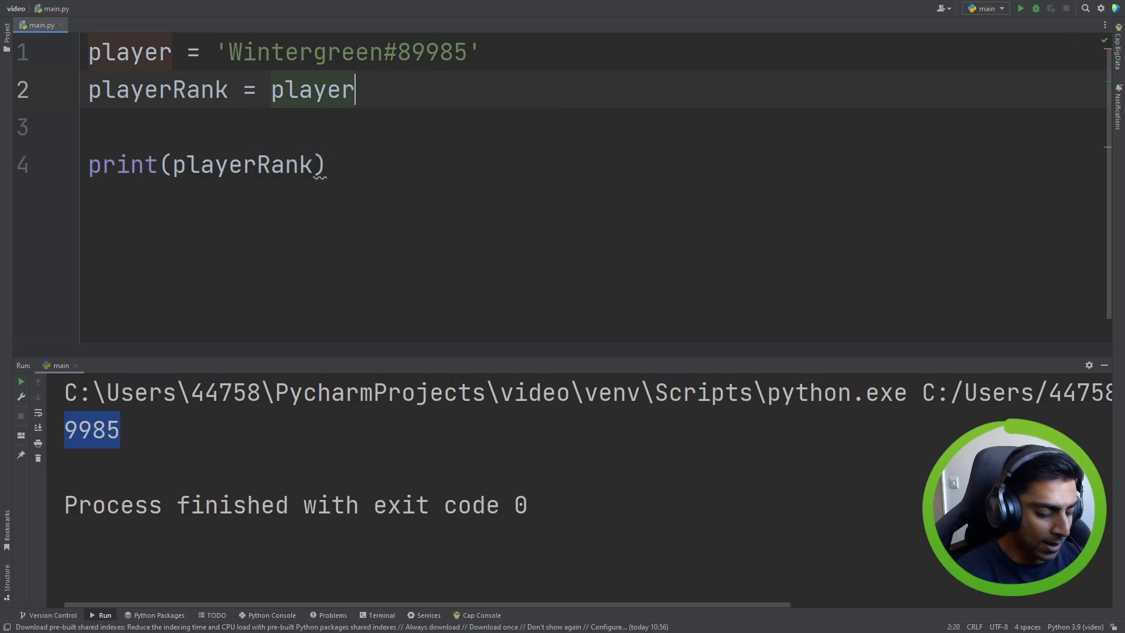
text(.)
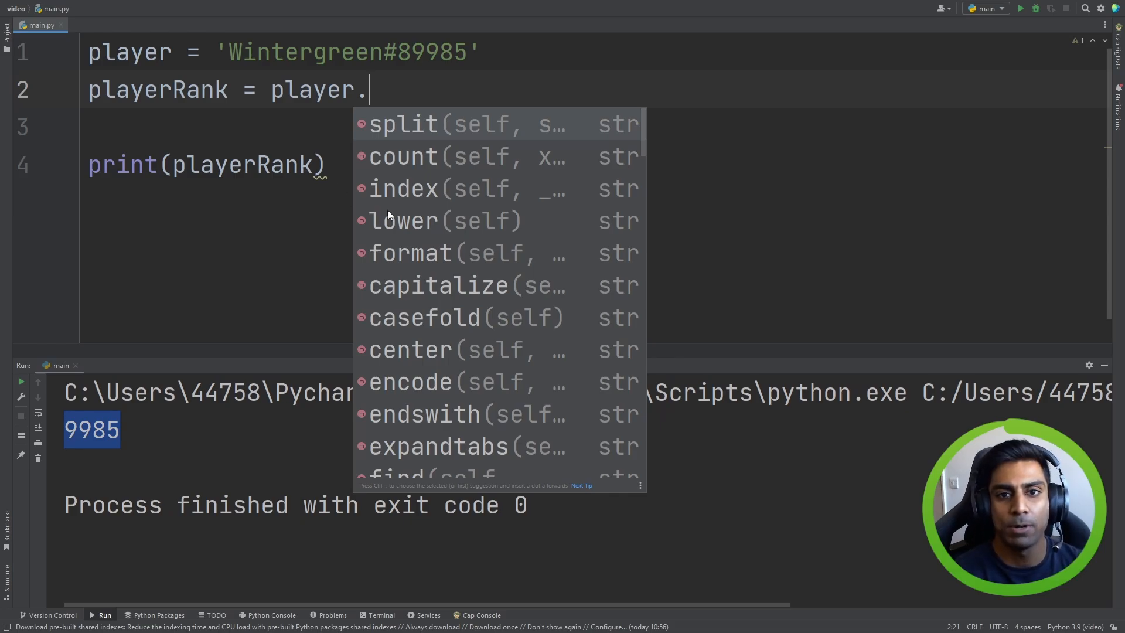
scroll(down, 3)
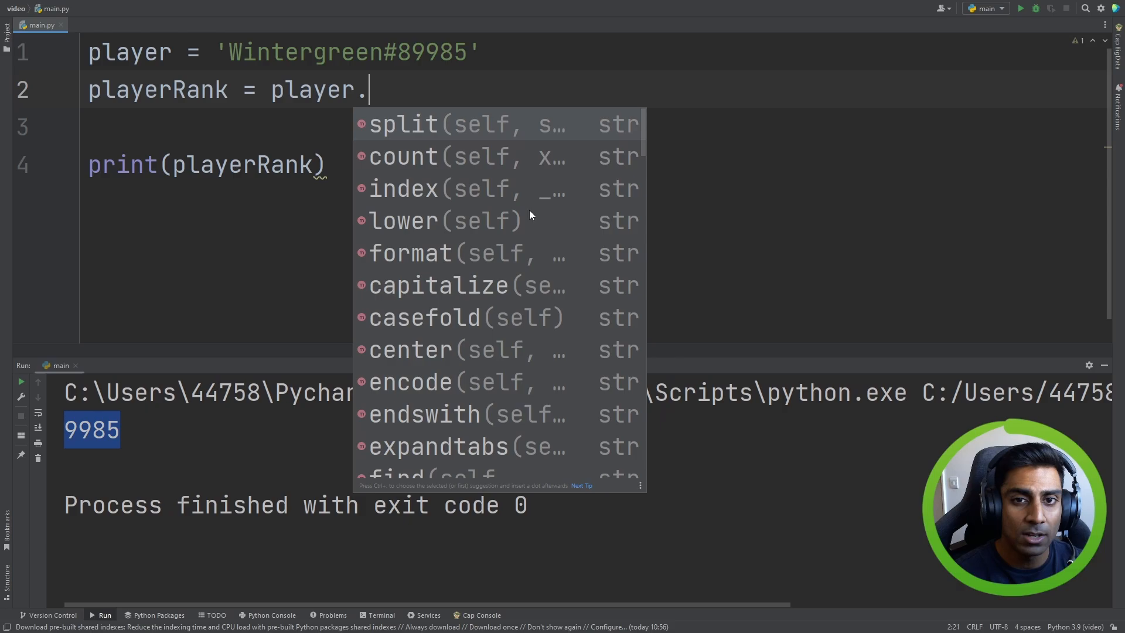
mouse_move(524, 215)
text(lower())
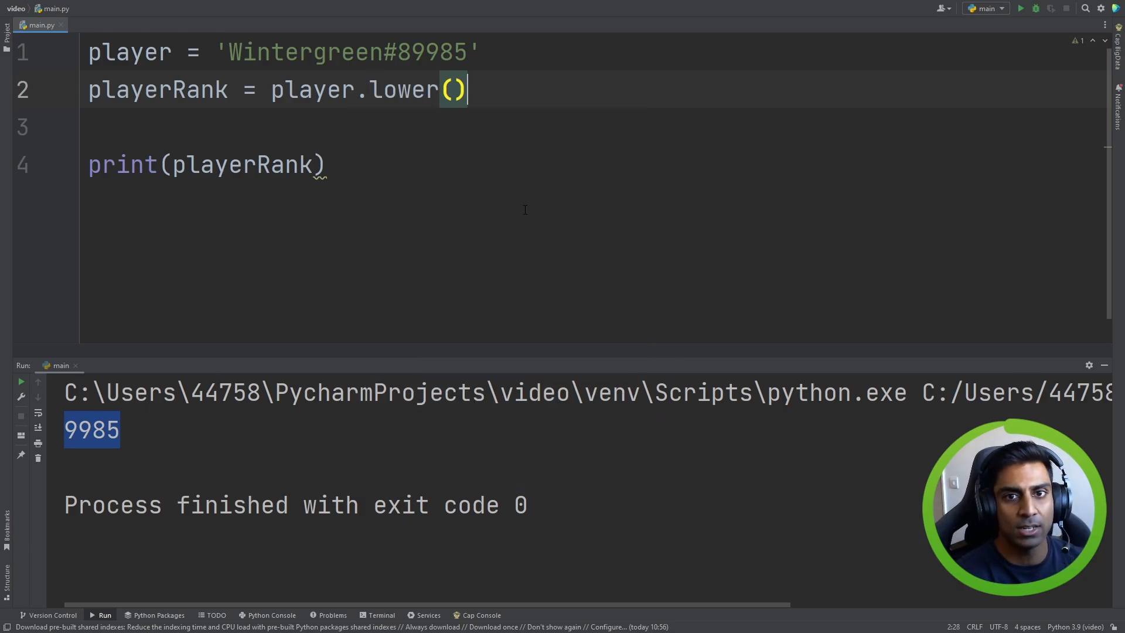
mouse_move(60, 293)
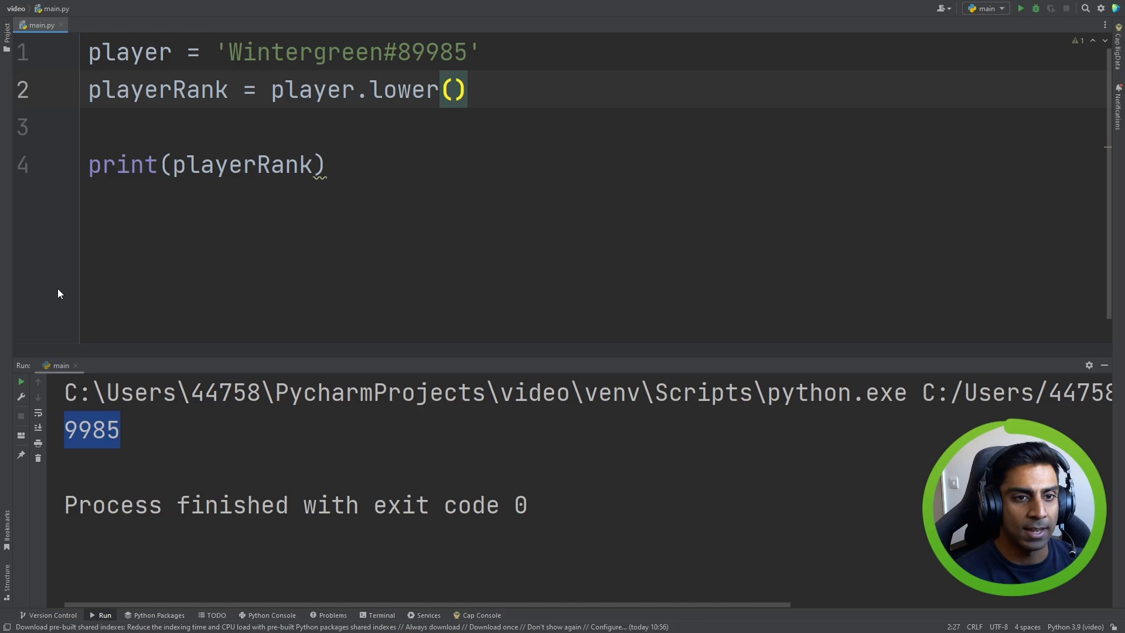
click(1019, 8)
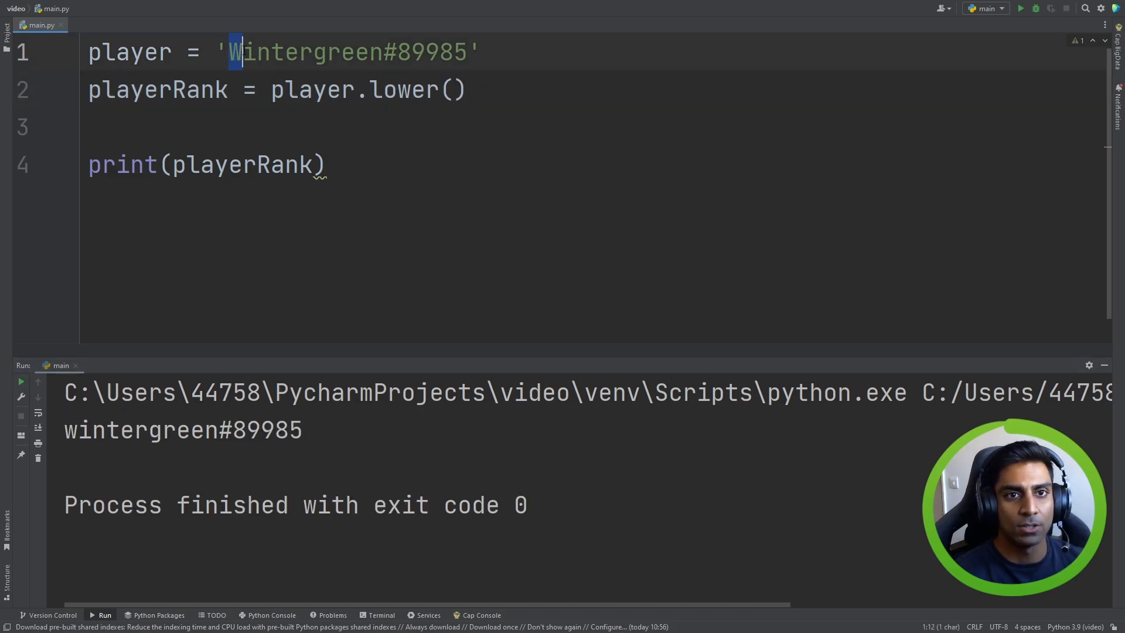
- Switch to upper(), printing WINTERGREEN#89985, and begin replacing it with split
double_click(405, 89)
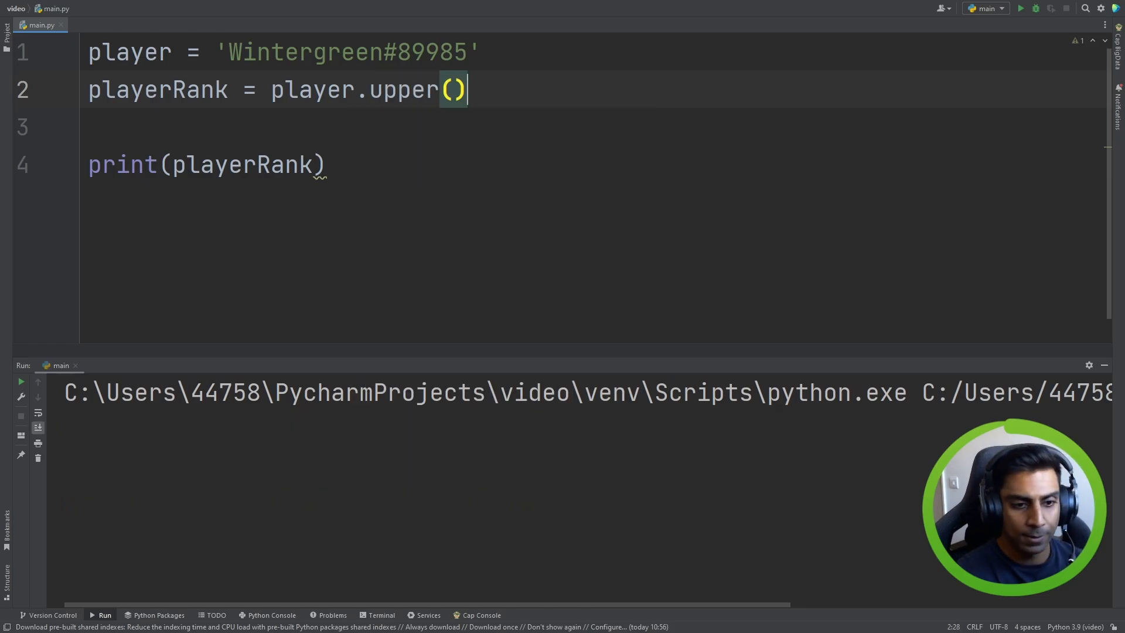
click(1020, 8)
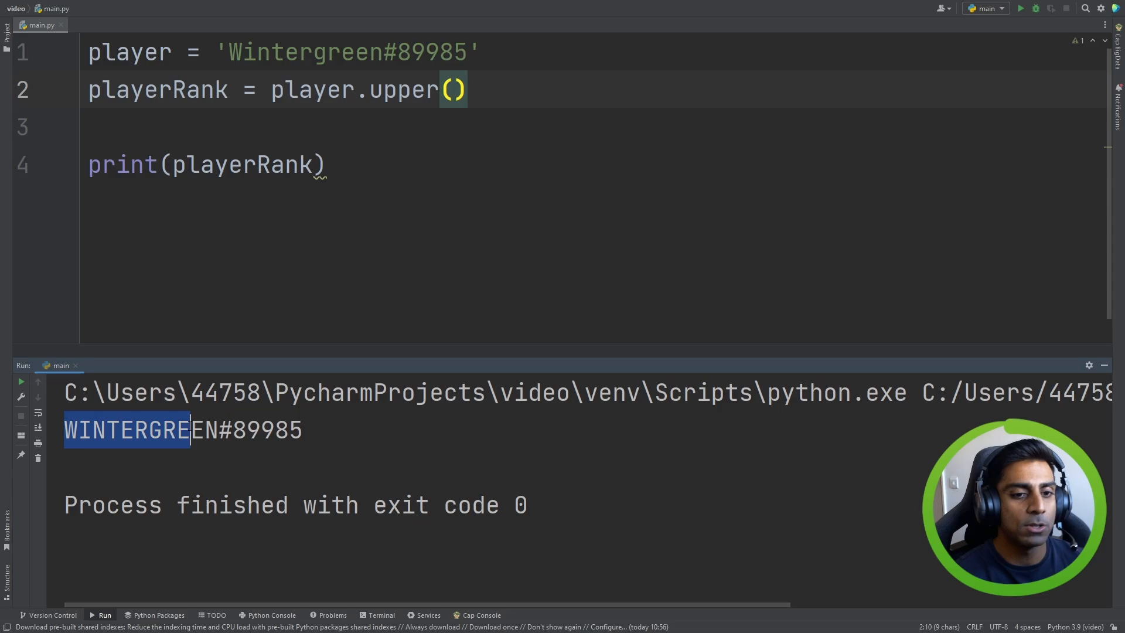
double_click(403, 89)
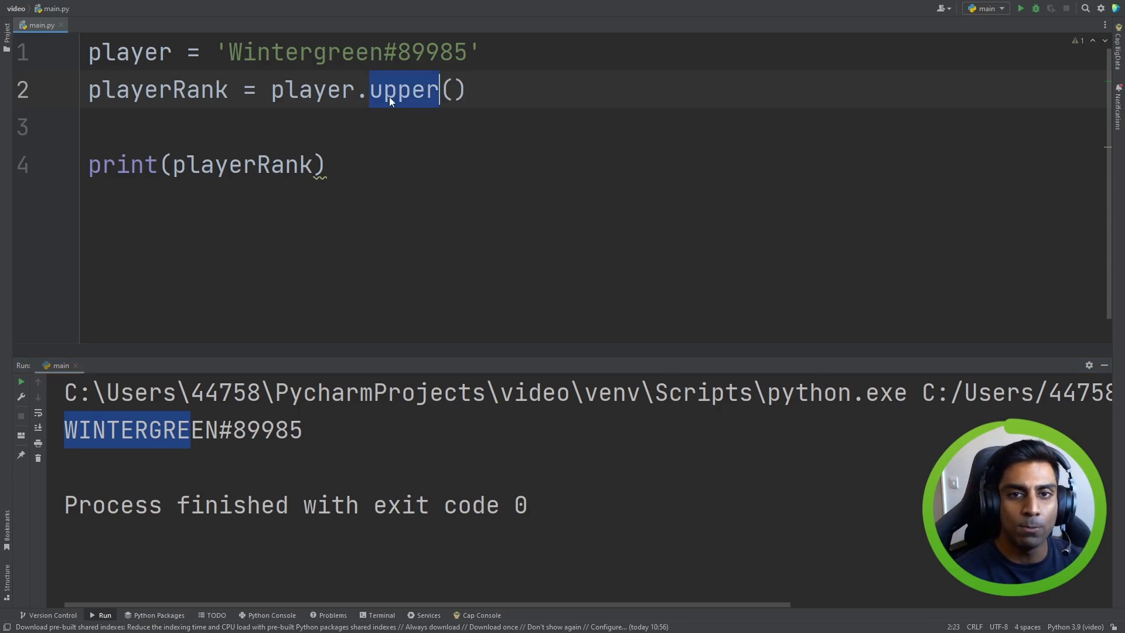
text(split)
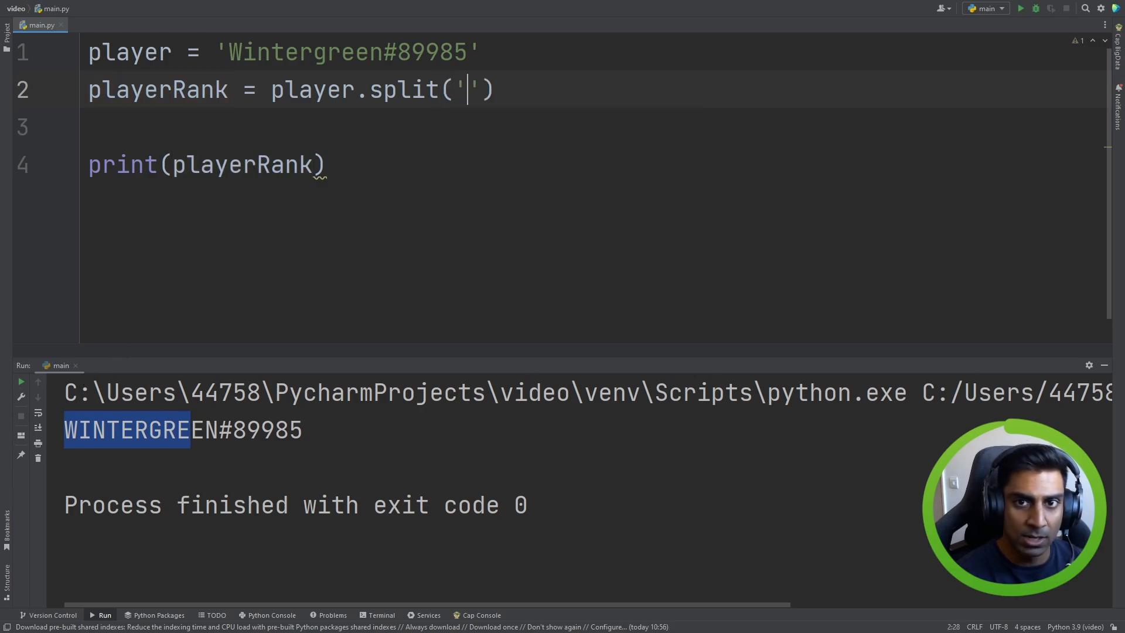
- Split on '#' to print ['Wintergreen', '89985'], and rename playerRank to player
text(#)
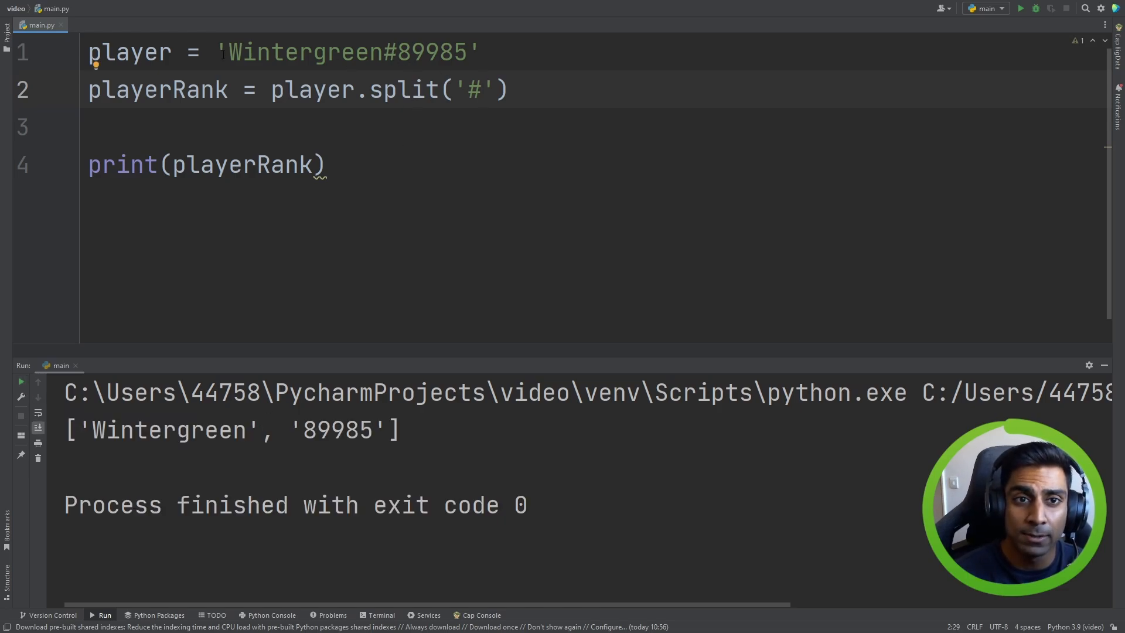
double_click(348, 52)
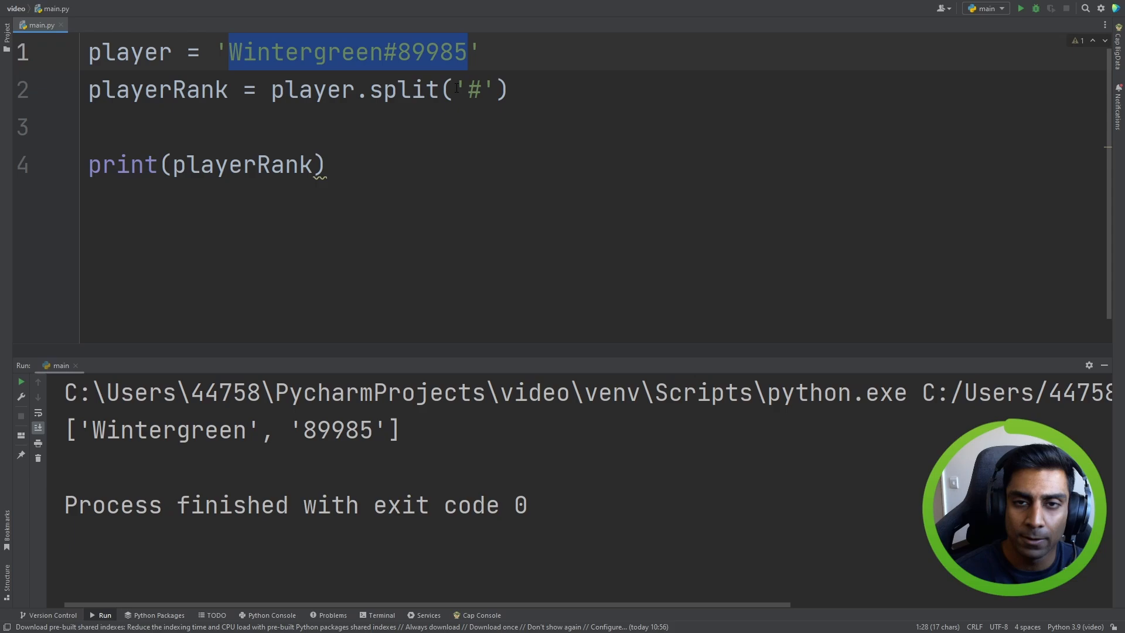
click(472, 89)
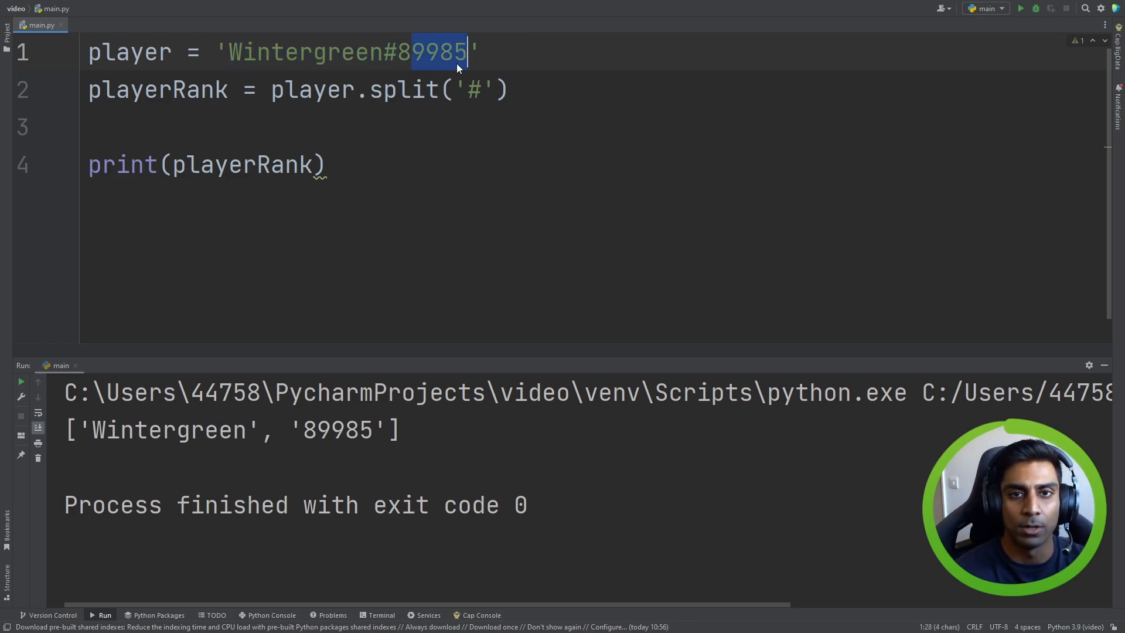
click(402, 89)
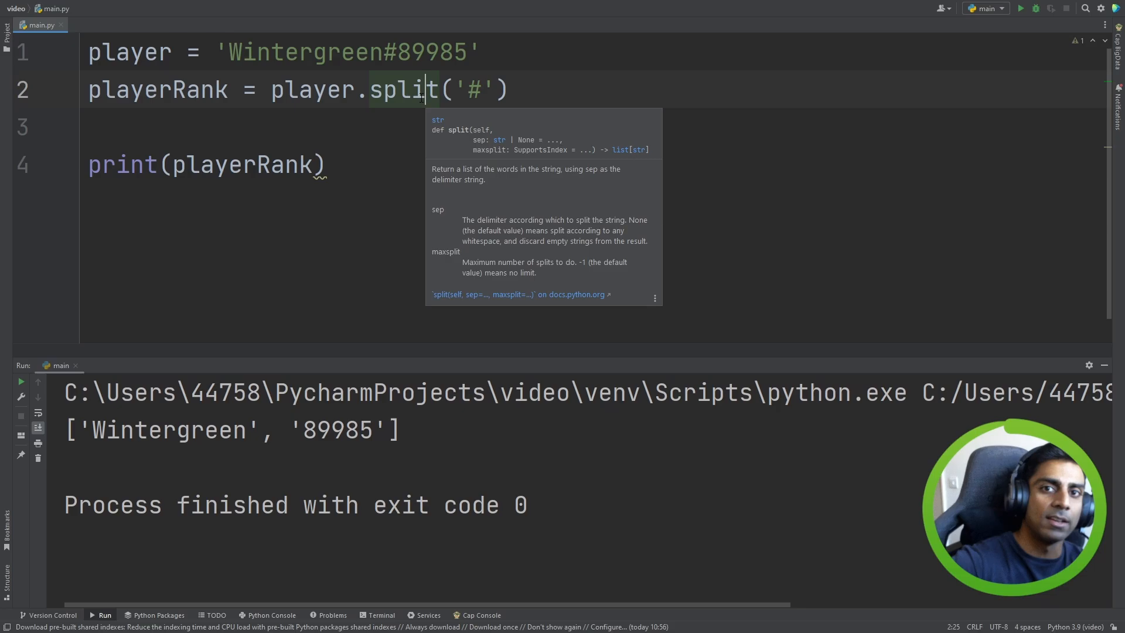
double_click(429, 51)
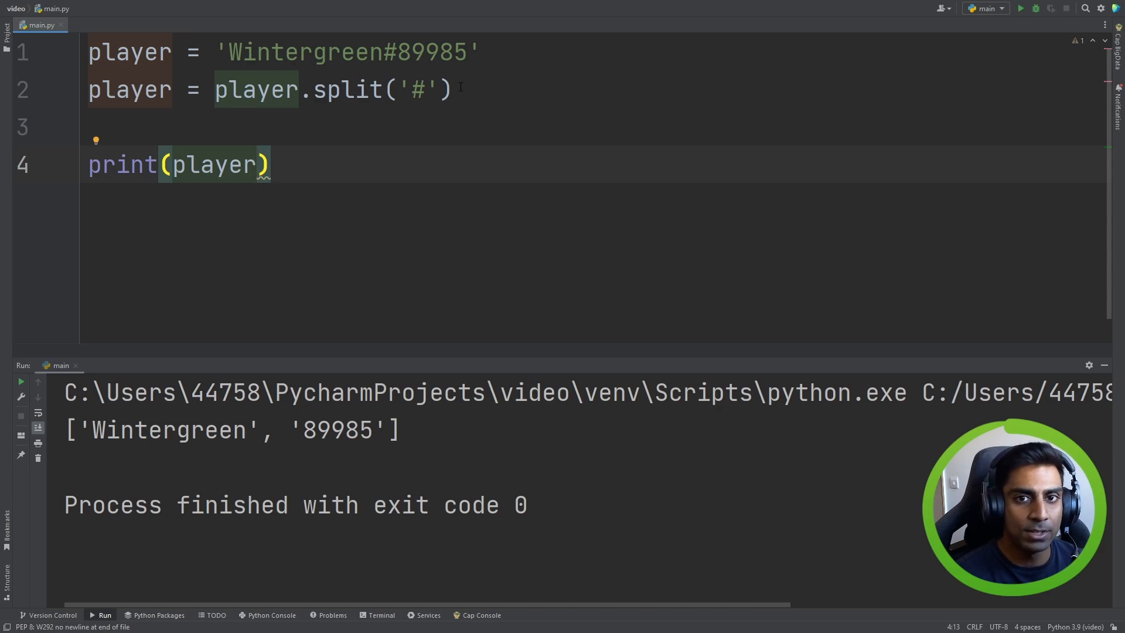
- Add playerName = player[0] and playerRank = player[1]
text(playerName)
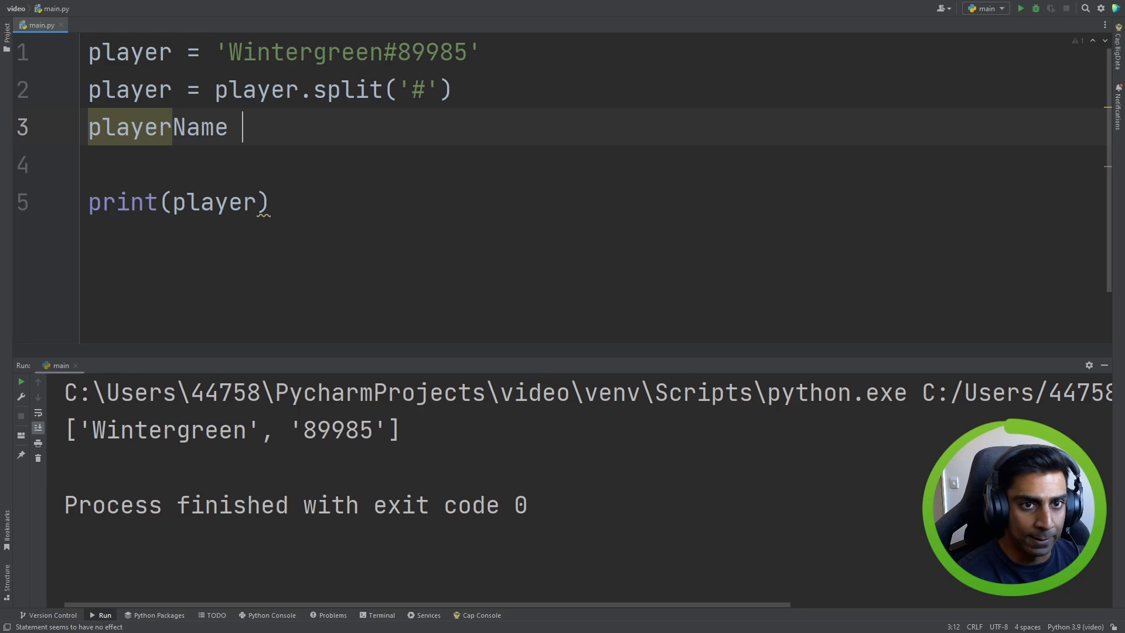
text(= player)
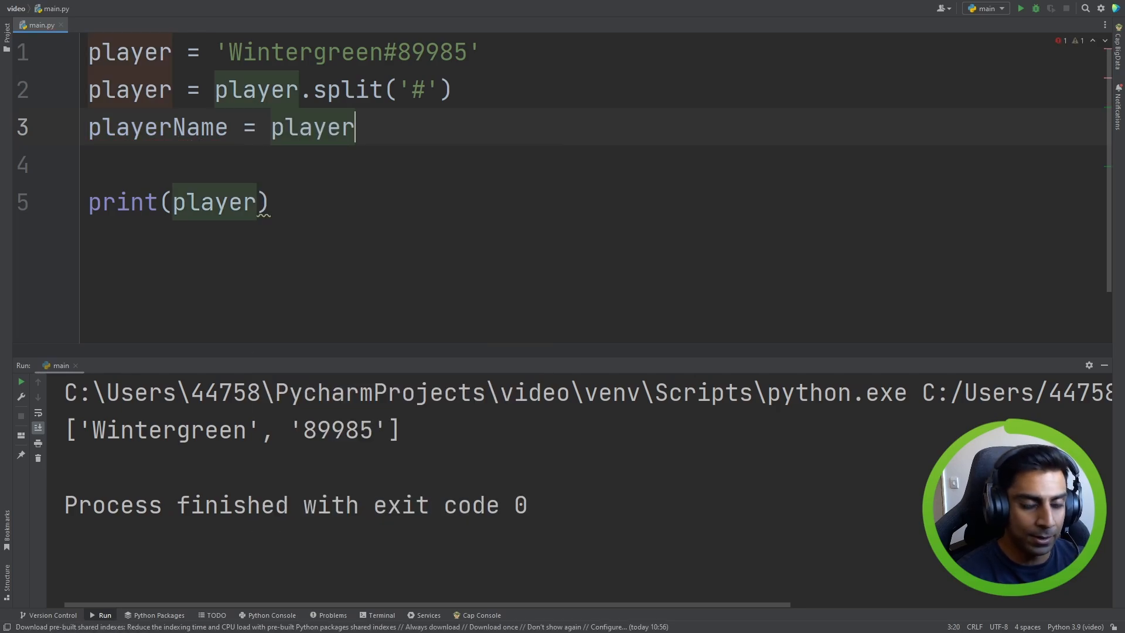
text([0])
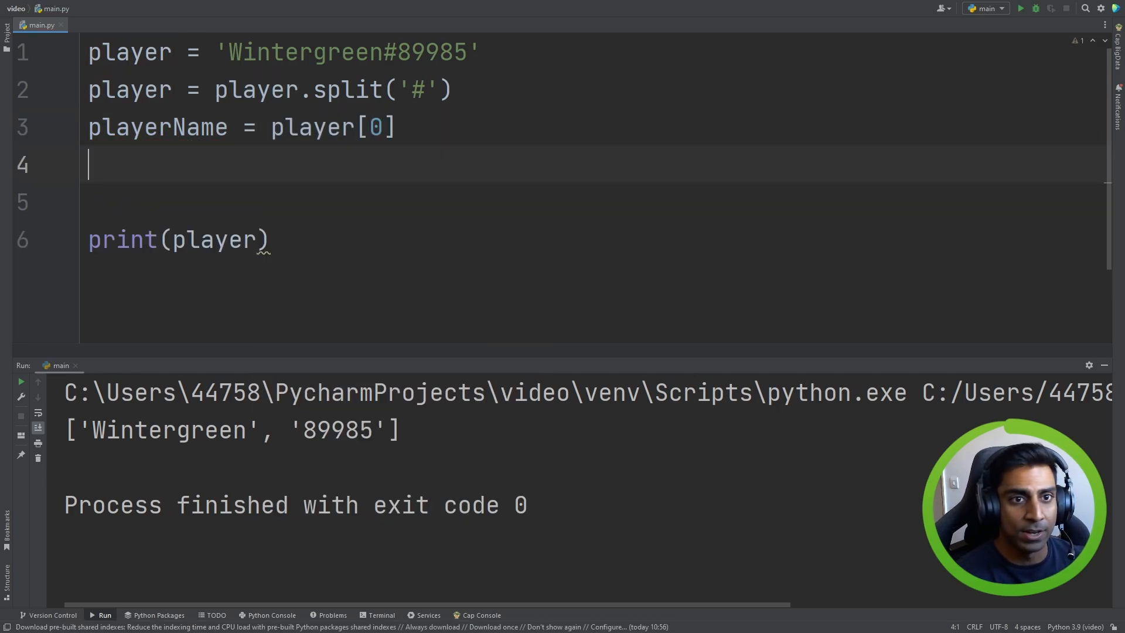
text(playerRank)
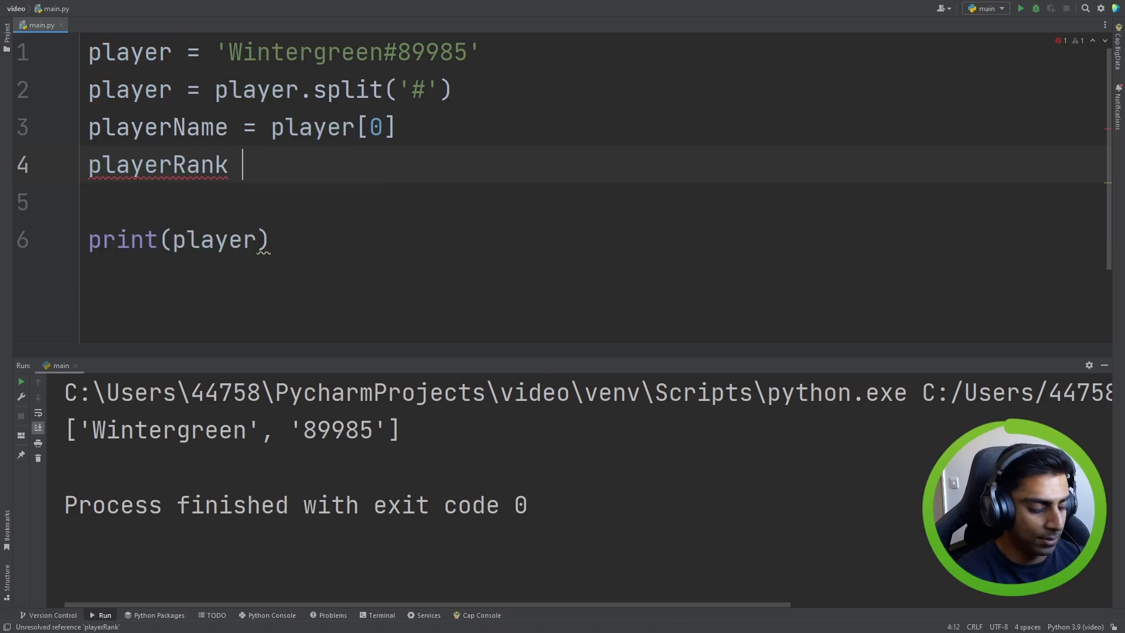
text(= player[1)
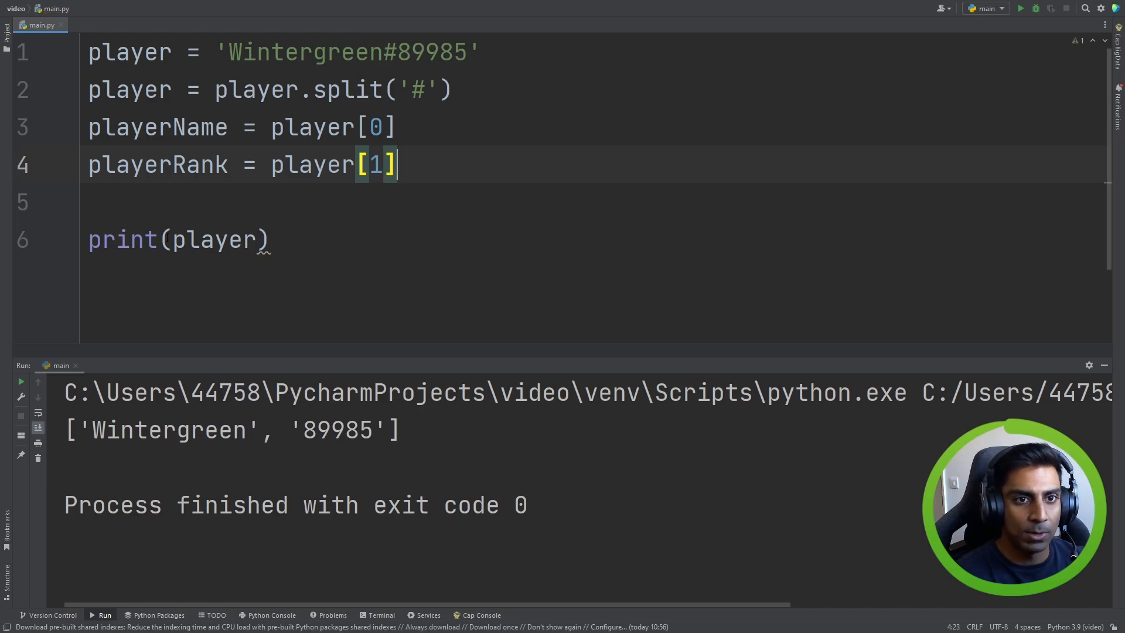
- Print 'Player Name: ' + playerName and 'Player Rank: ' + playerRank, then run
text('Pla)
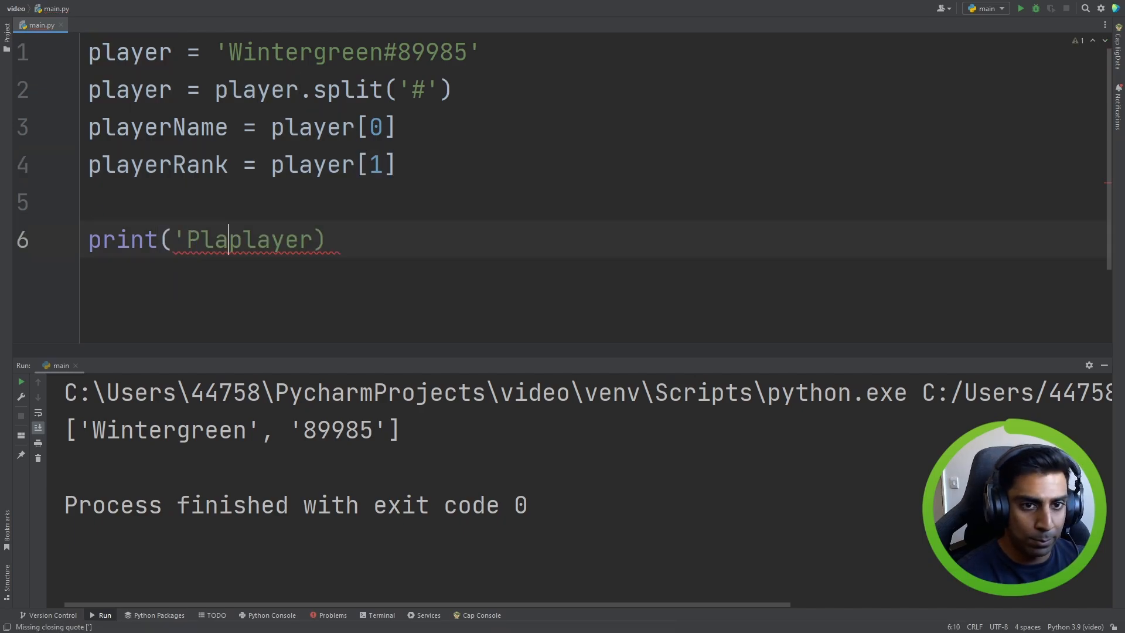
text(yer)
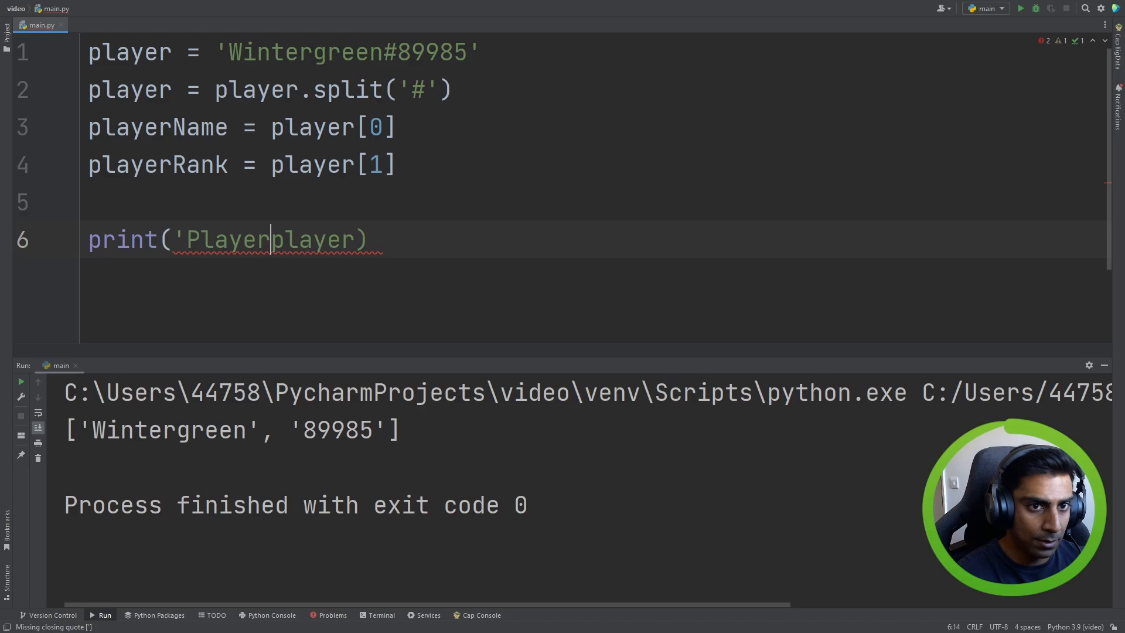
text(Name: ' +)
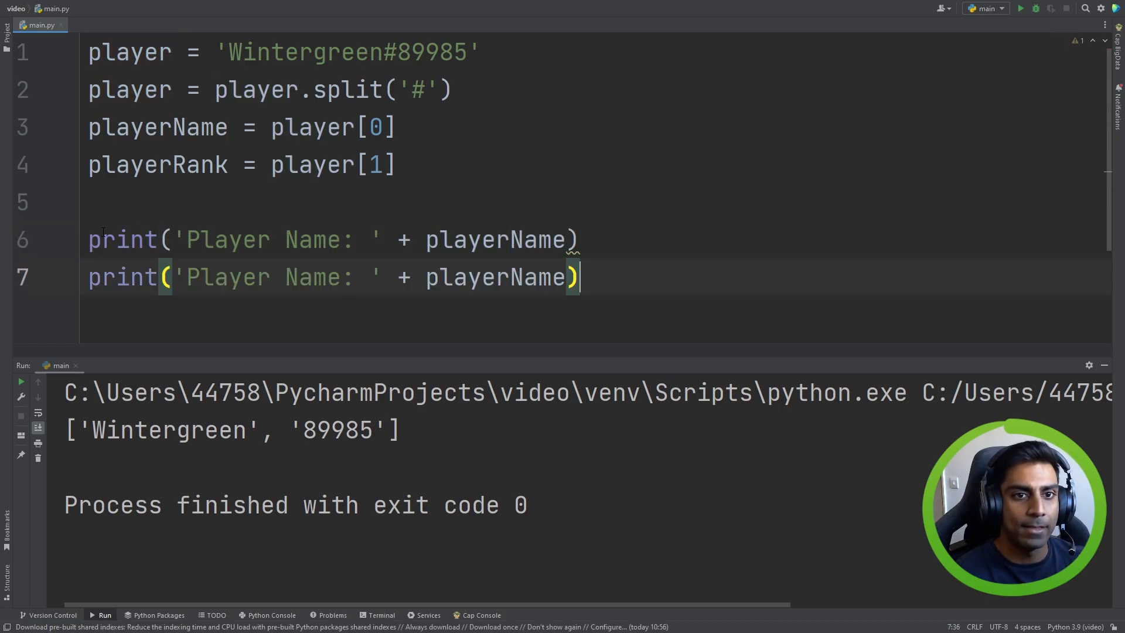
text(Rank)
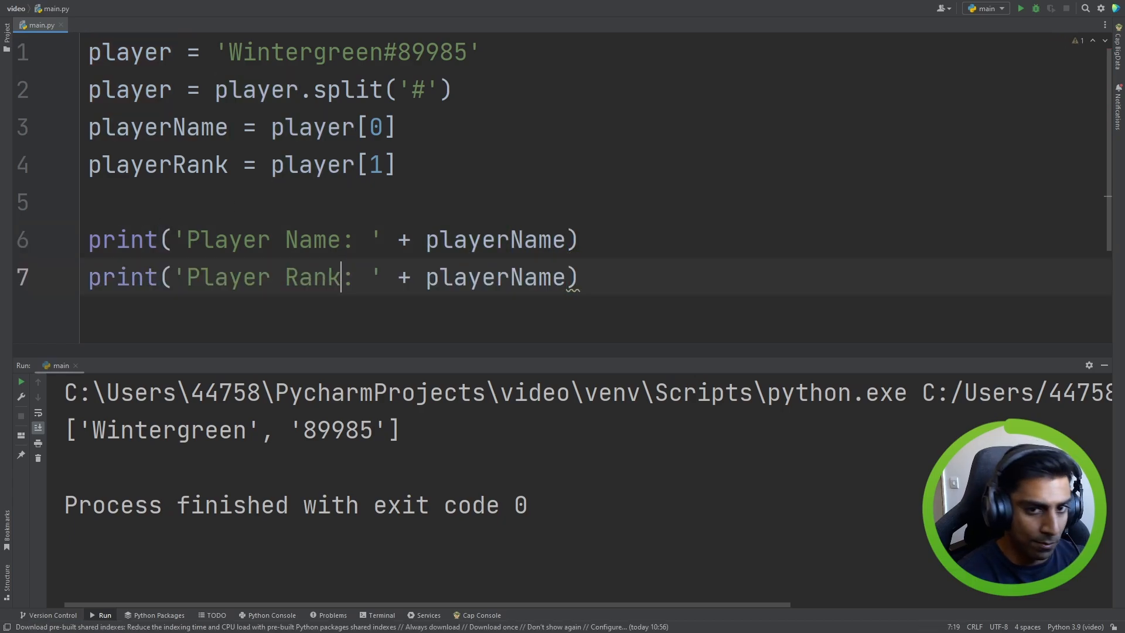
double_click(495, 277)
text(Rank)
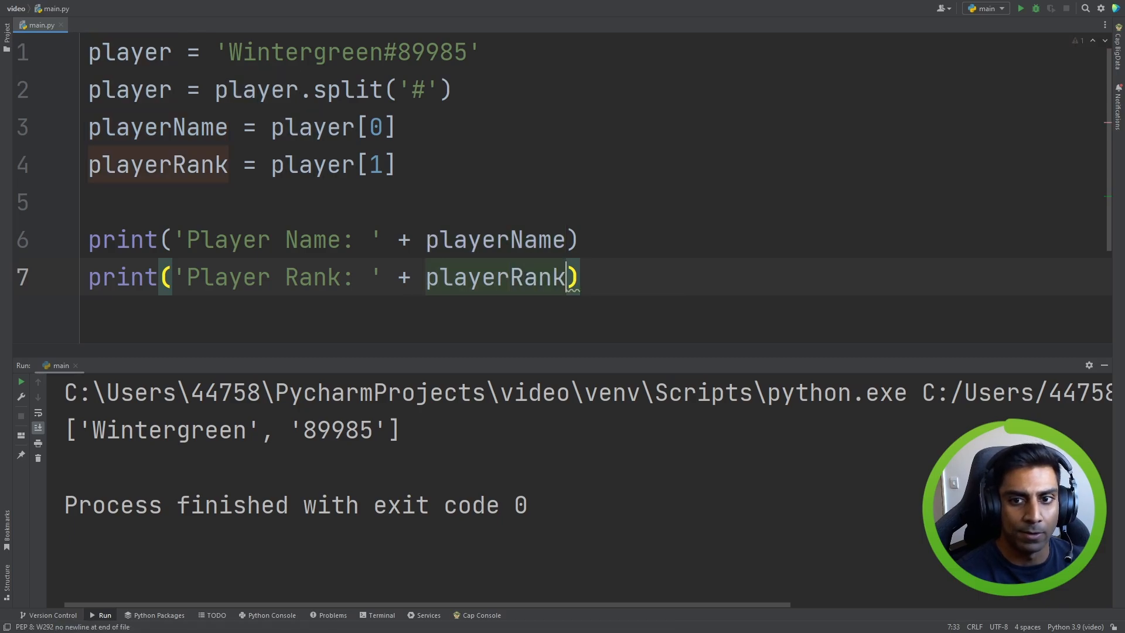
click(1019, 7)
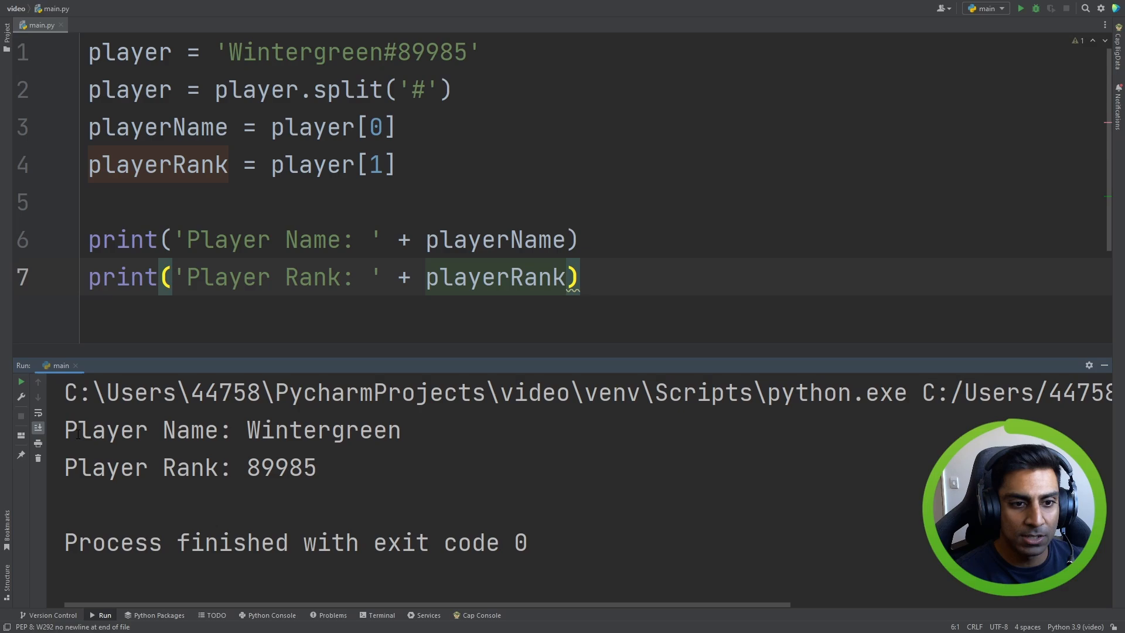
- Run the script, select the printed rank 89985, and extend the player string's rank to 89985545
double_click(323, 430)
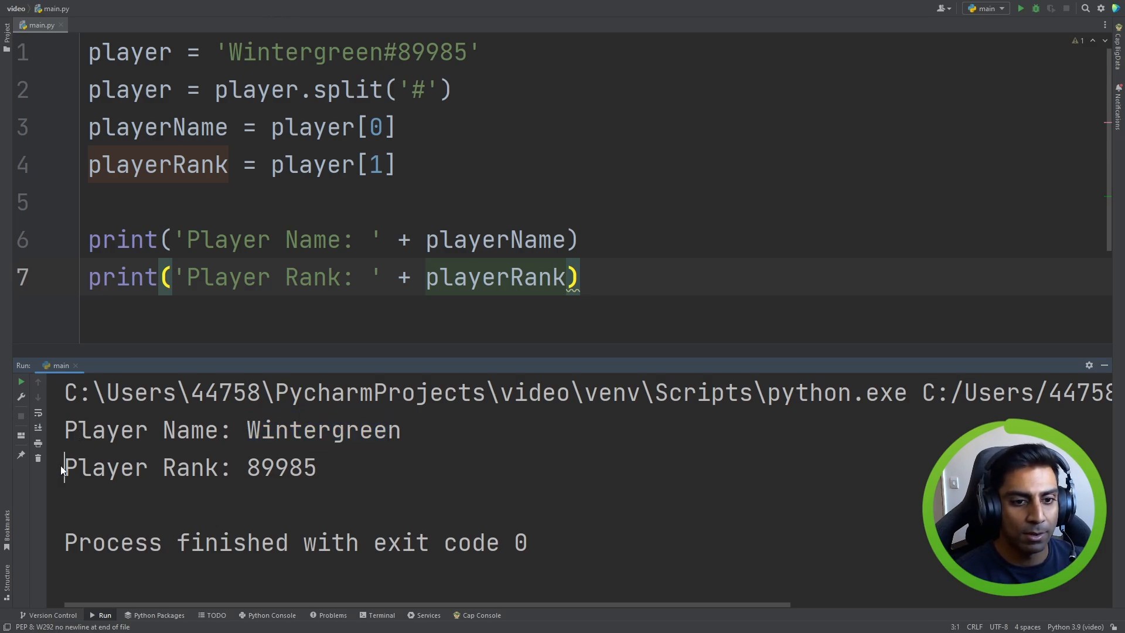
double_click(281, 467)
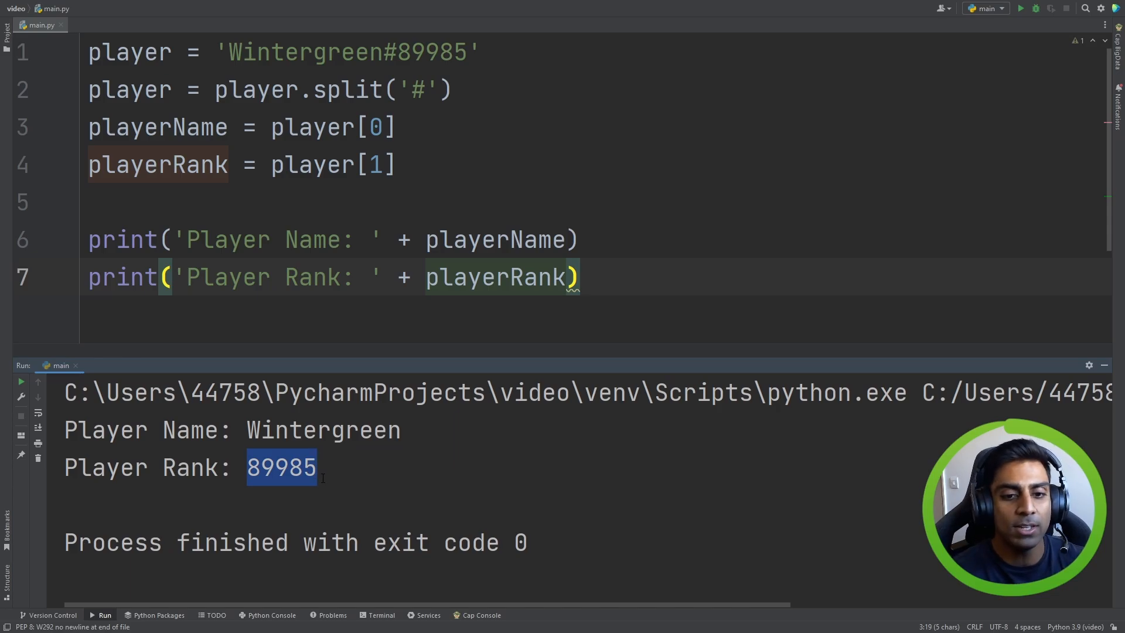
text(545)
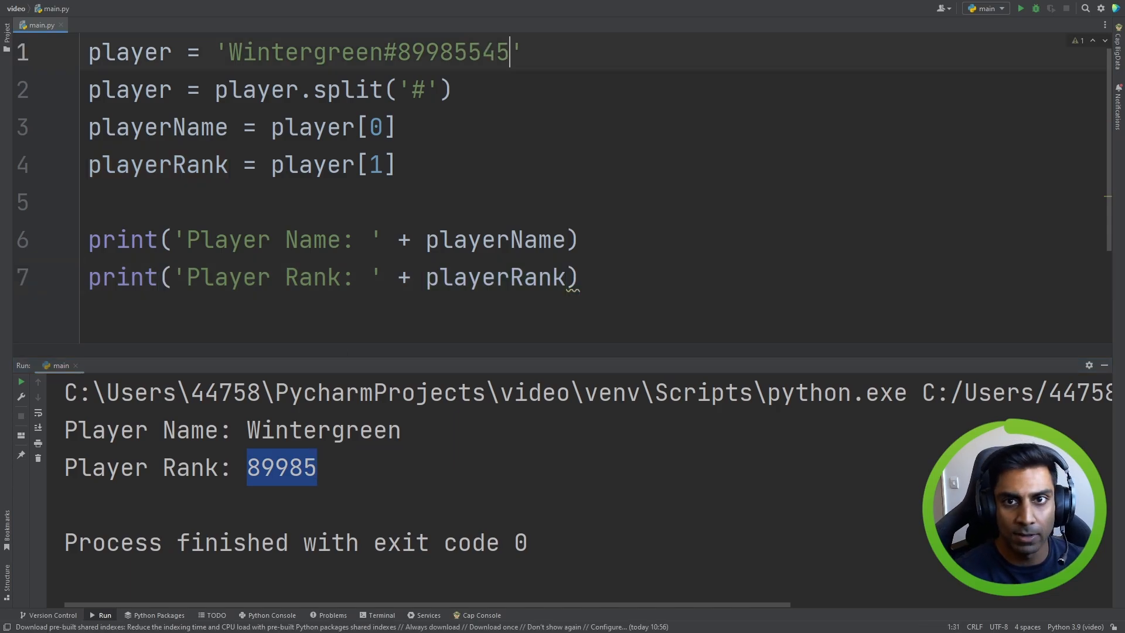